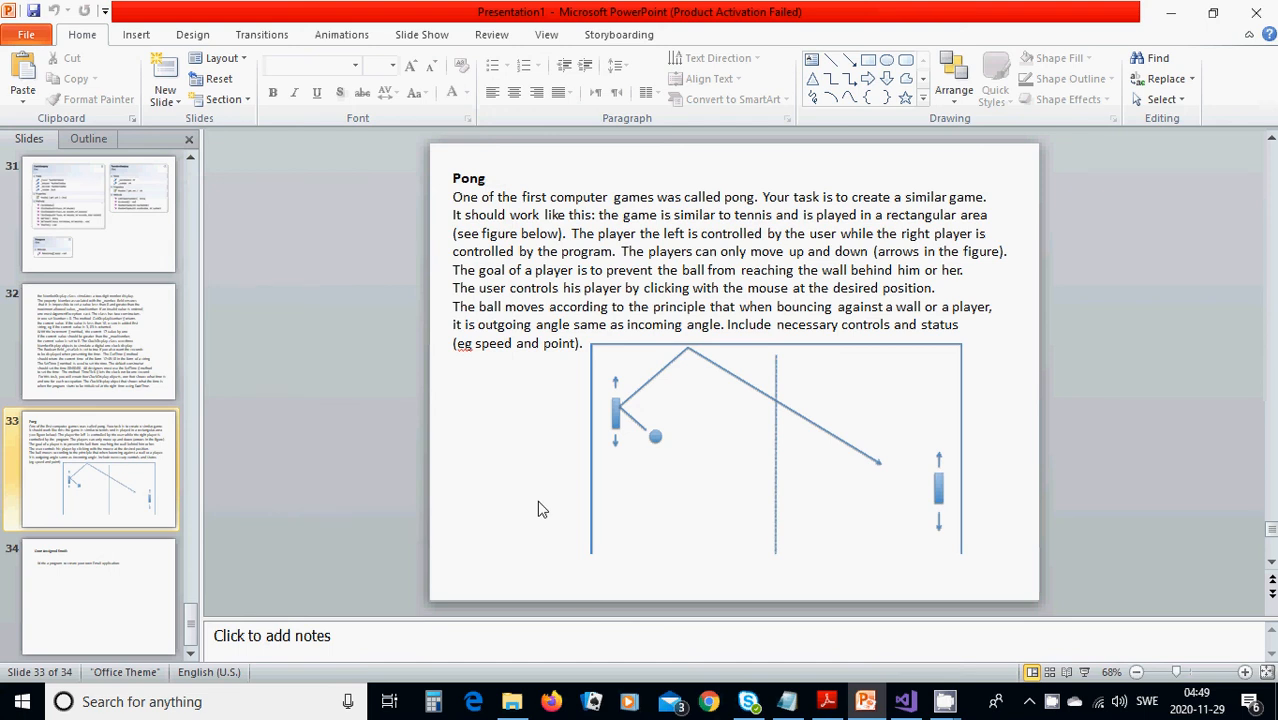
mouse_move(616, 428)
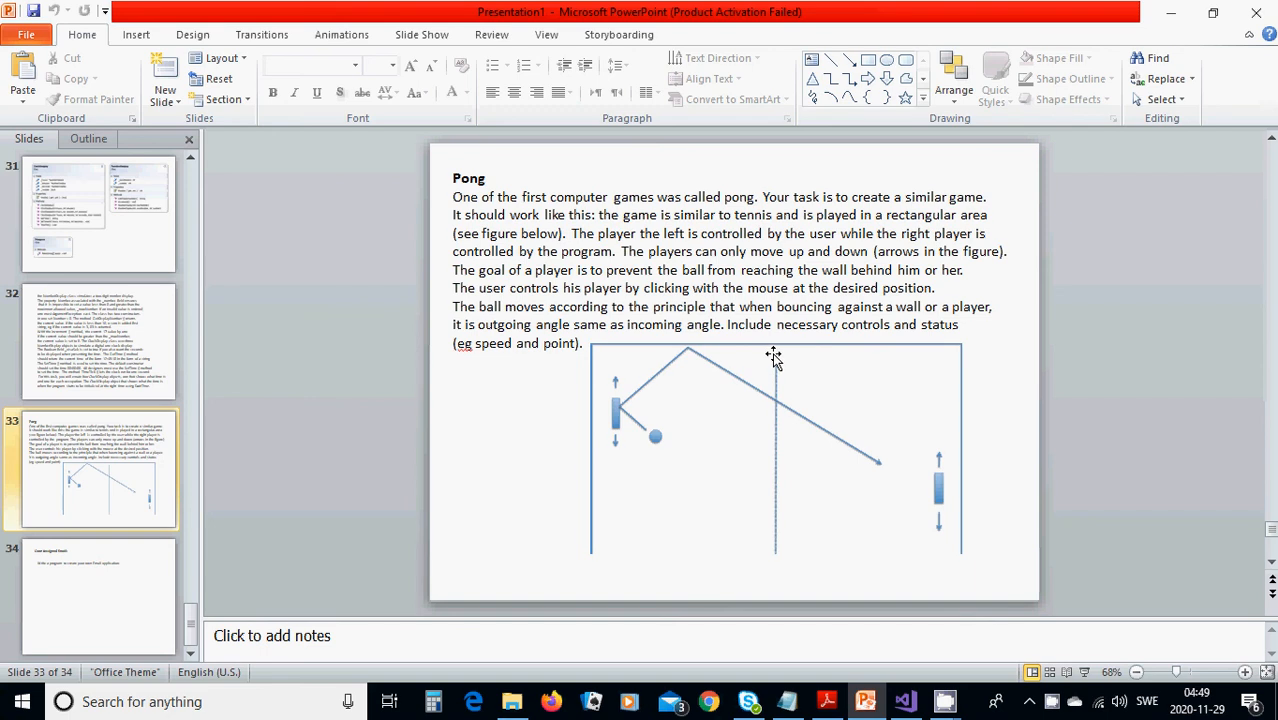
mouse_move(782, 556)
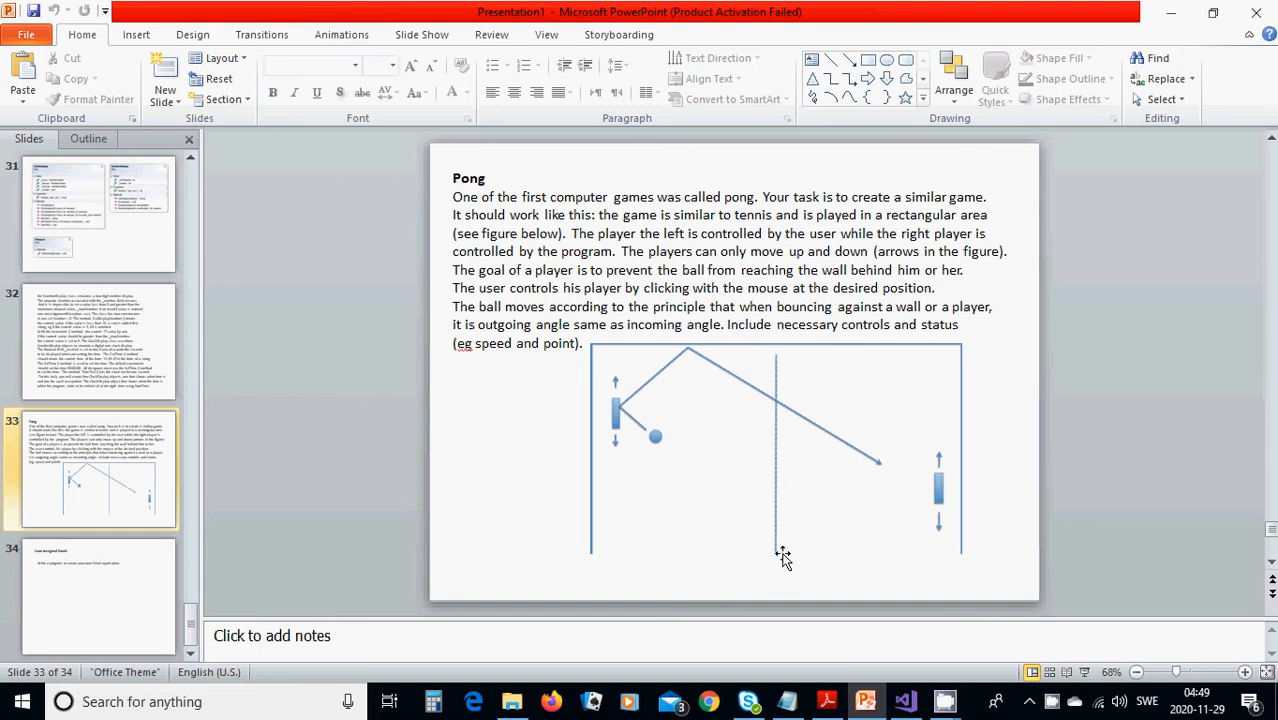
mouse_move(976, 528)
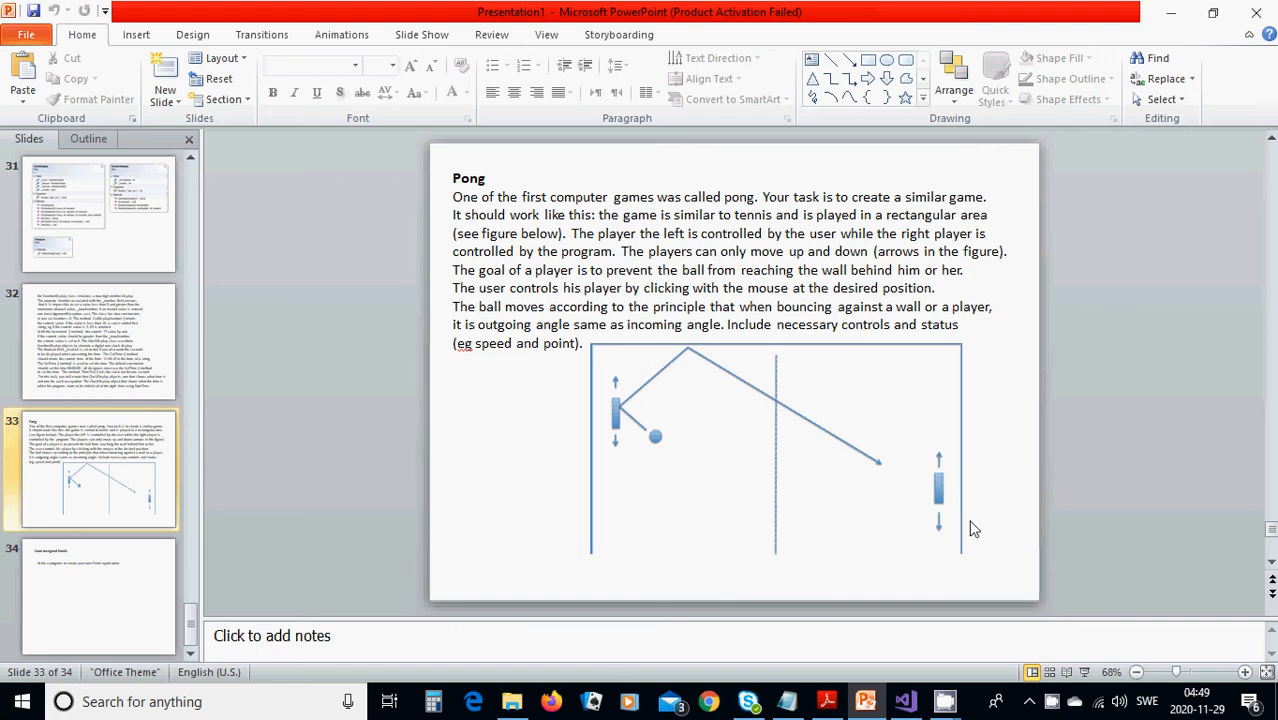
mouse_move(754, 360)
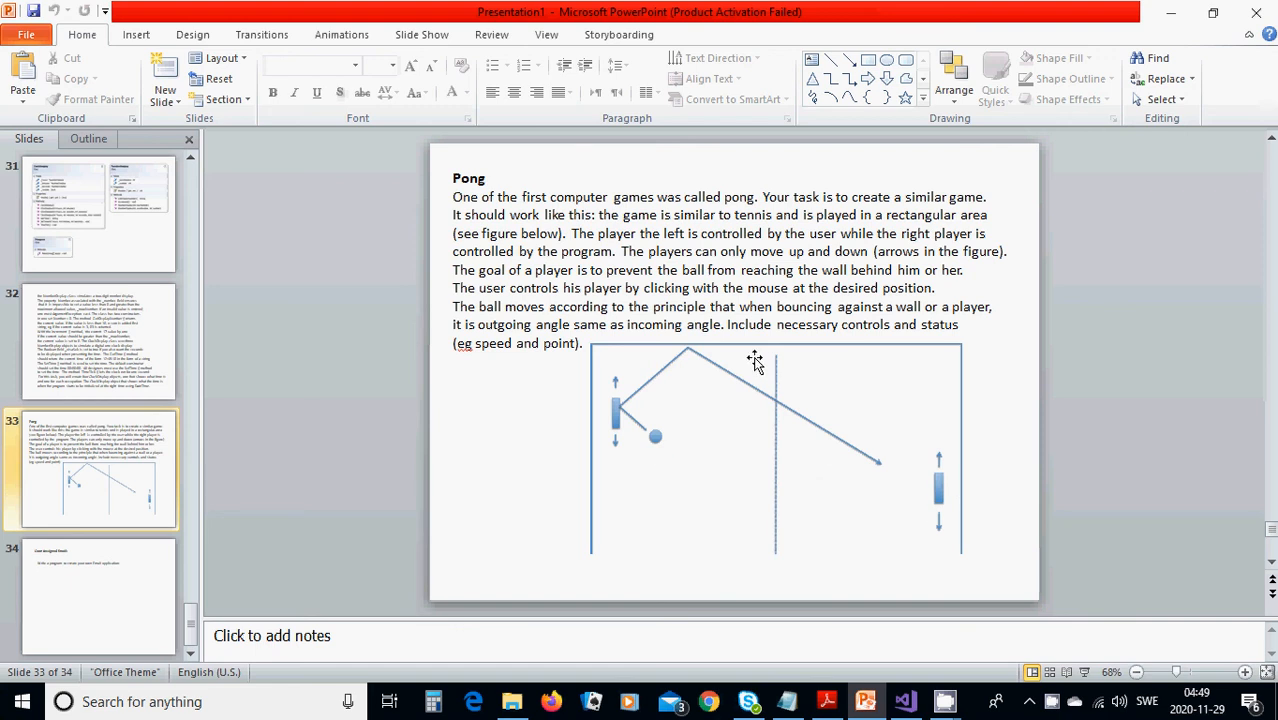
mouse_move(796, 360)
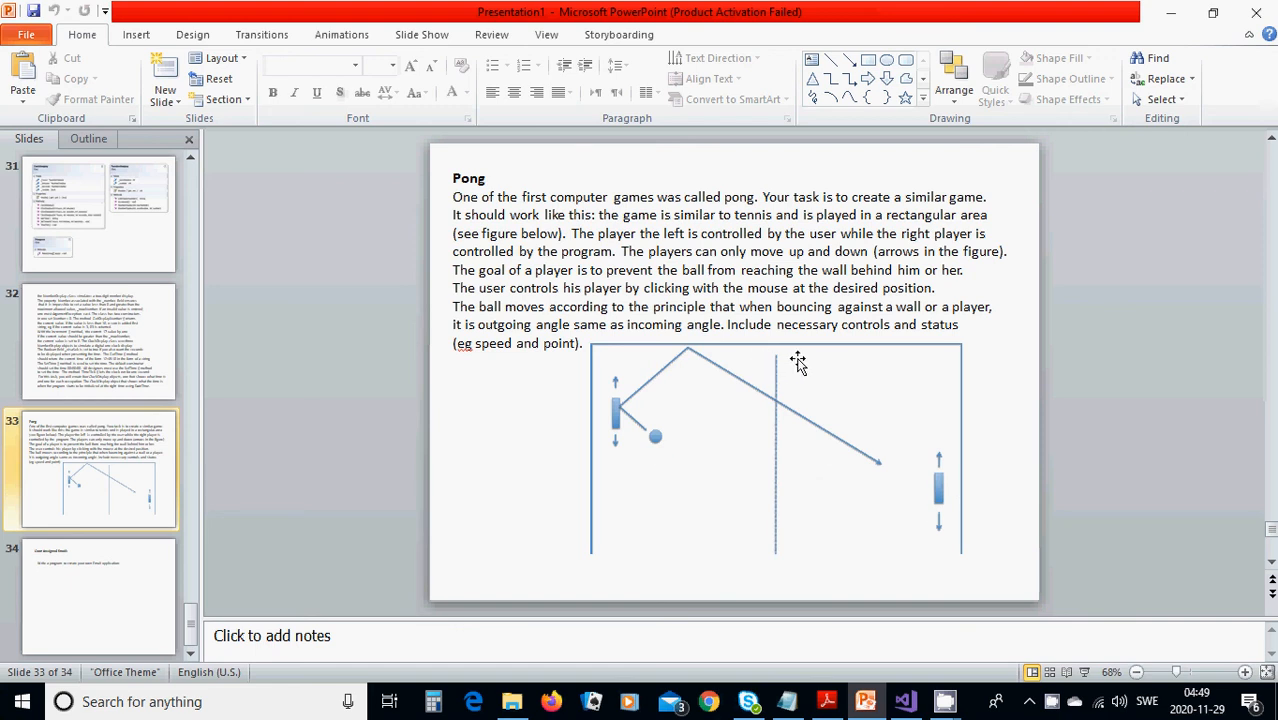
mouse_move(728, 396)
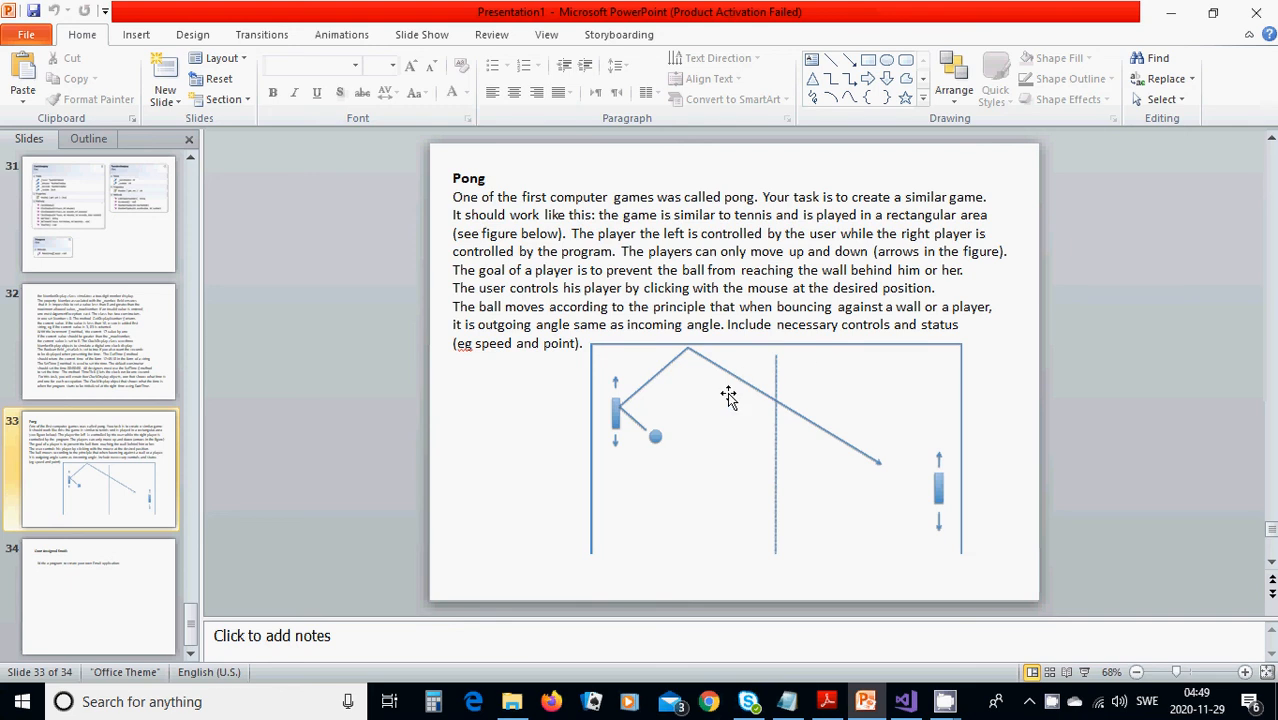
mouse_move(750, 494)
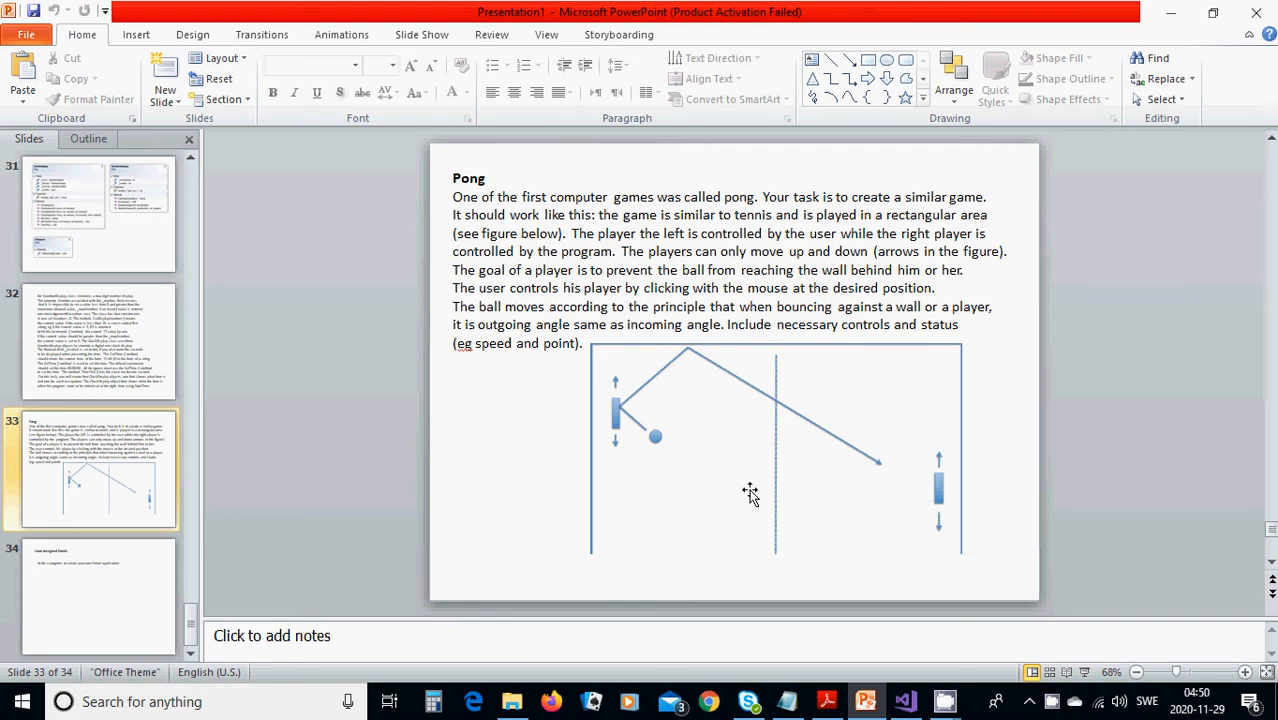
mouse_move(904, 700)
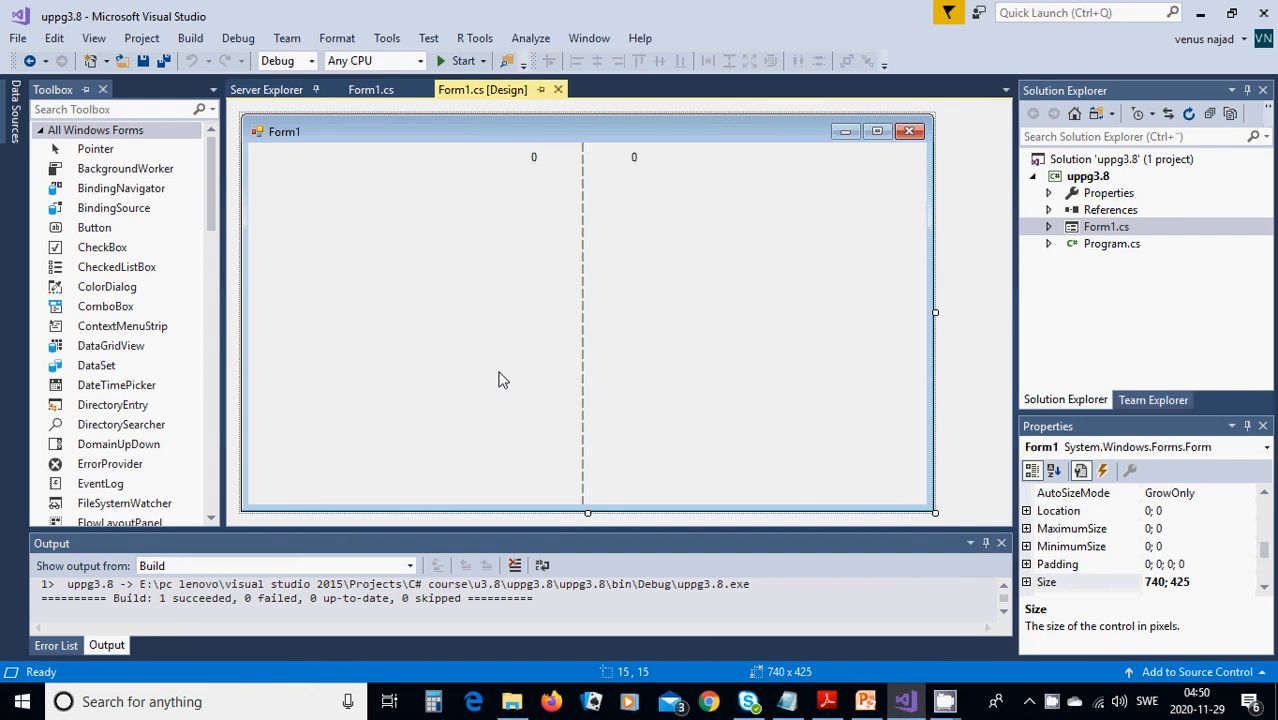
mouse_move(428, 244)
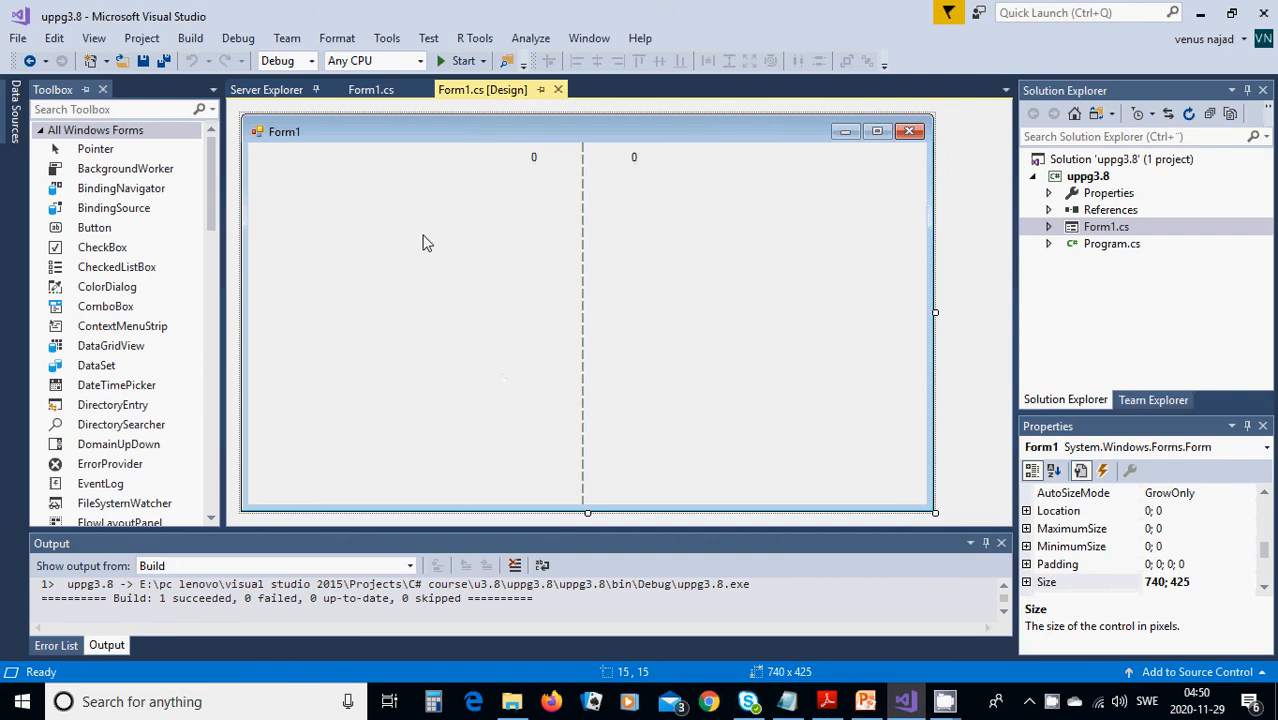
mouse_move(546, 180)
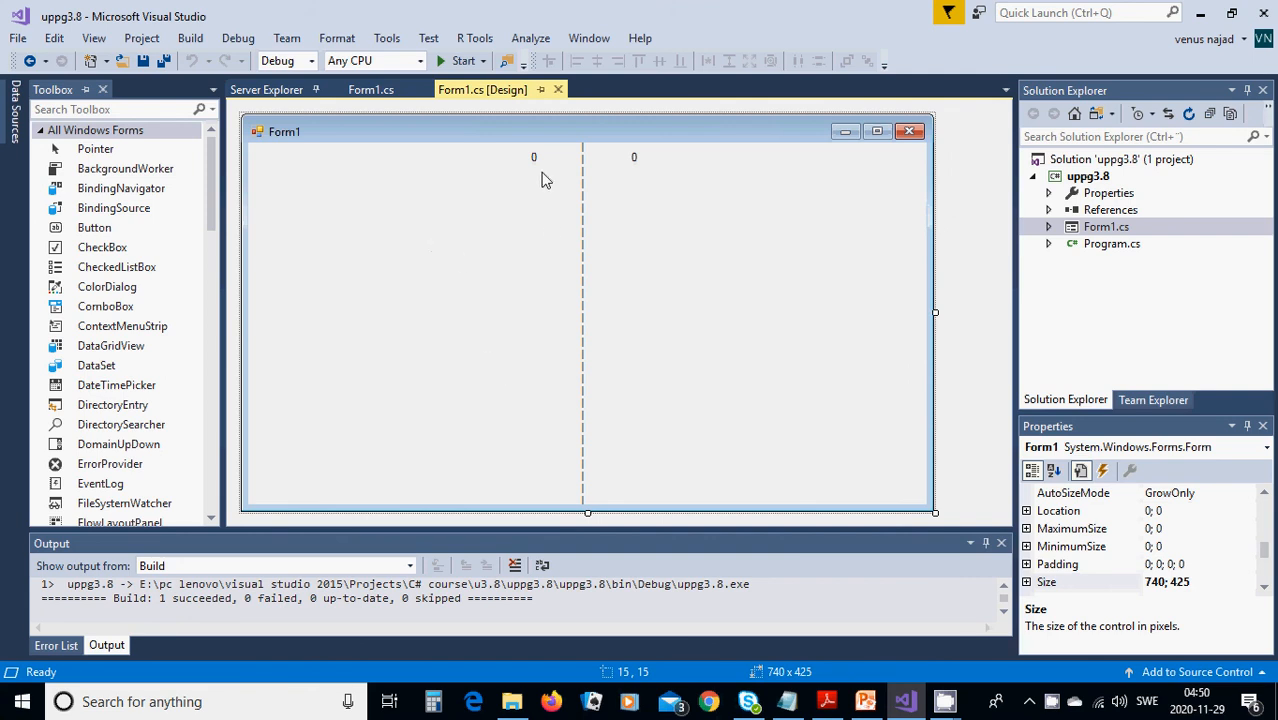
- Inspect the score labels and the net label's position and size in the designer
click(532, 156)
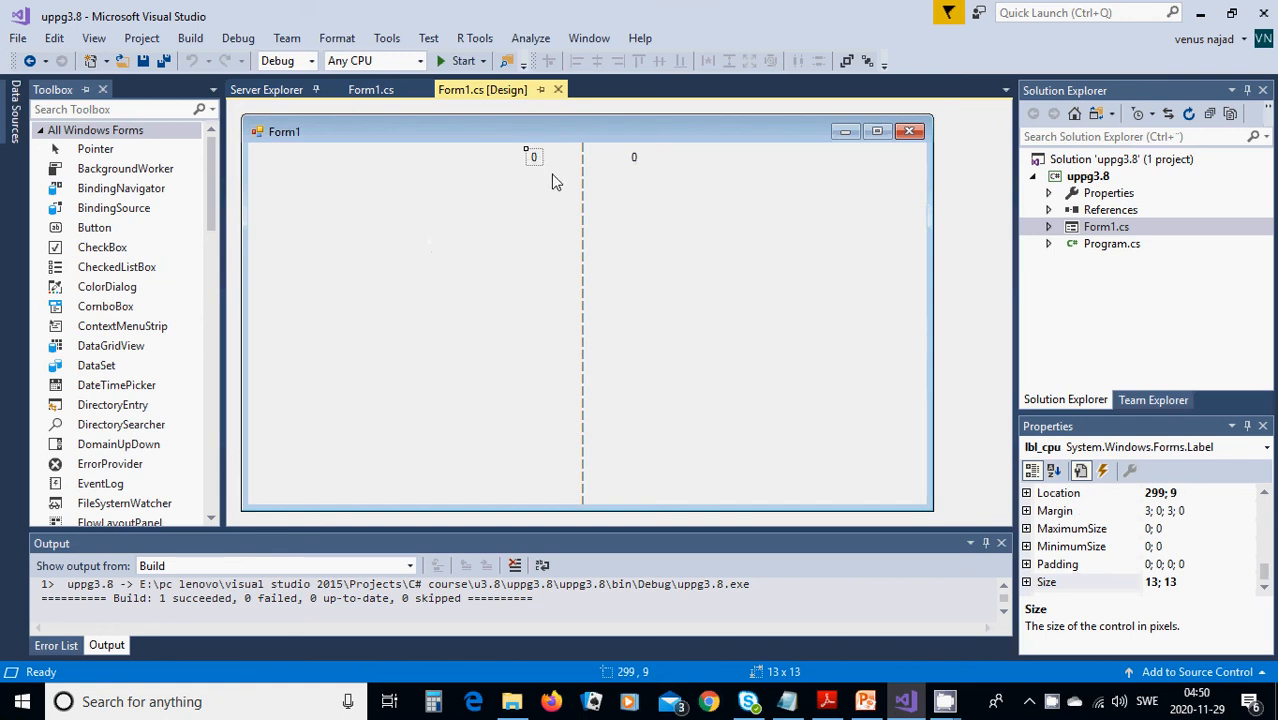
mouse_move(624, 180)
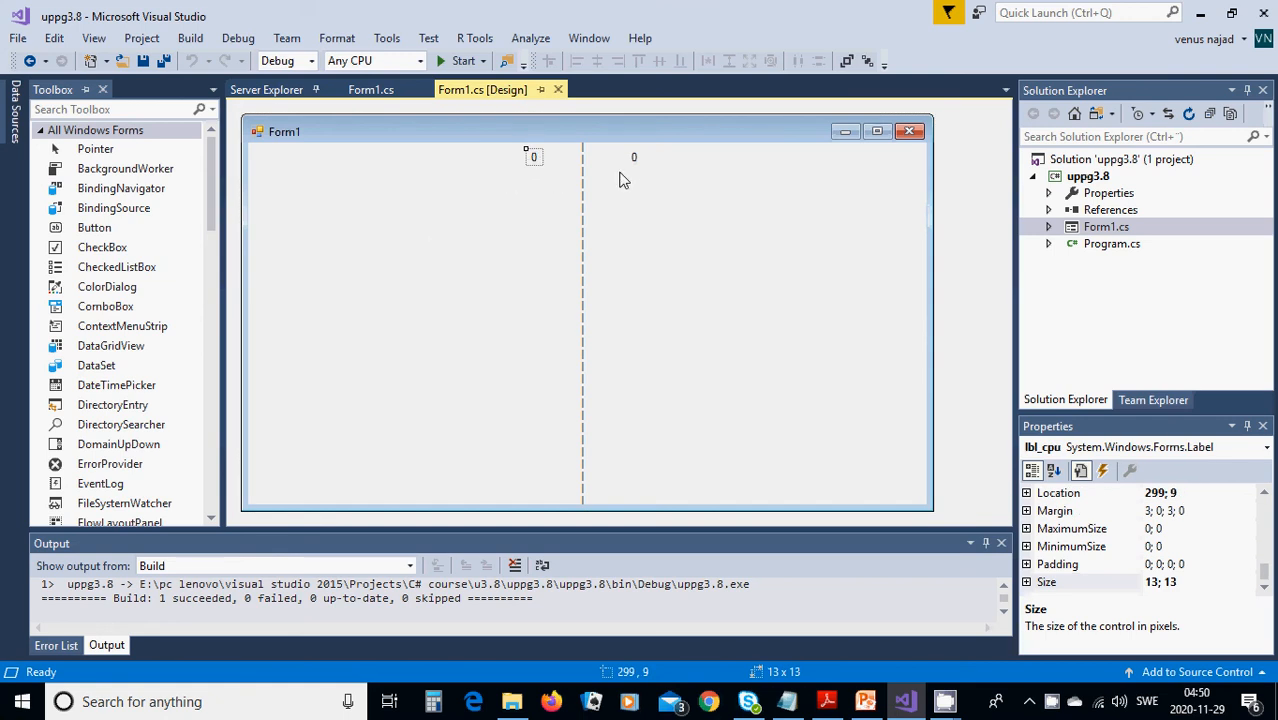
click(632, 156)
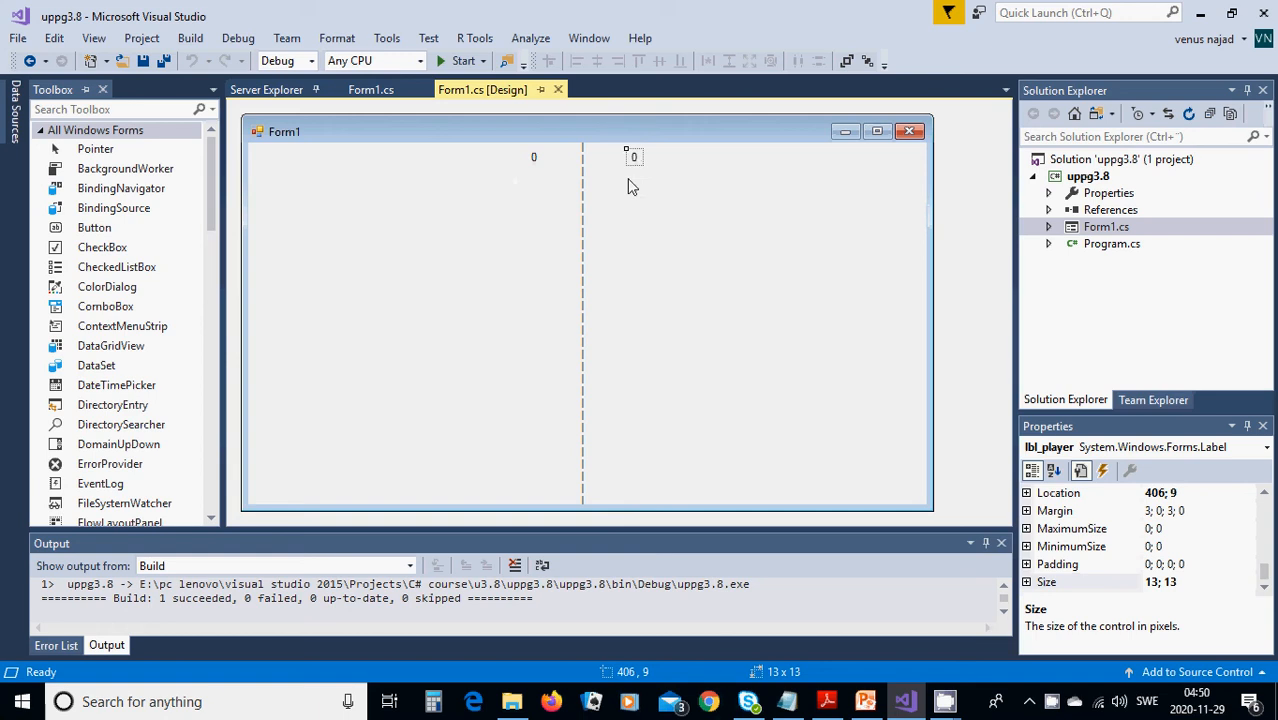
mouse_move(616, 198)
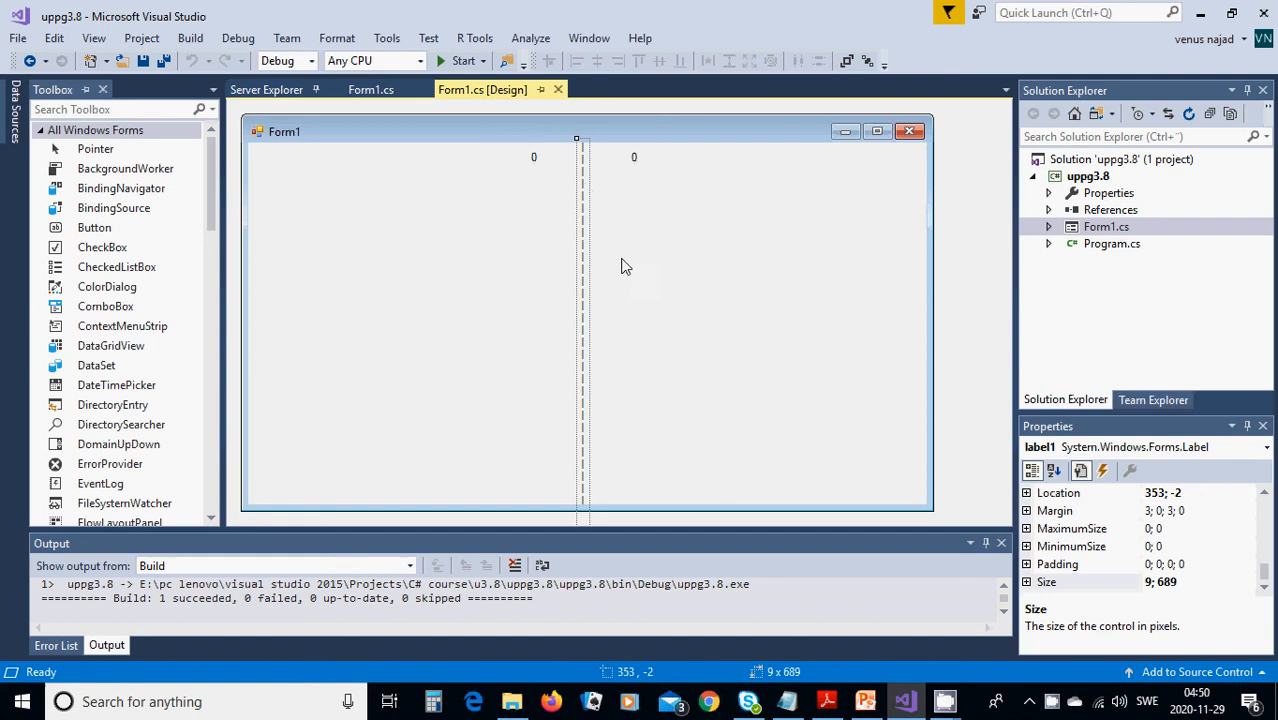
mouse_move(1064, 512)
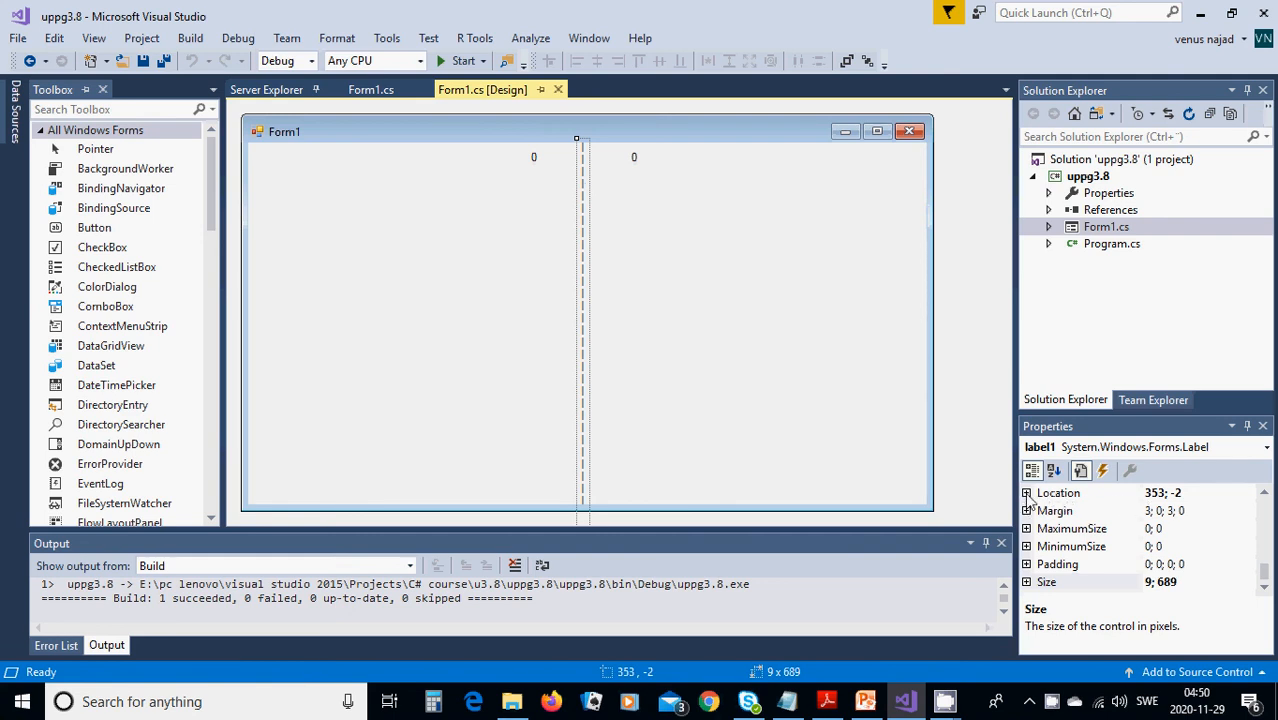
click(1028, 492)
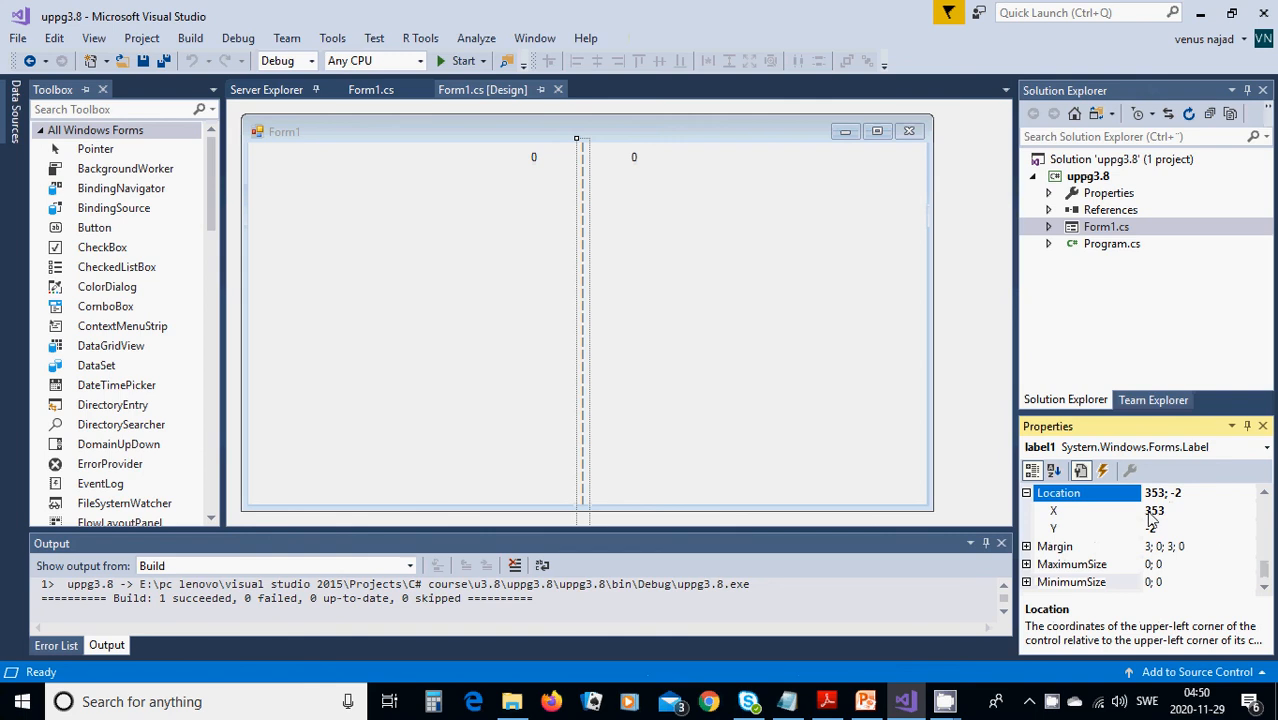
click(1148, 528)
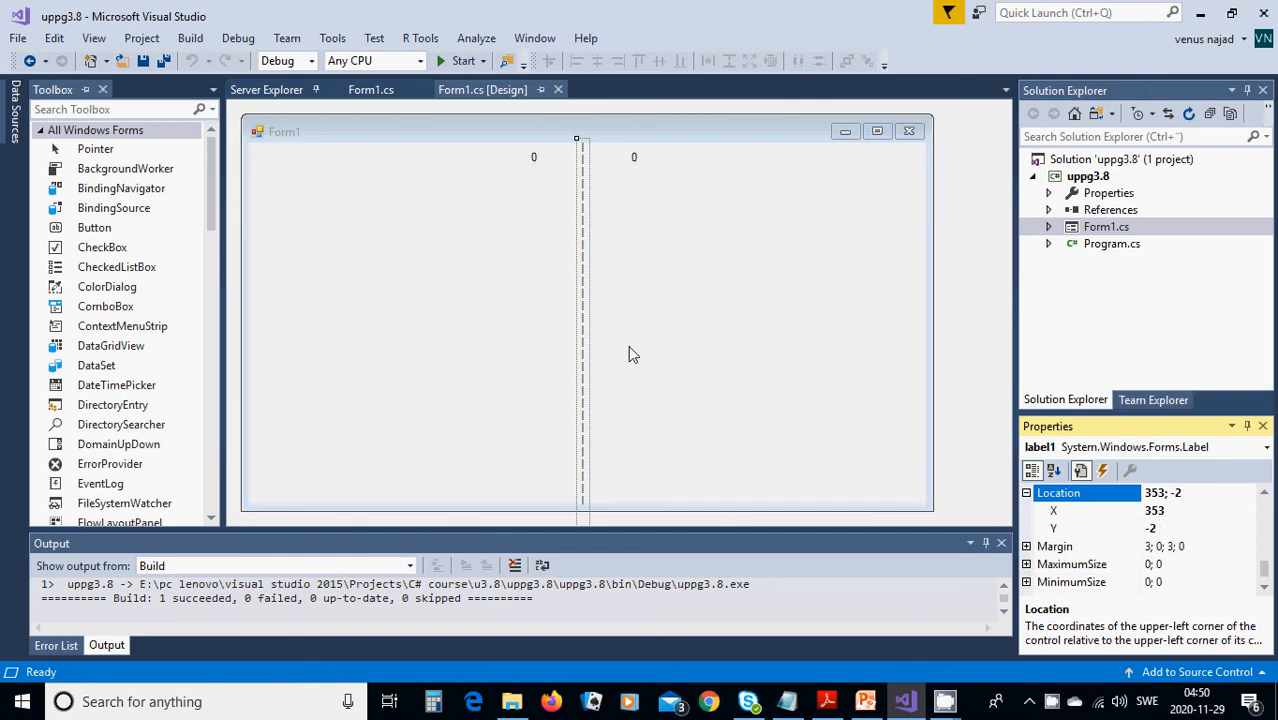
mouse_move(1028, 492)
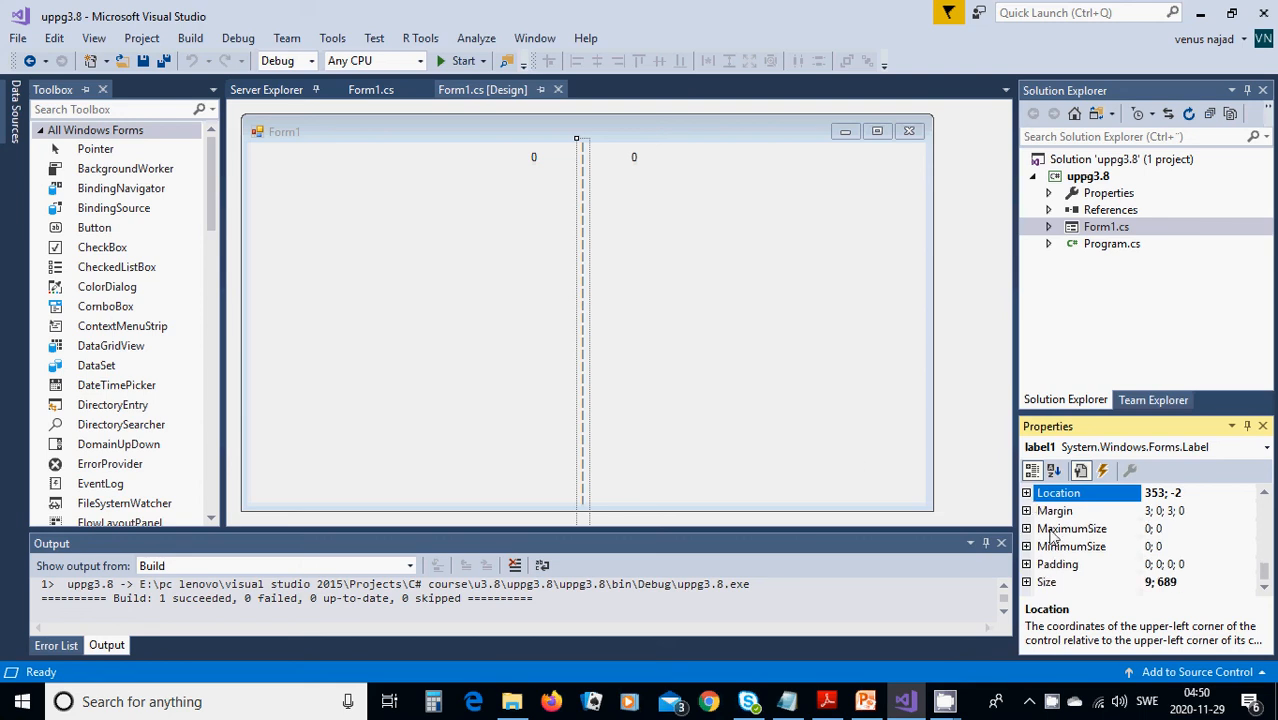
click(1048, 582)
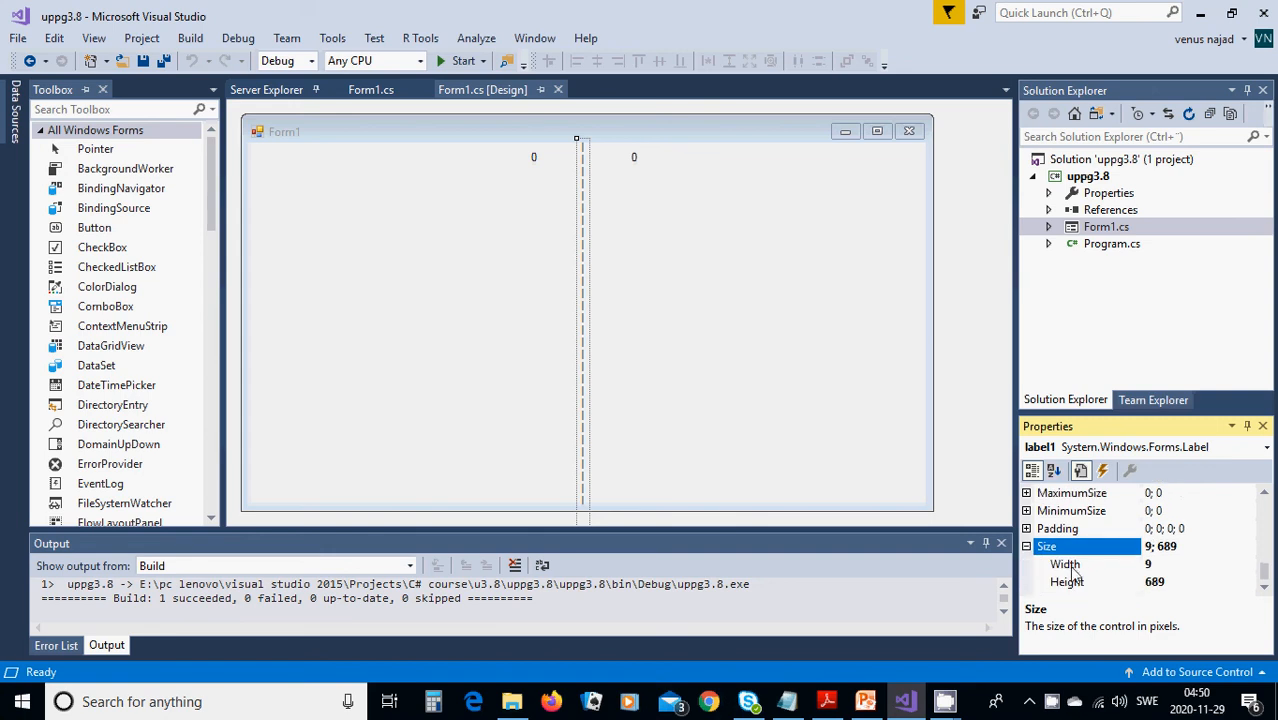
mouse_move(584, 146)
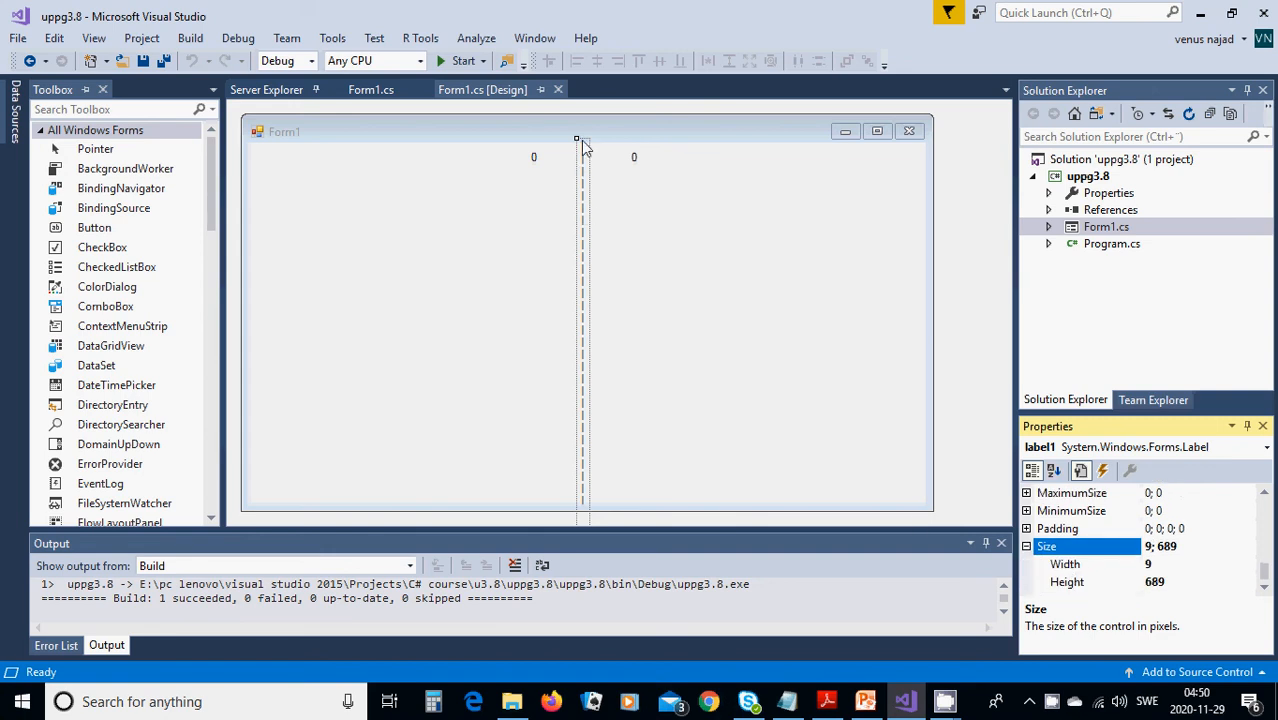
mouse_move(608, 500)
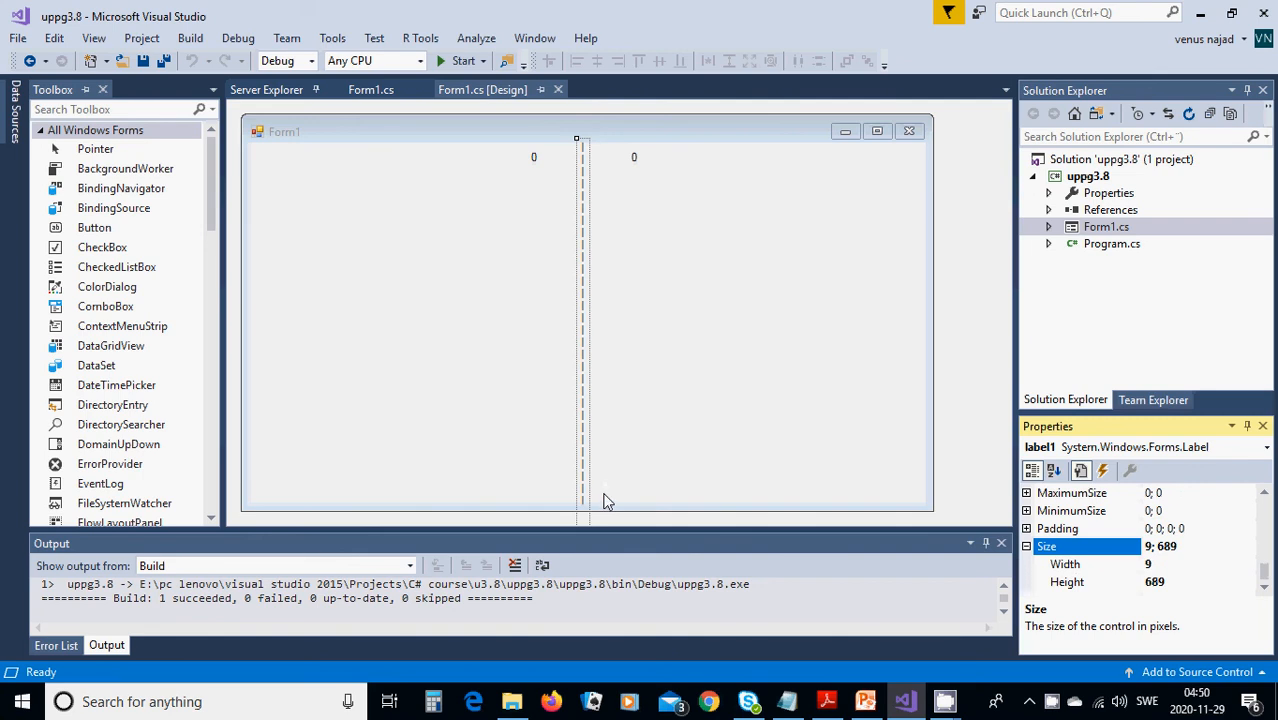
mouse_move(636, 452)
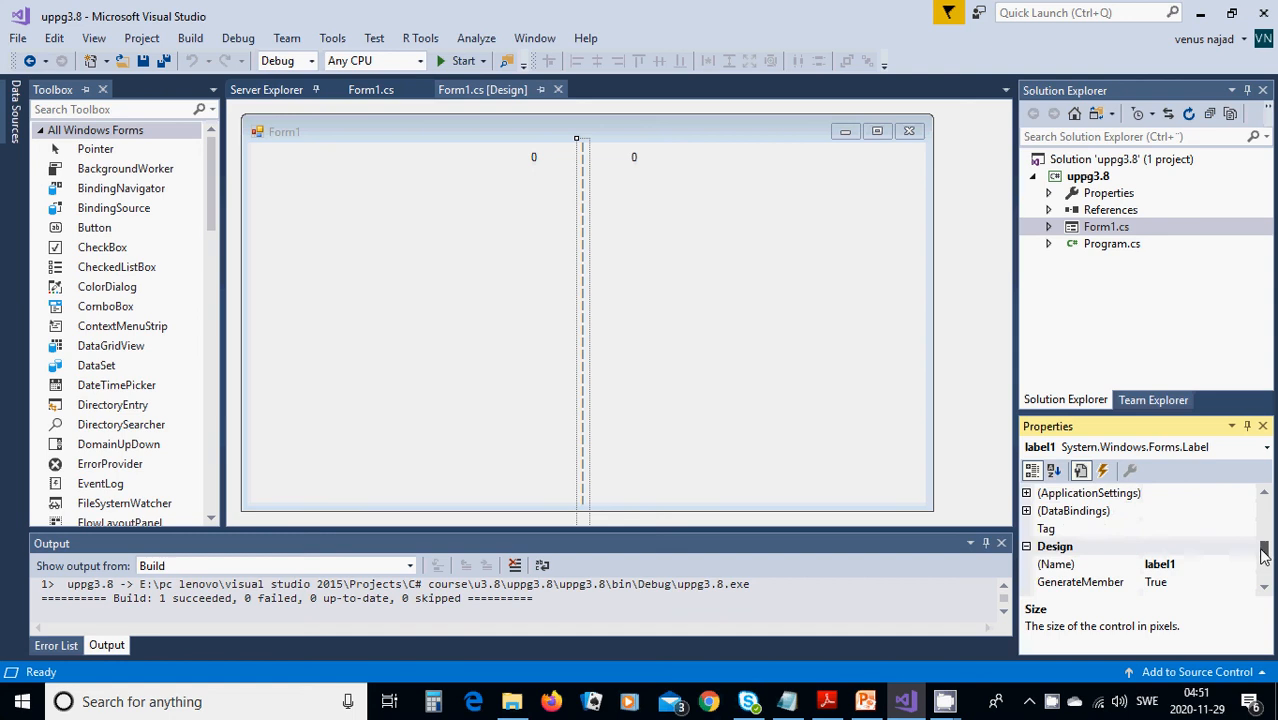
scroll(down, 3)
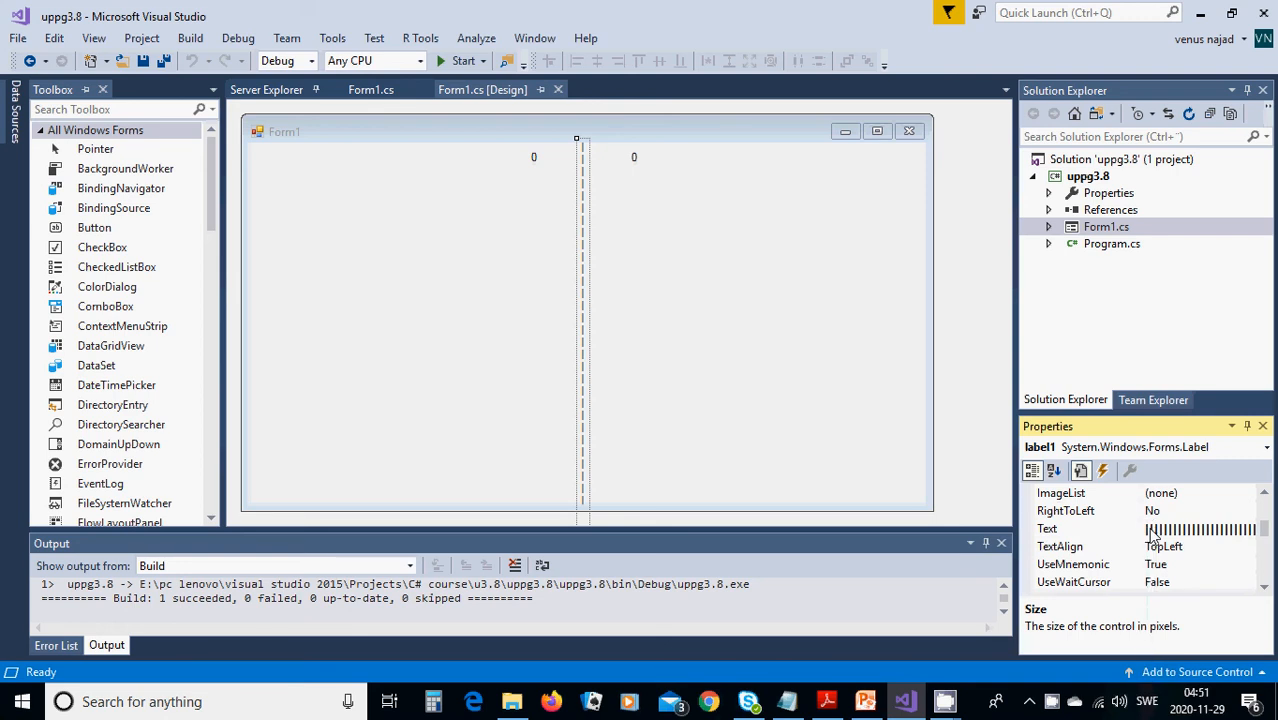
mouse_move(754, 532)
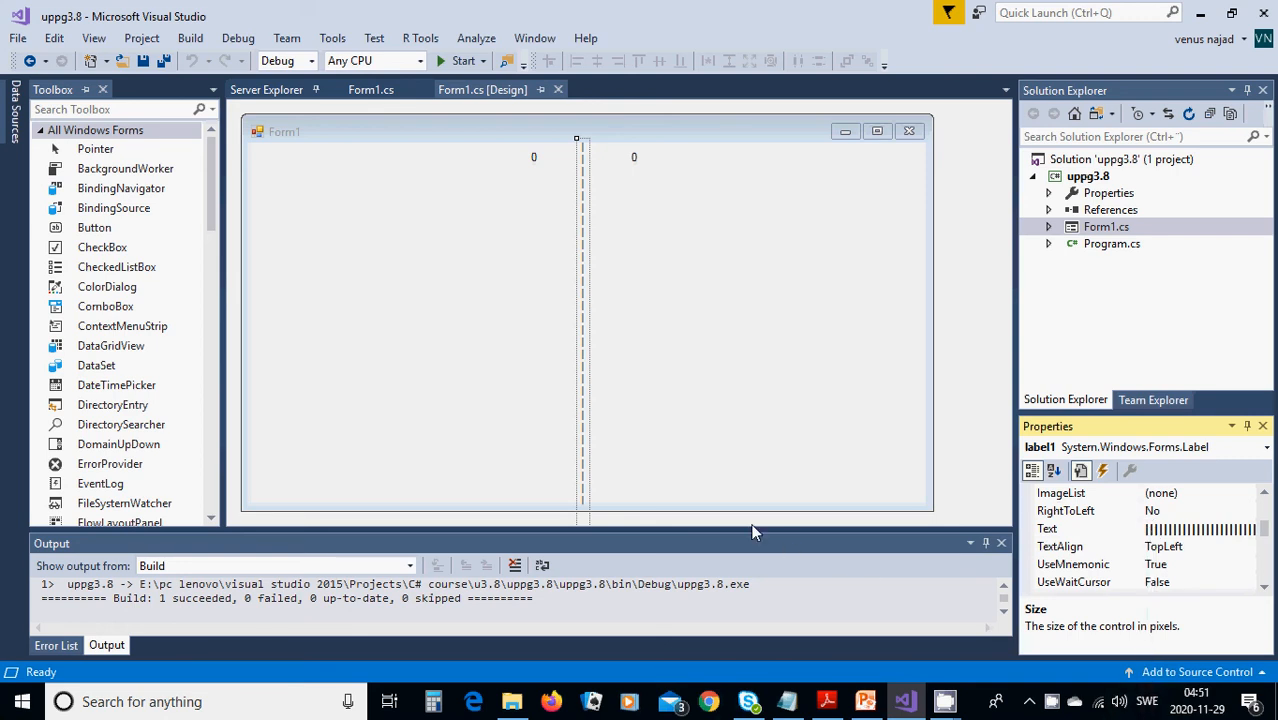
mouse_move(420, 248)
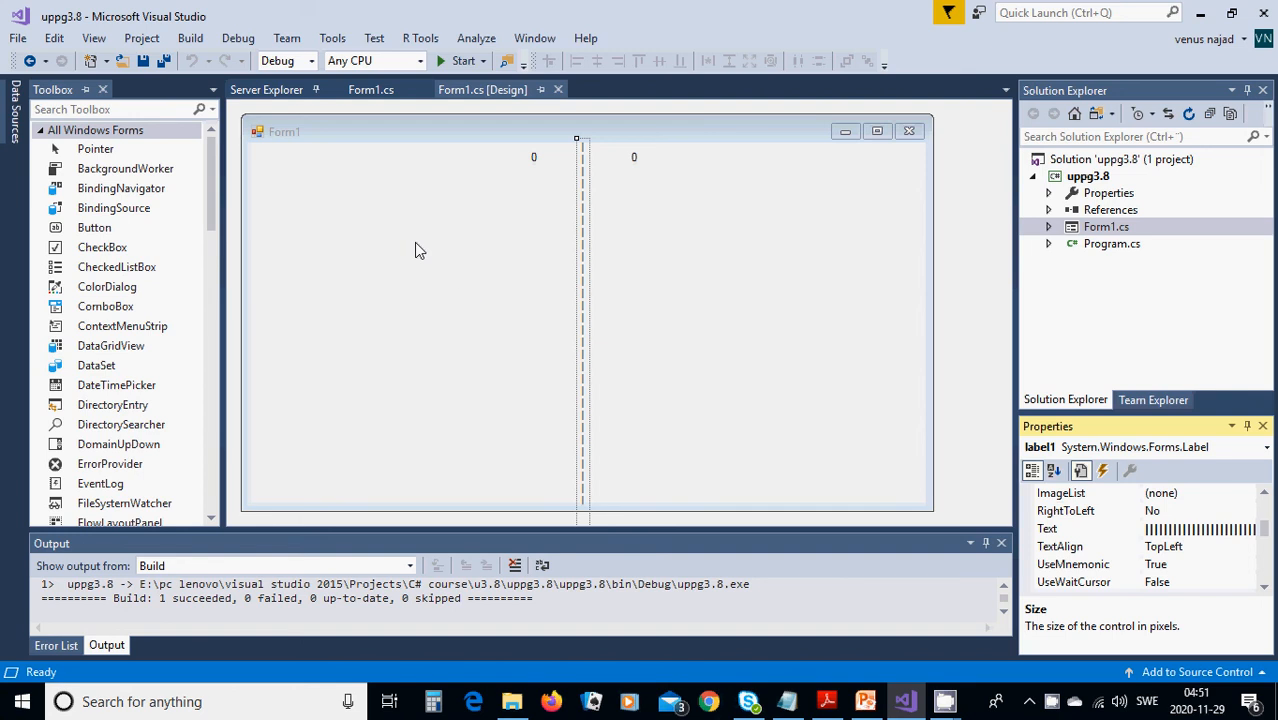
- View the form's code in Form1.cs showing the bitmap, graphics, thread and ball fields
right_click(420, 250)
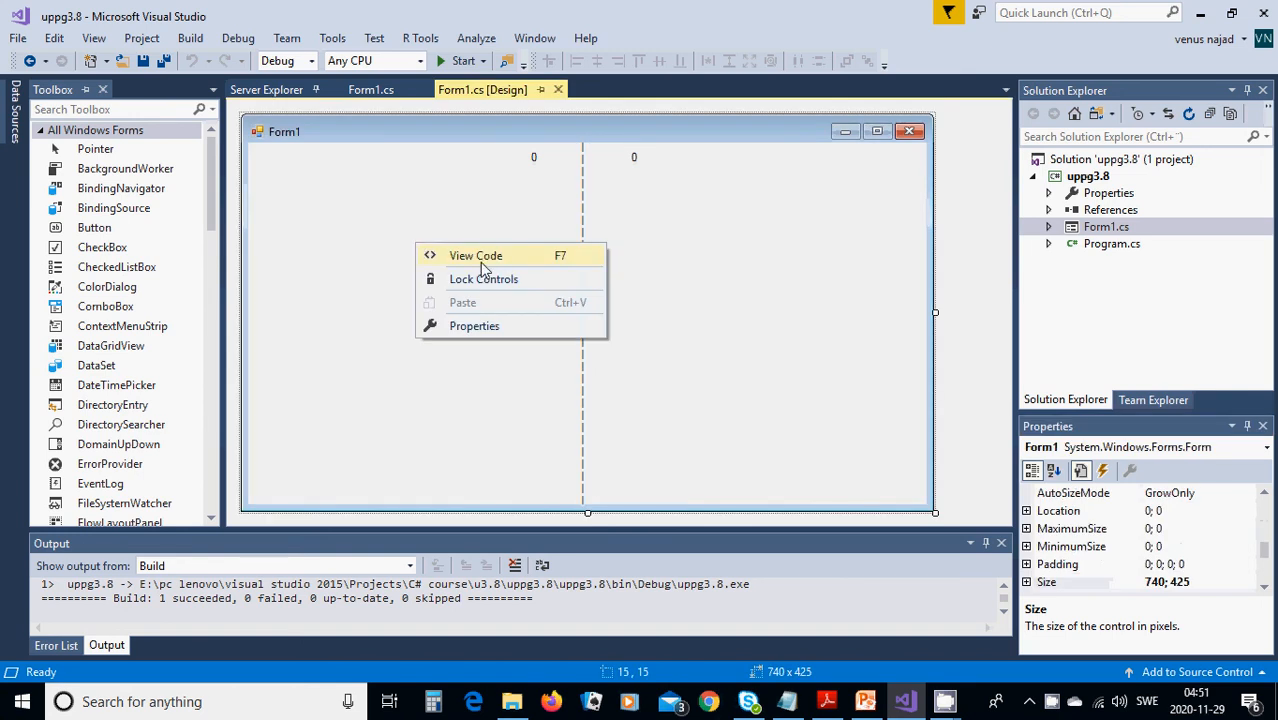
click(476, 256)
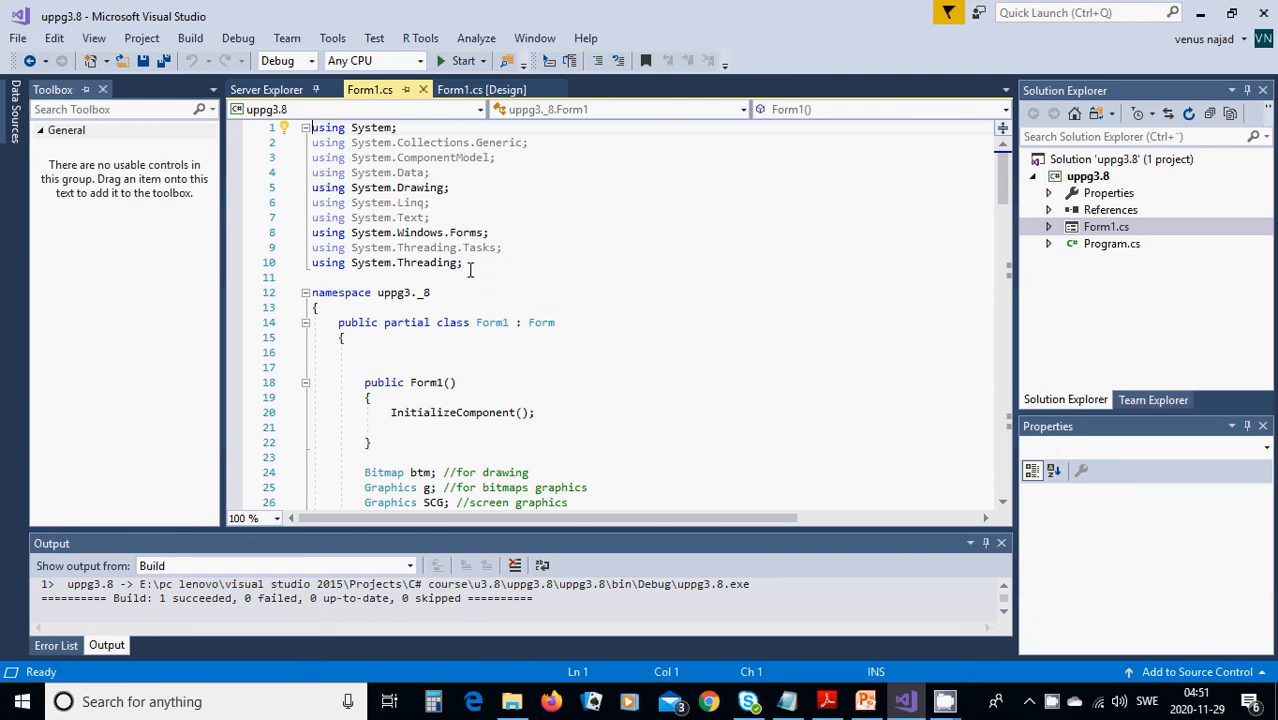
mouse_move(640, 264)
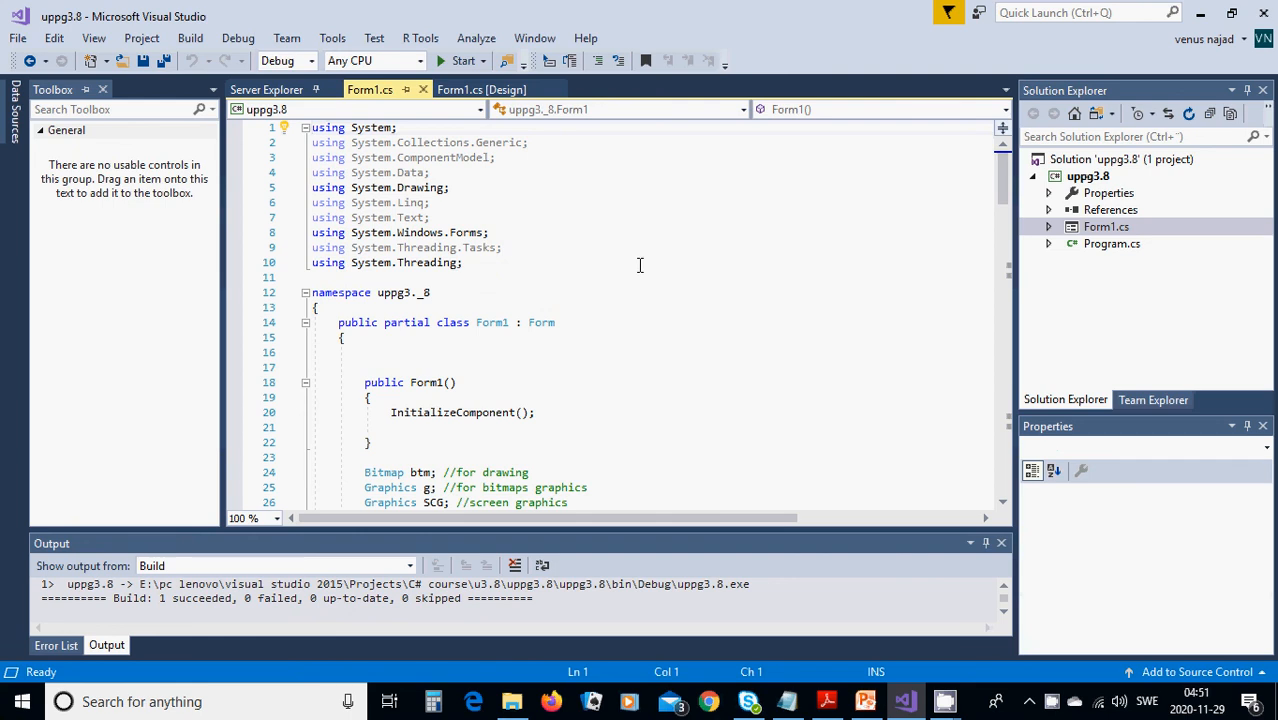
scroll(down, 3)
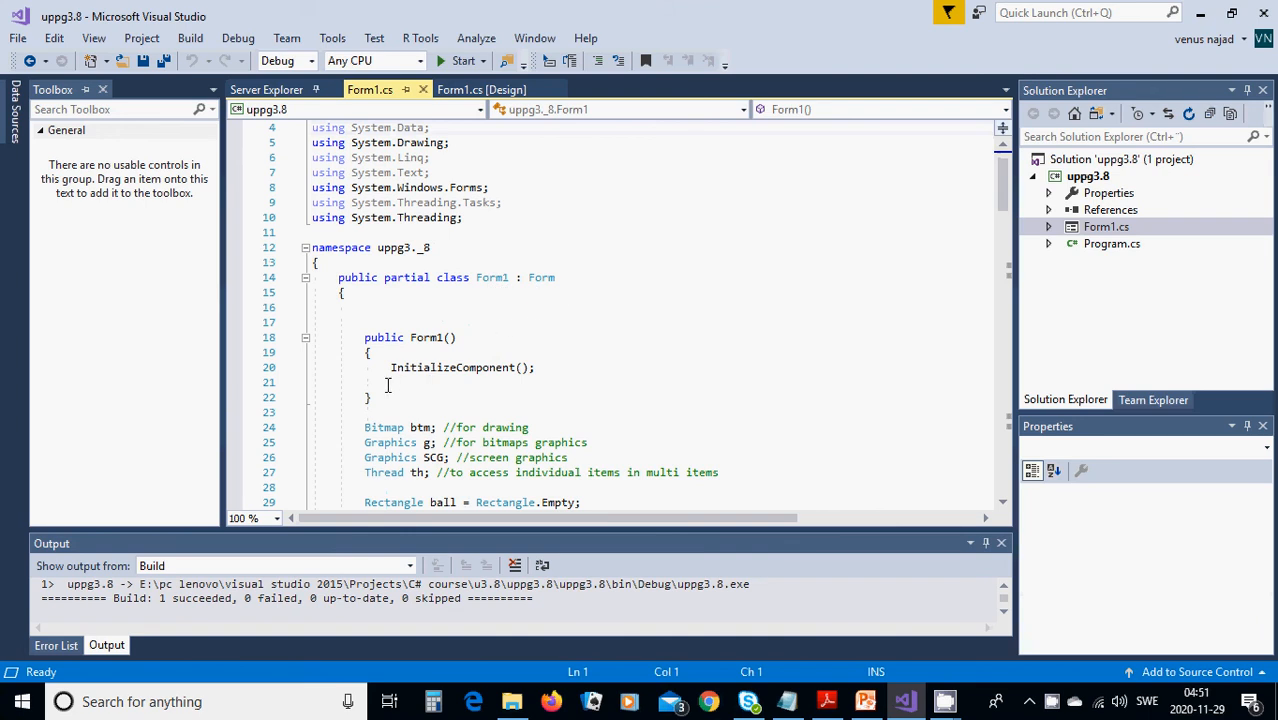
mouse_move(512, 384)
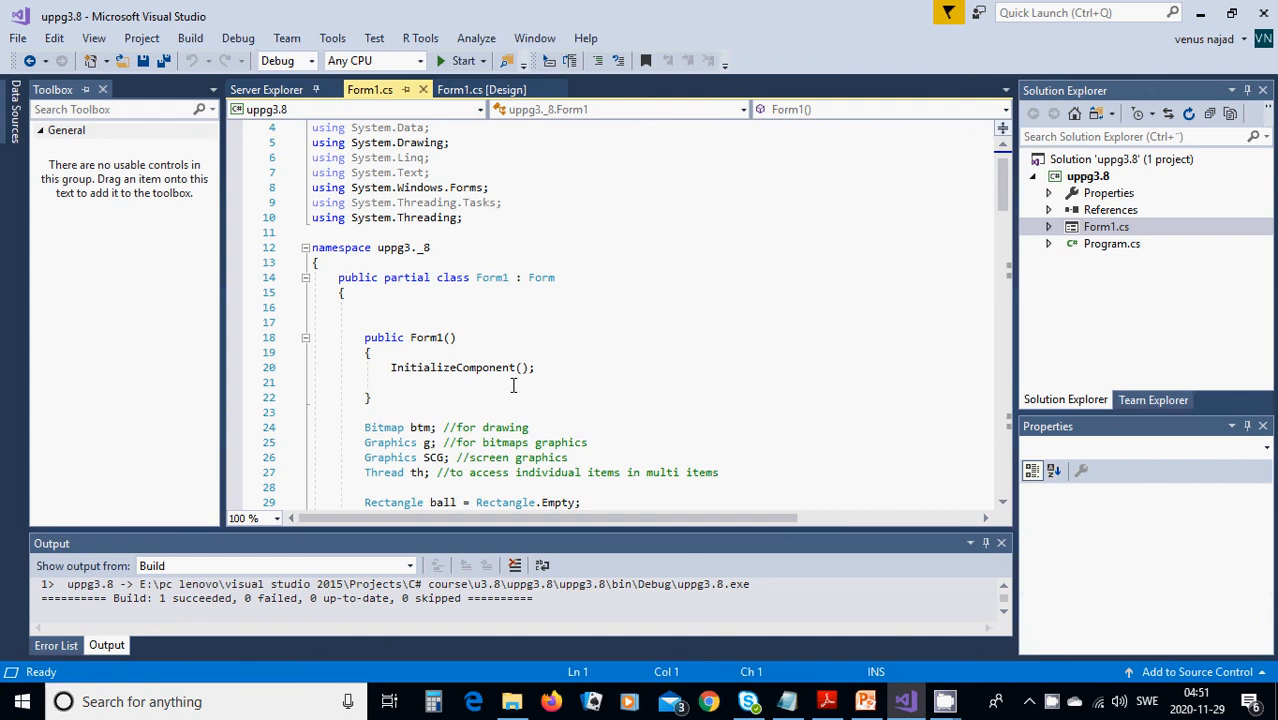
mouse_move(576, 324)
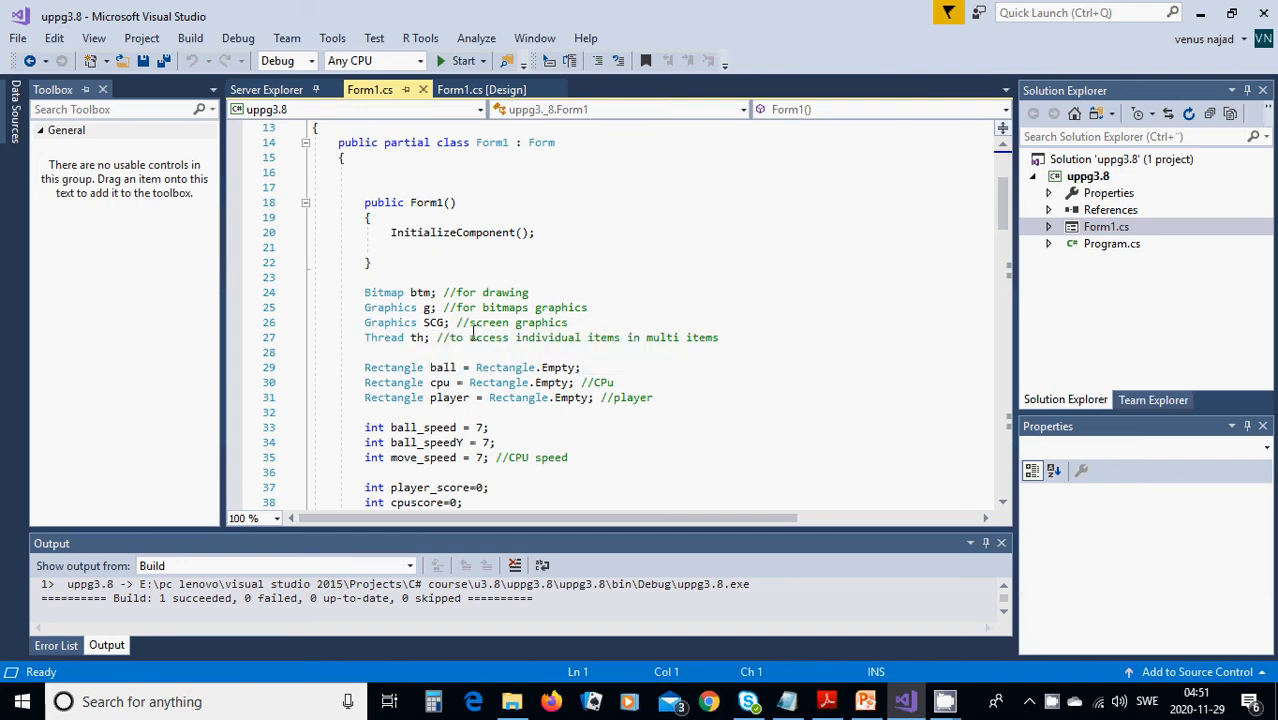
mouse_move(430, 336)
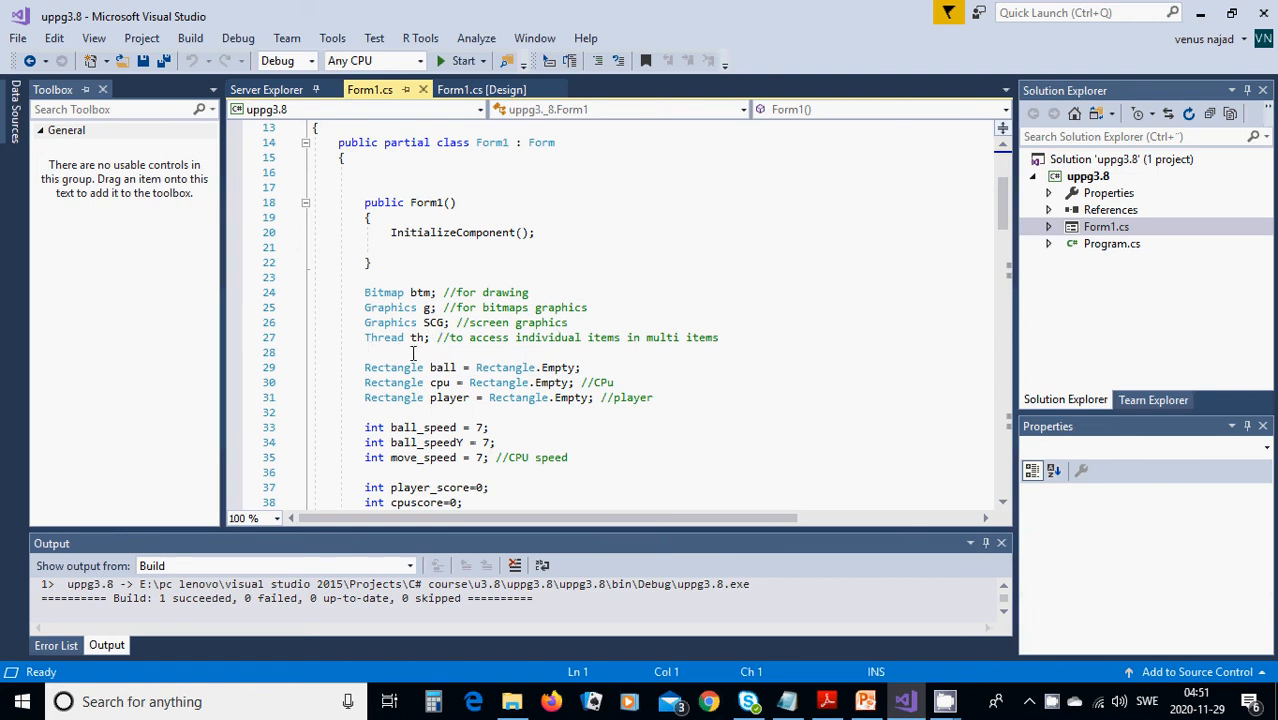
mouse_move(516, 356)
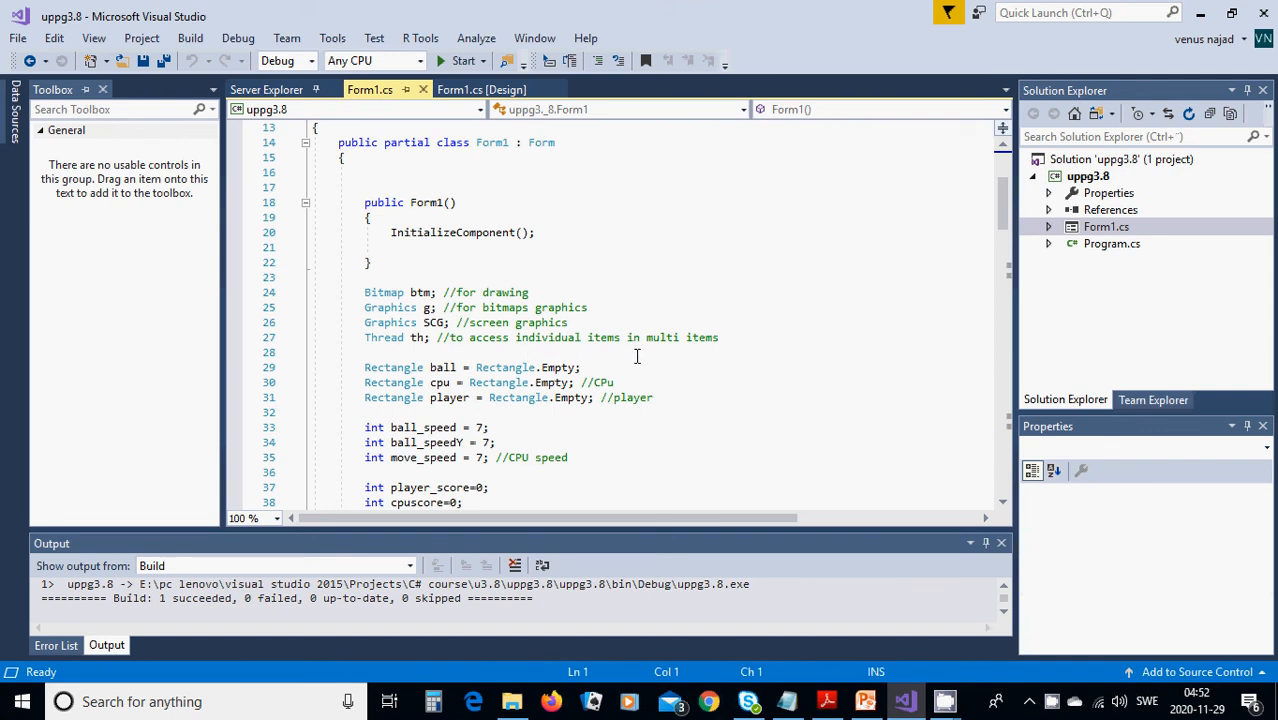
mouse_move(824, 338)
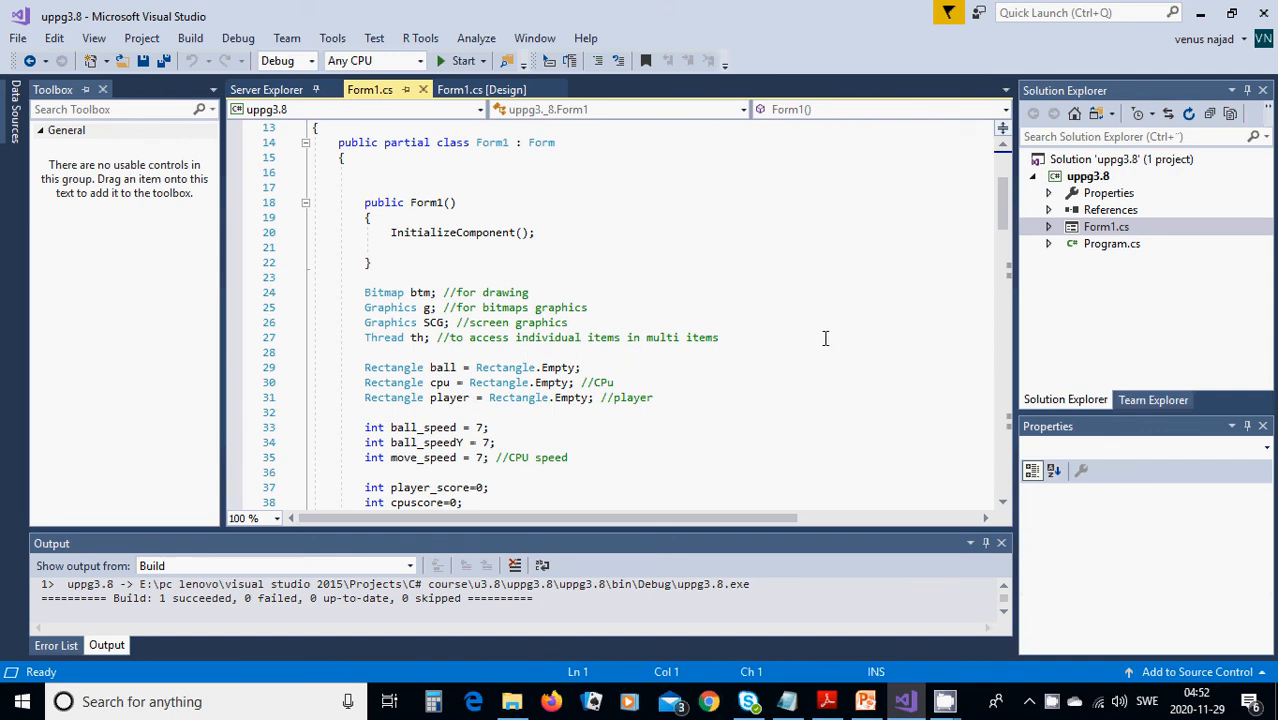
scroll(down, 3)
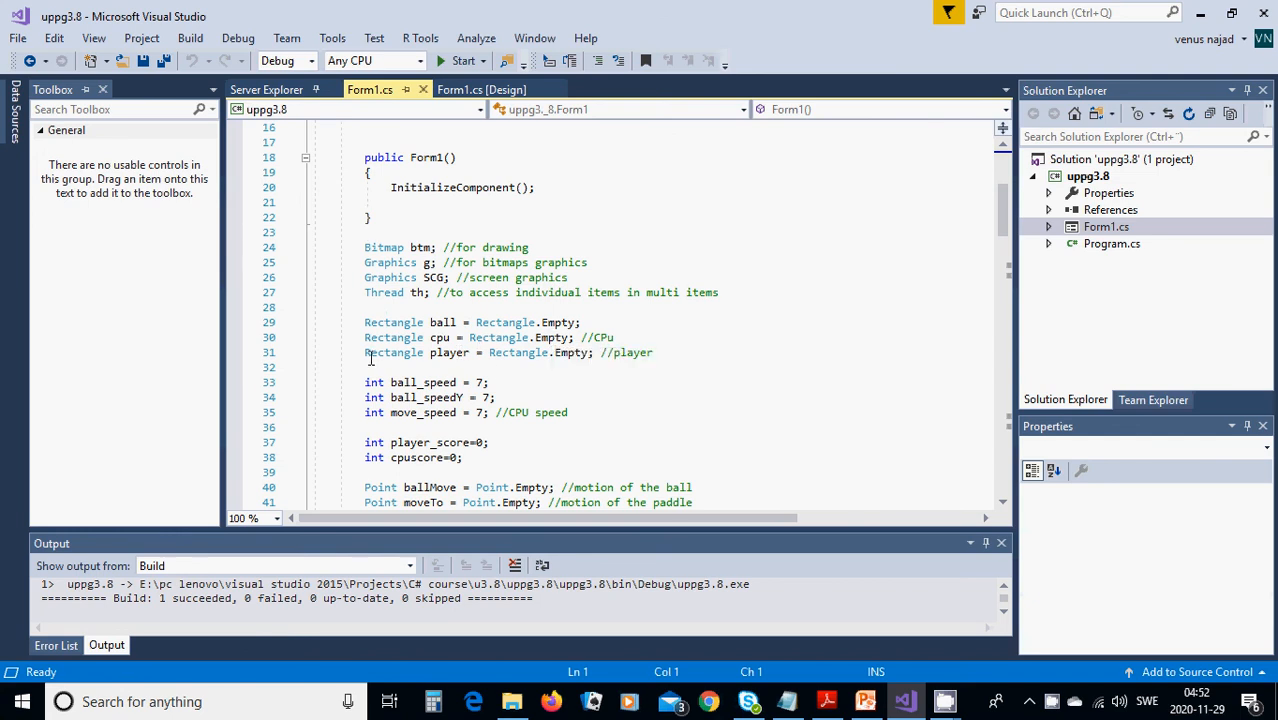
mouse_move(448, 352)
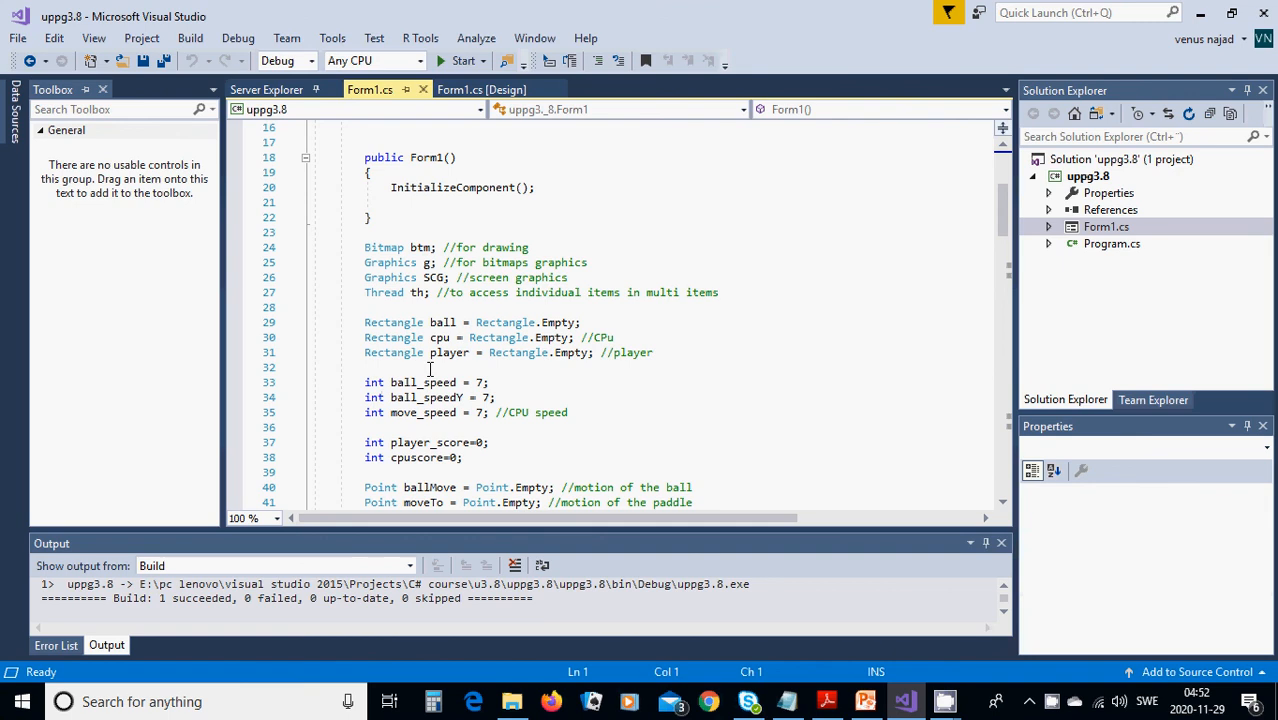
mouse_move(552, 370)
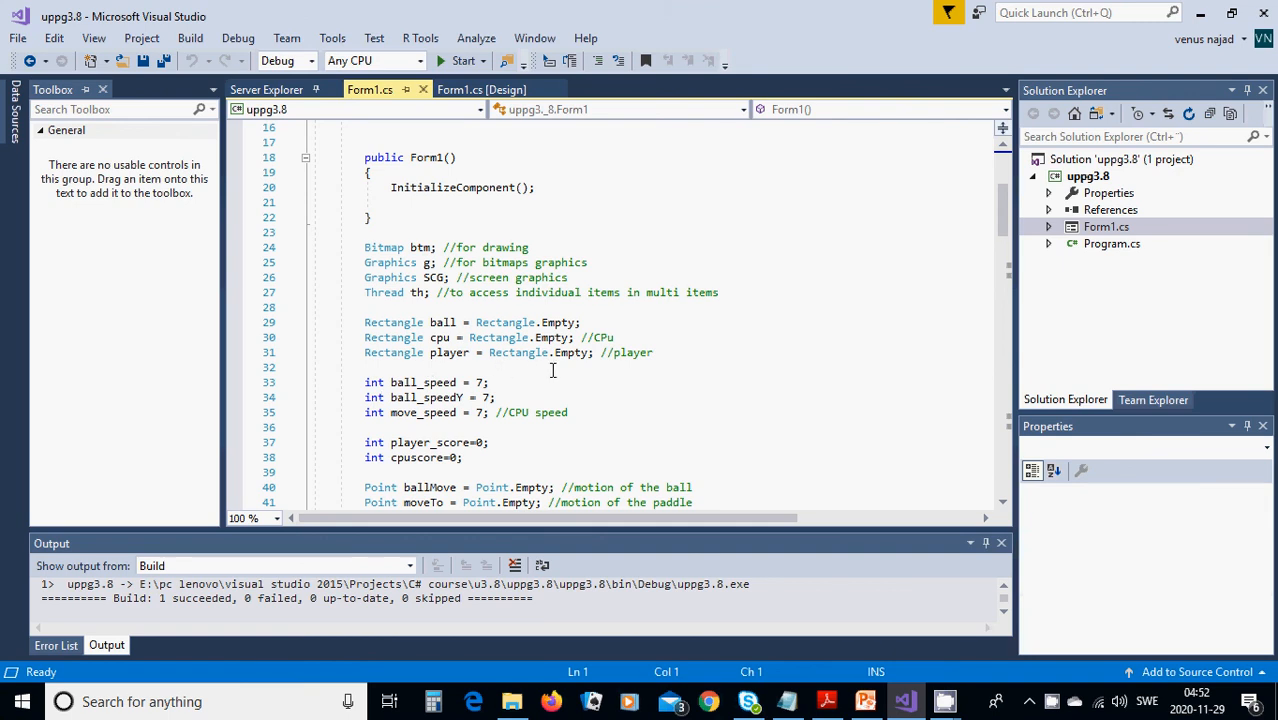
mouse_move(560, 372)
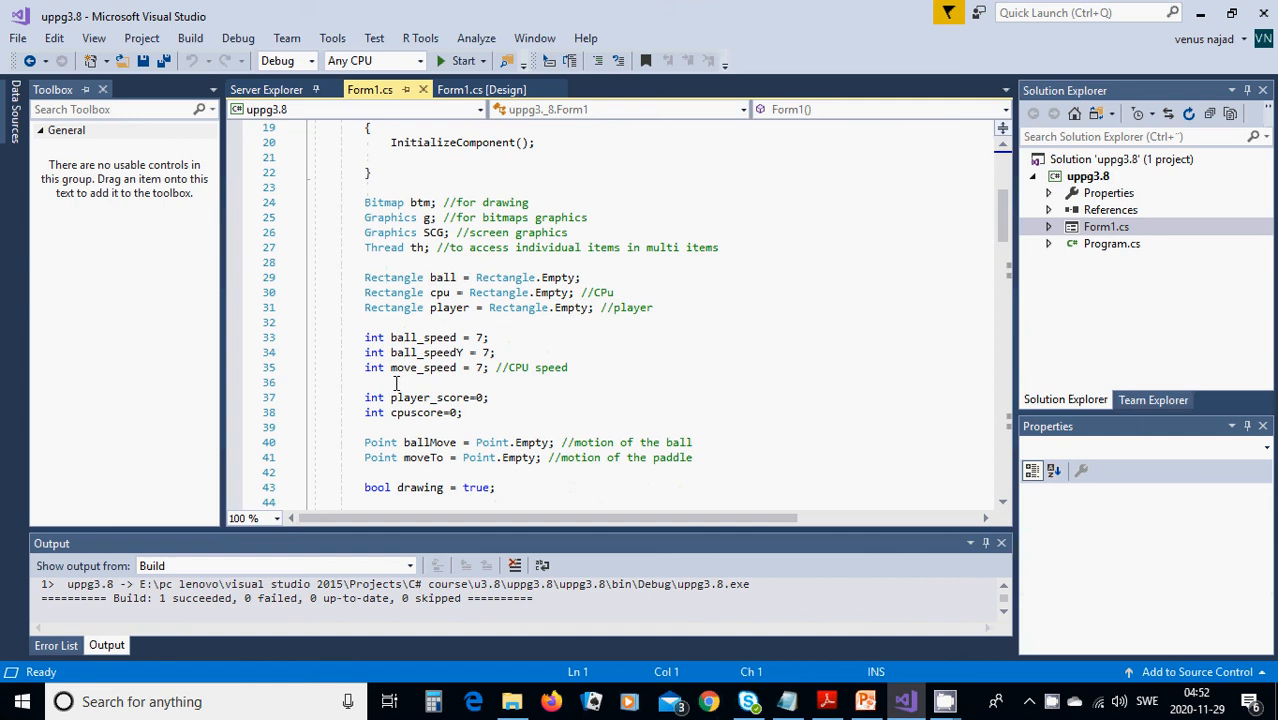
mouse_move(490, 382)
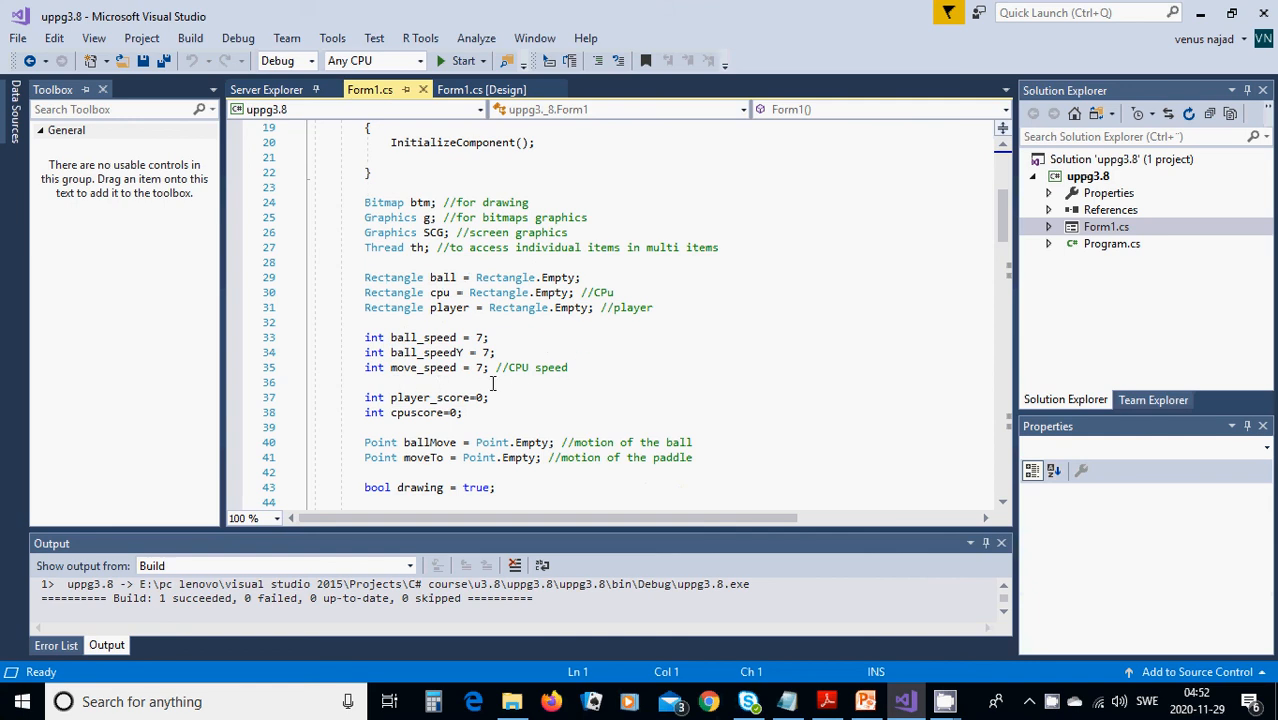
mouse_move(432, 442)
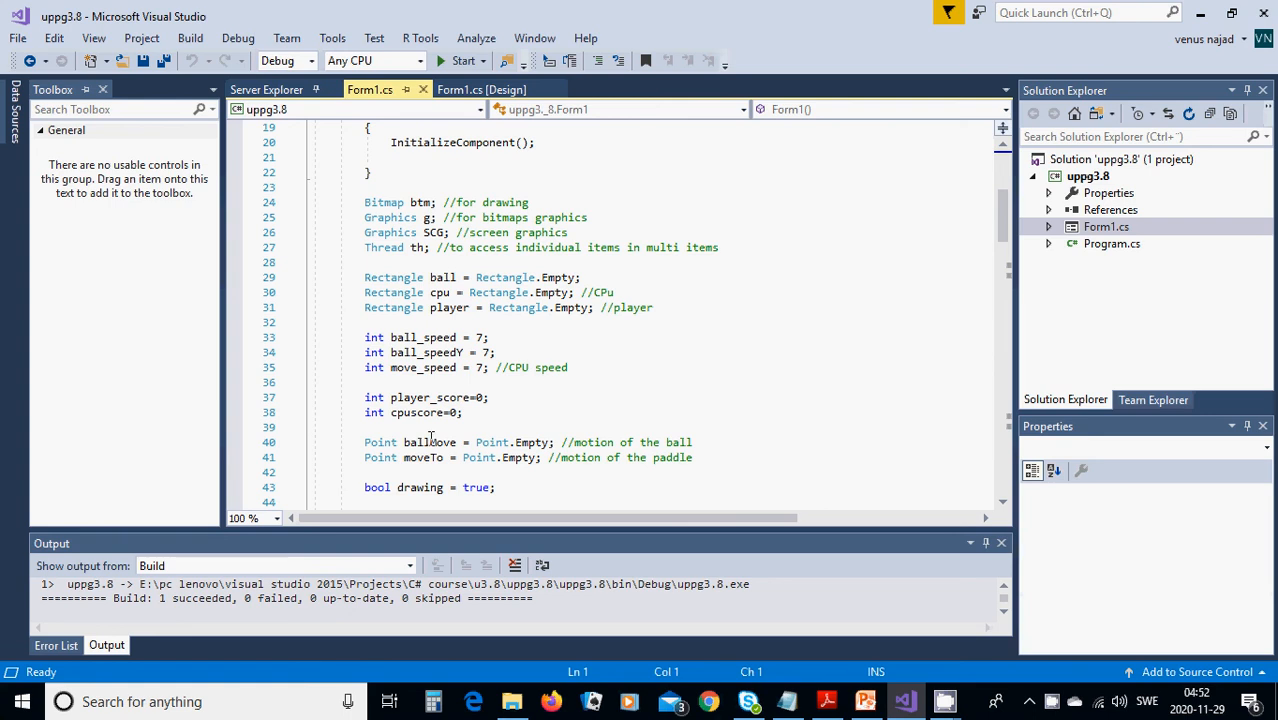
mouse_move(384, 432)
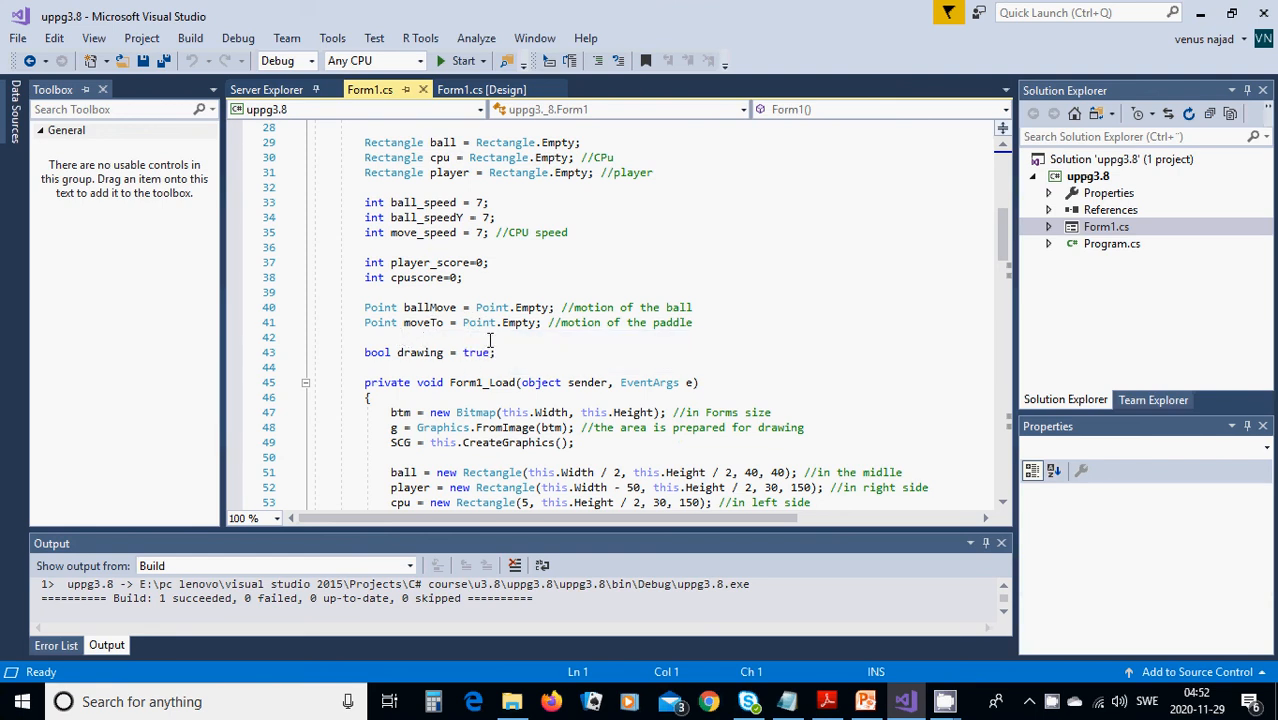
mouse_move(484, 382)
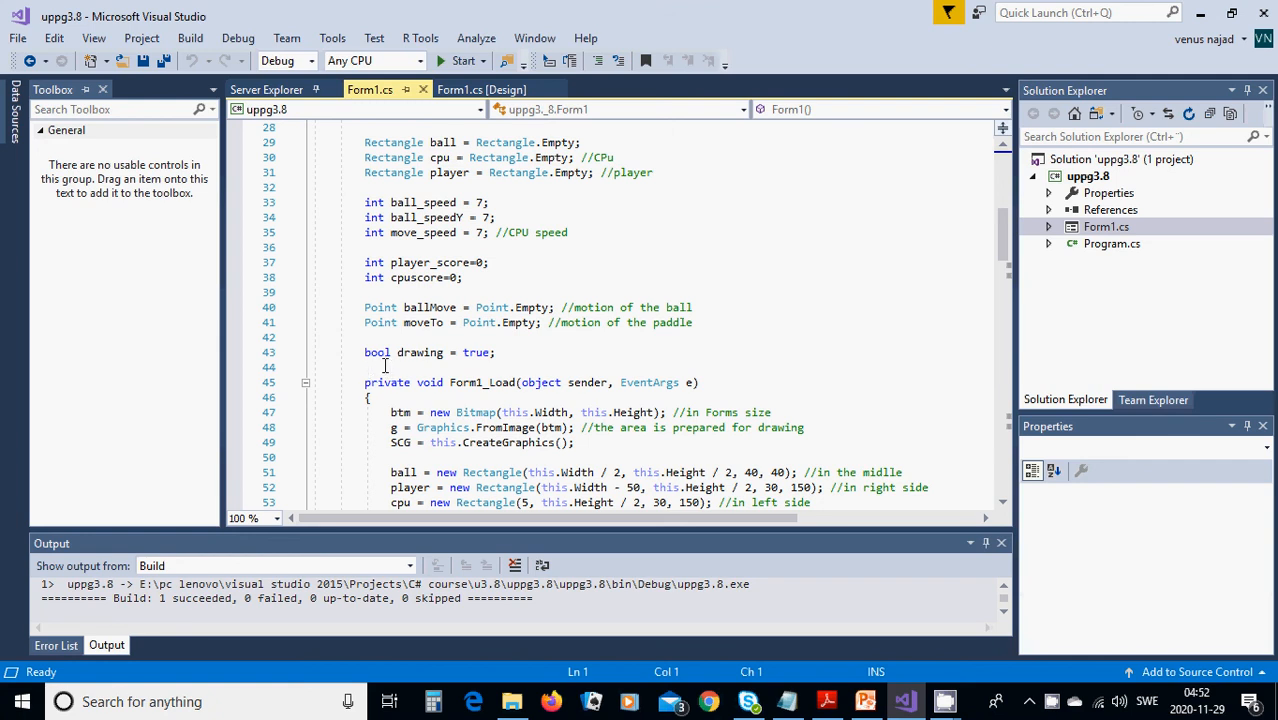
mouse_move(668, 274)
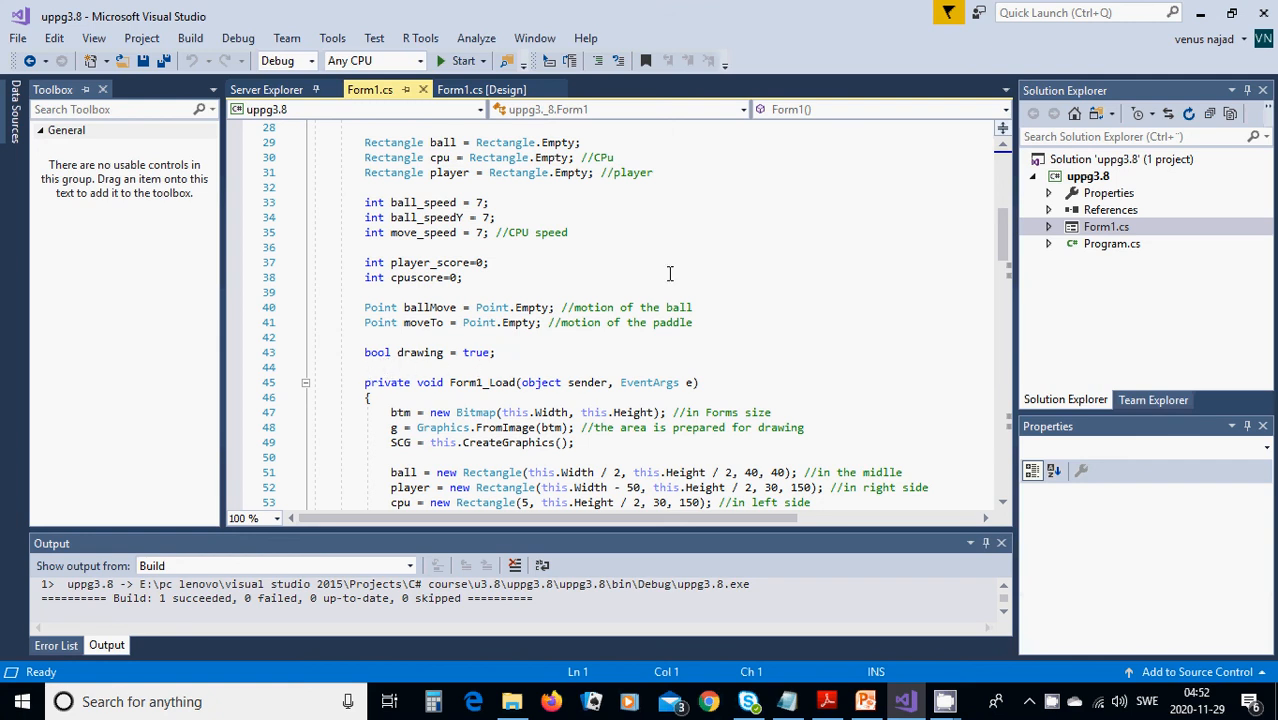
scroll(down, 3)
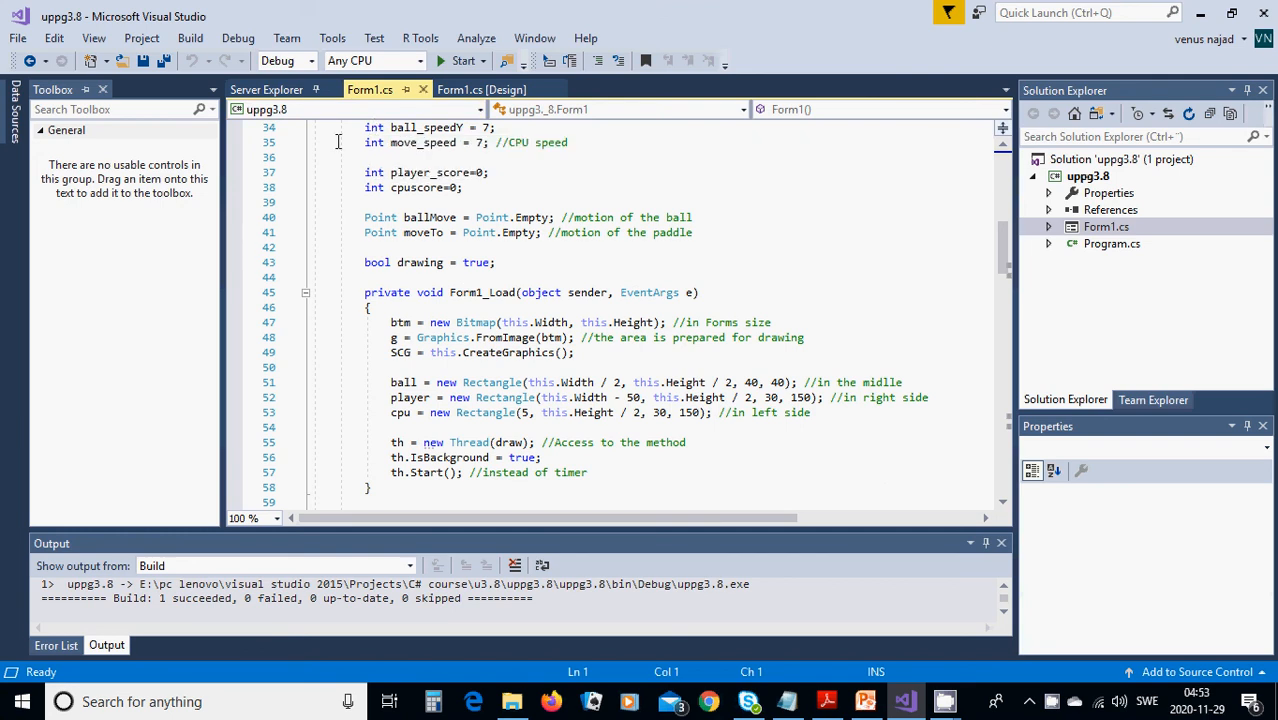
click(480, 88)
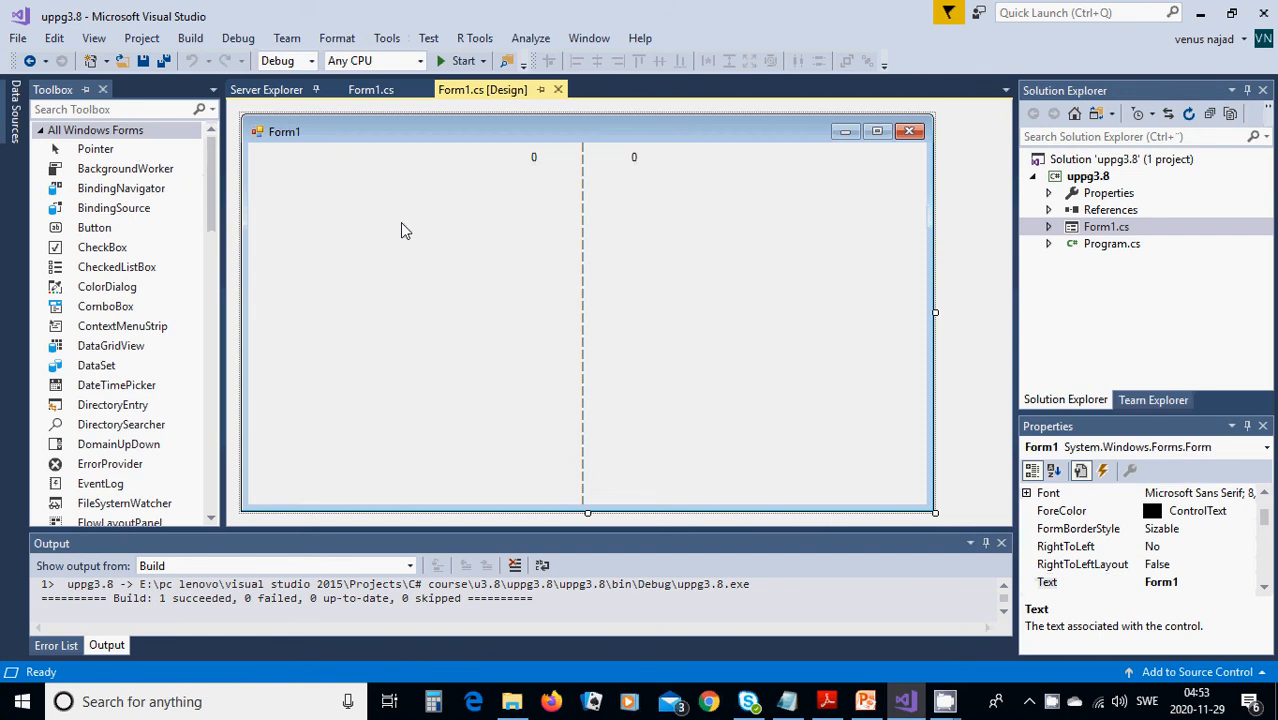
click(370, 88)
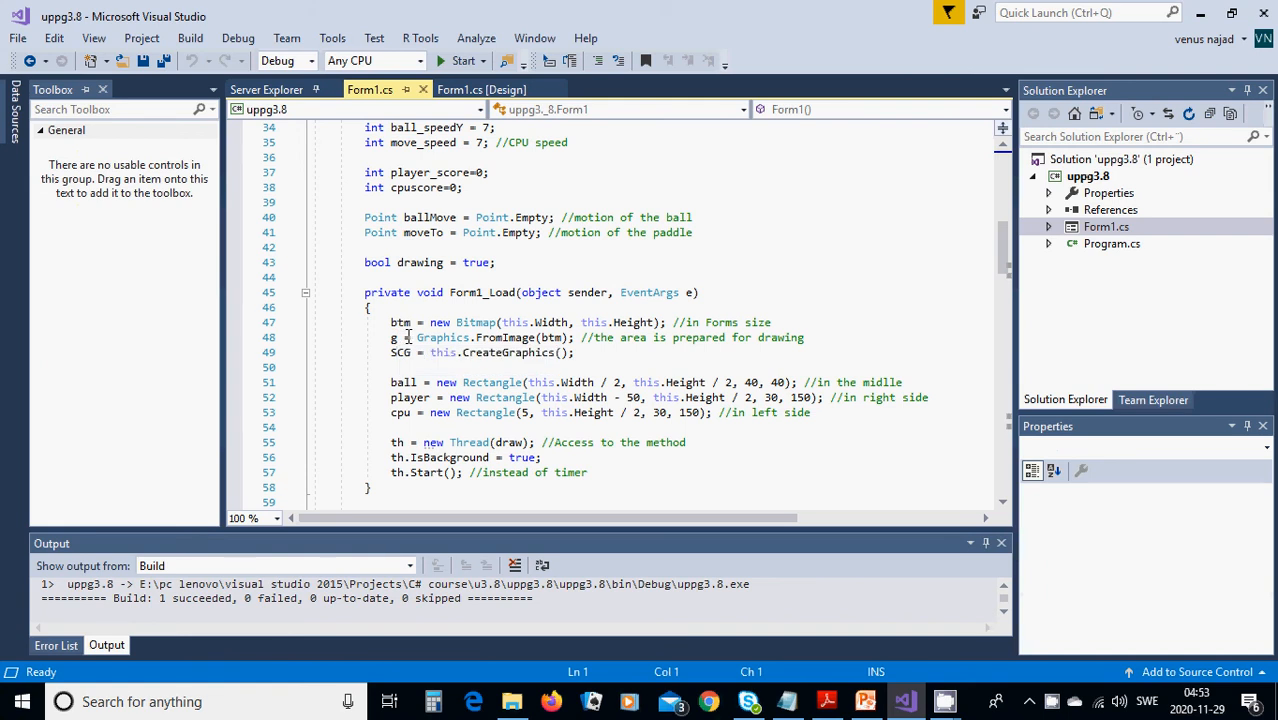
mouse_move(484, 336)
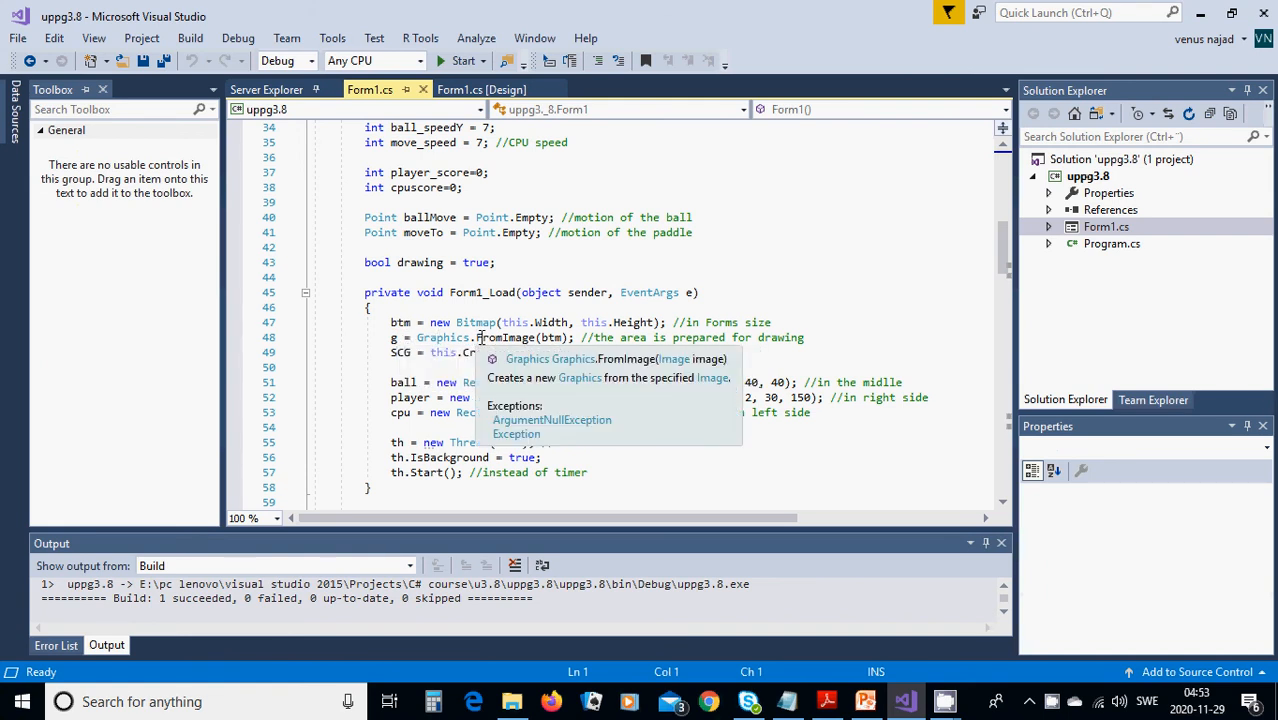
click(512, 336)
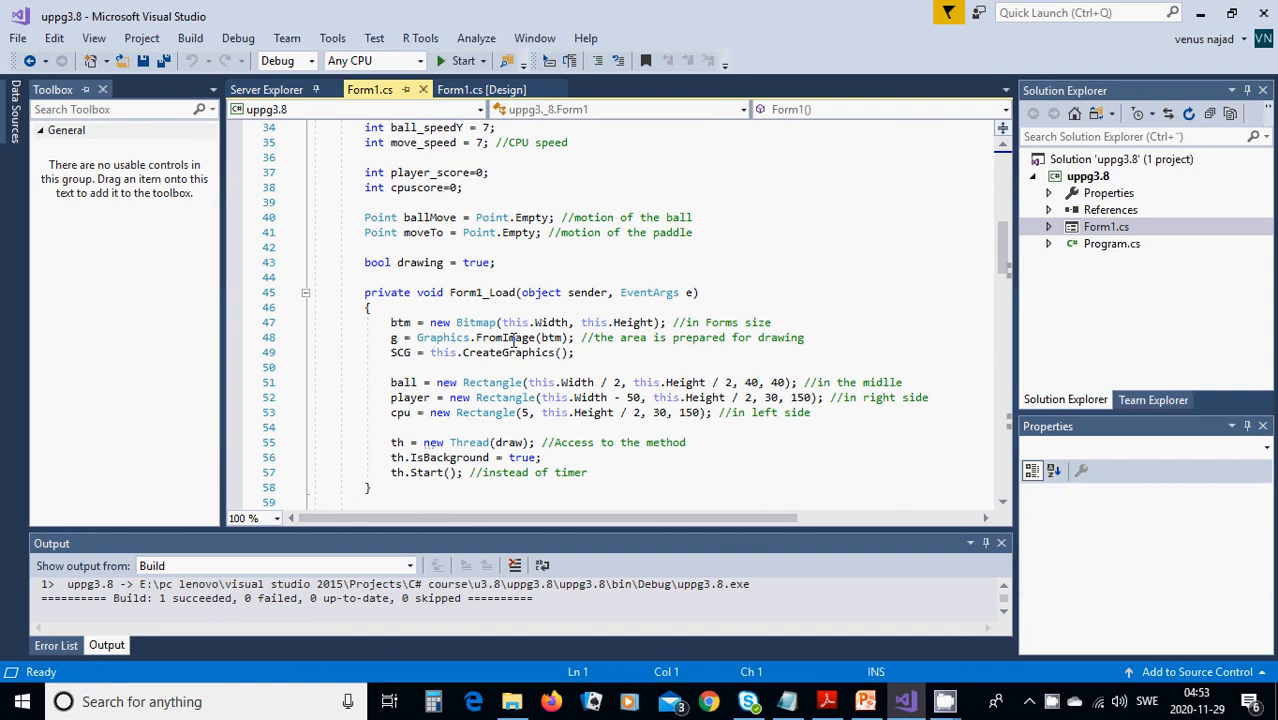
mouse_move(516, 336)
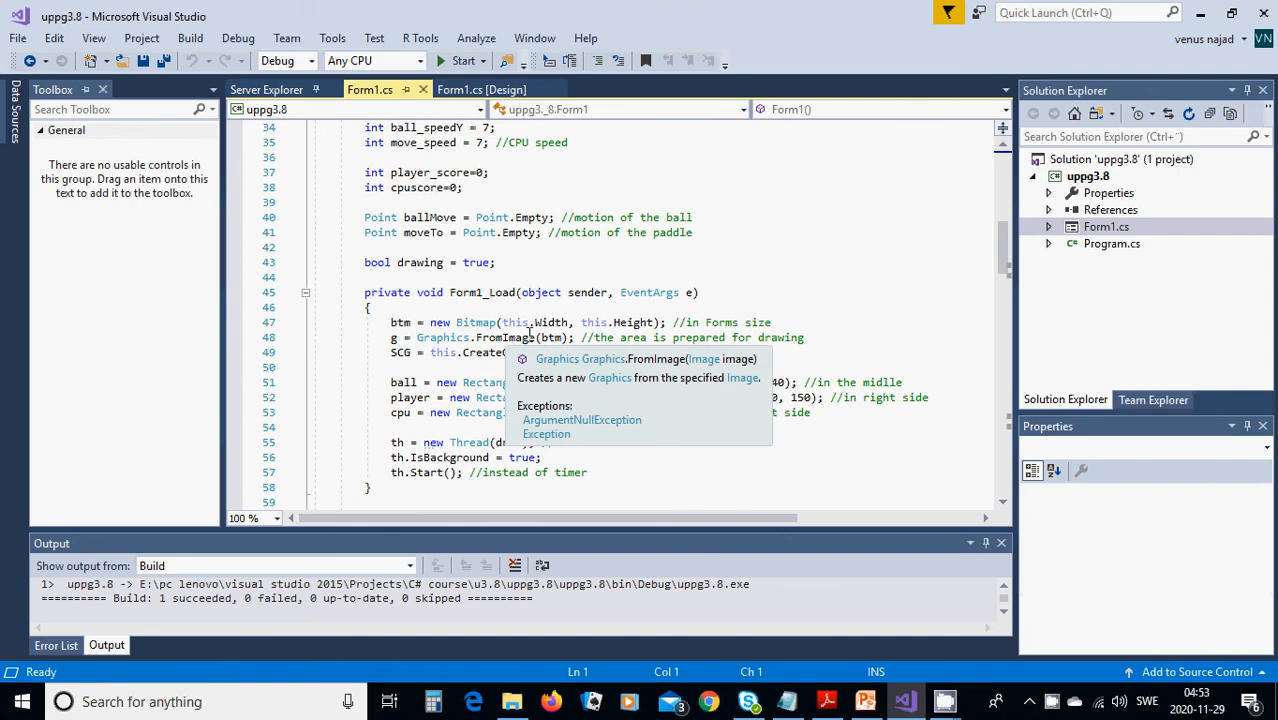
mouse_move(596, 336)
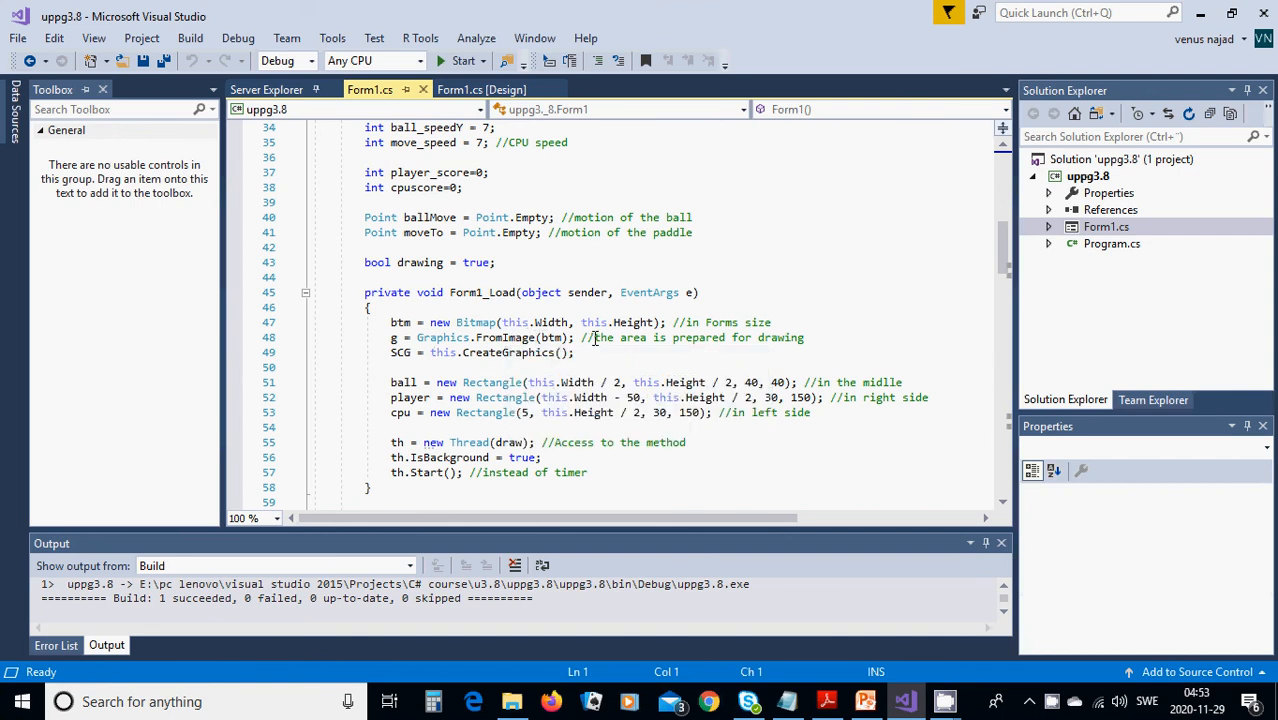
mouse_move(620, 336)
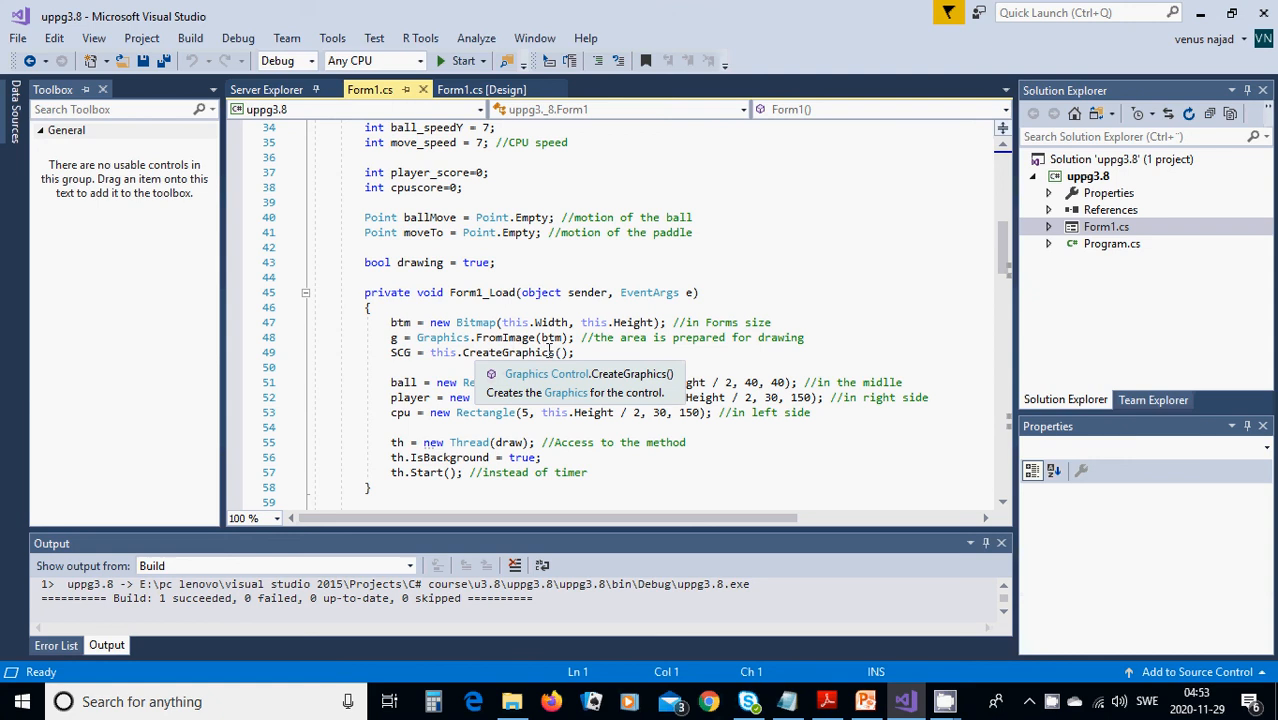
mouse_move(740, 350)
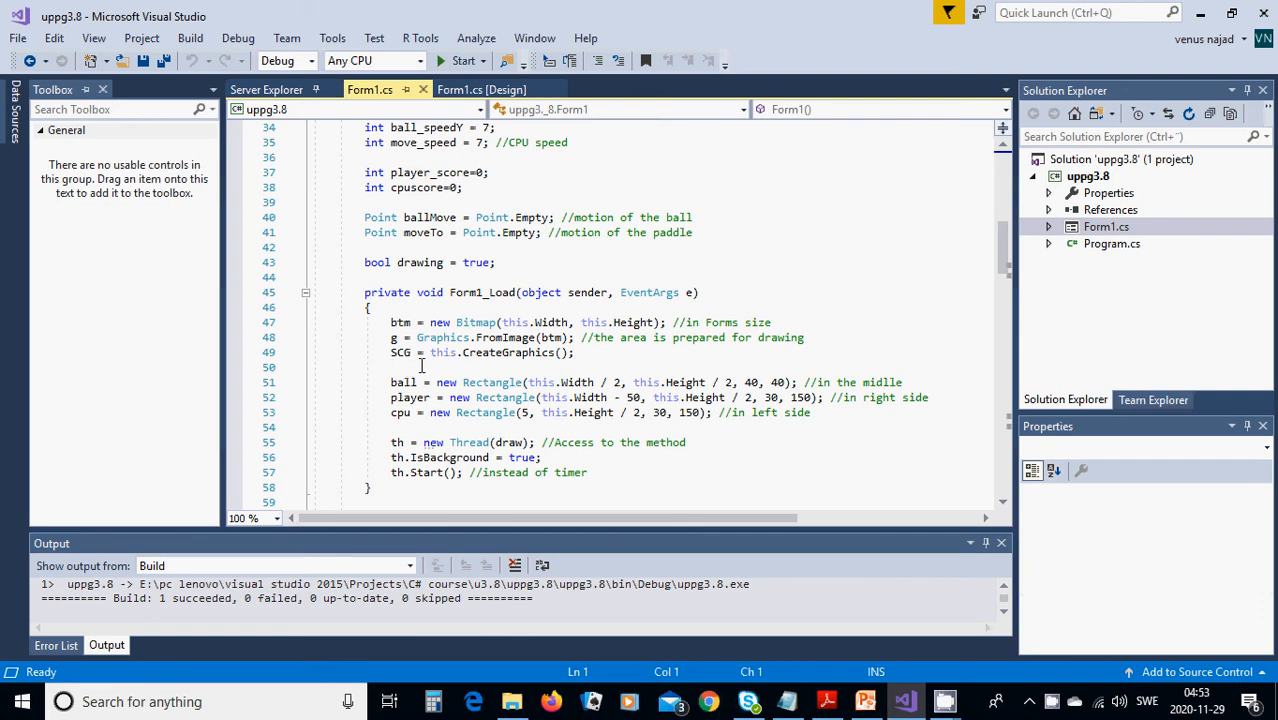
mouse_move(502, 372)
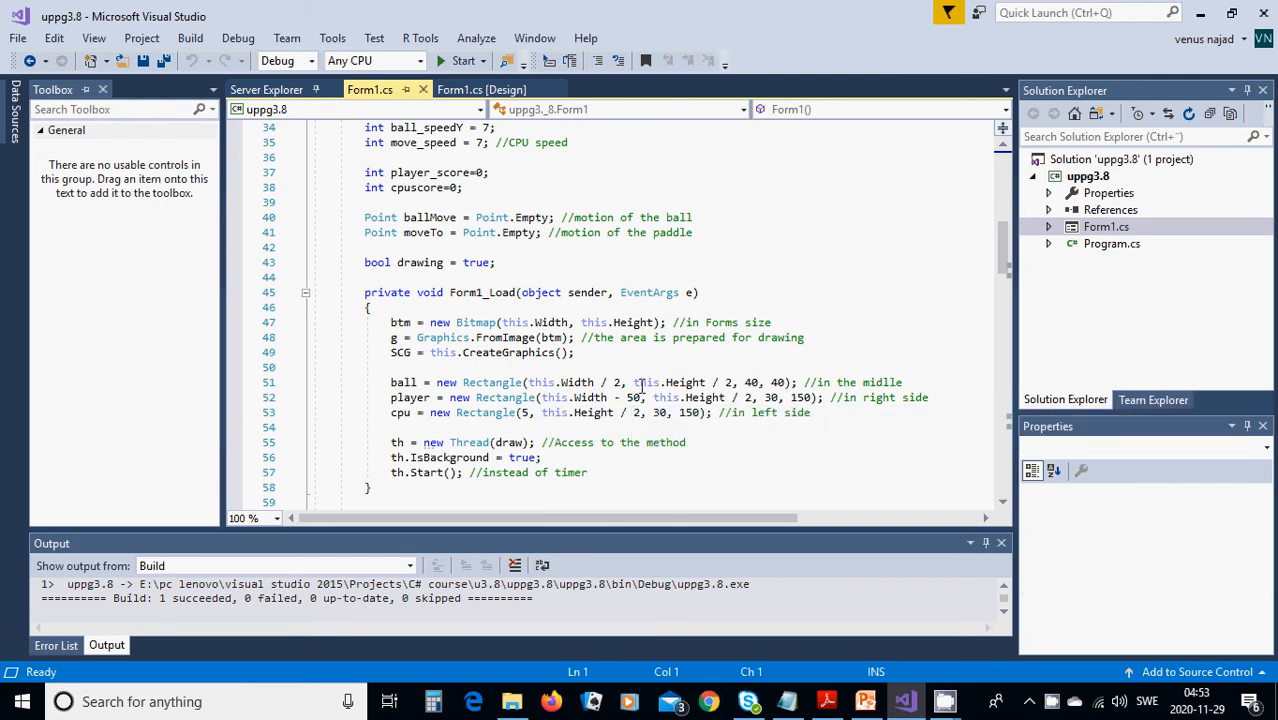
mouse_move(732, 396)
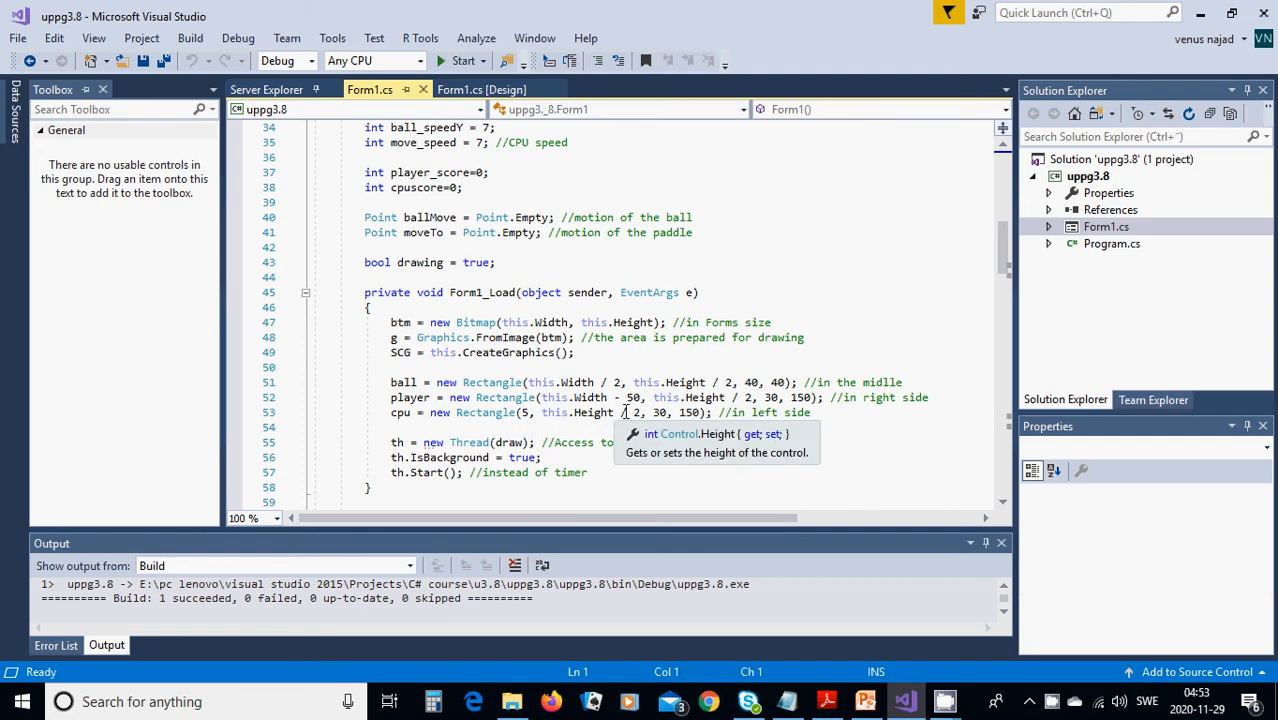
mouse_move(692, 412)
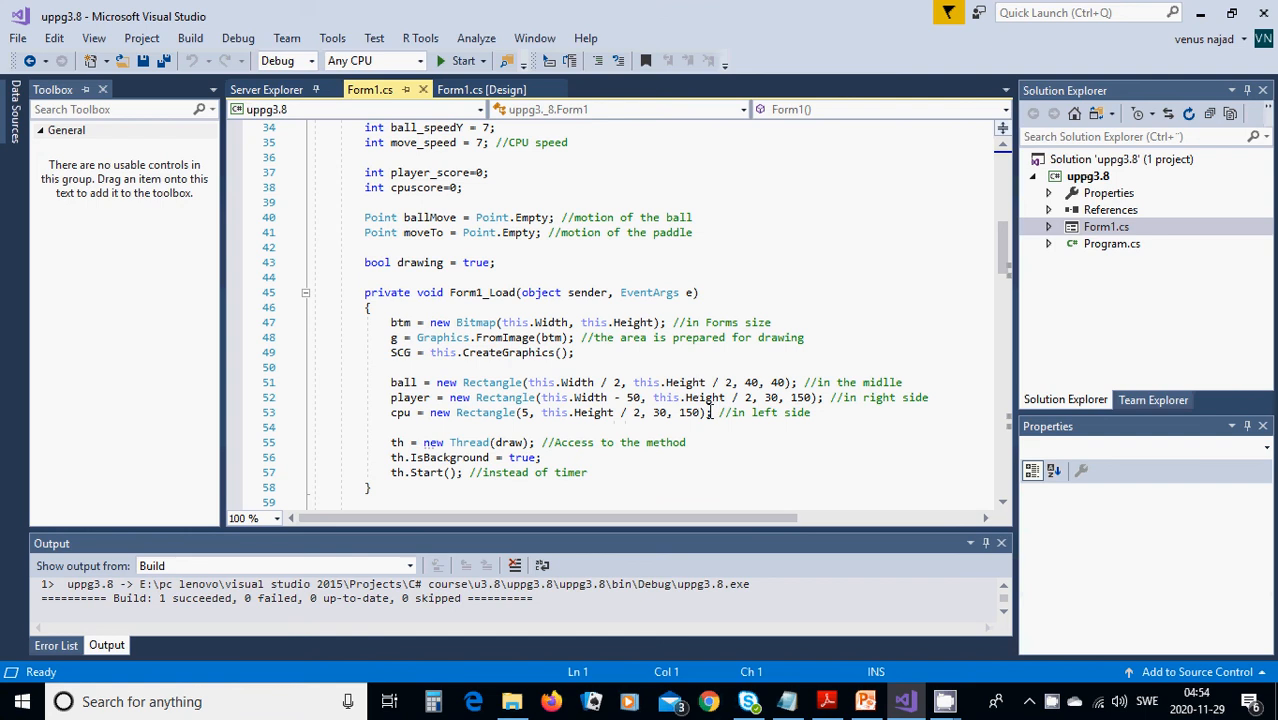
mouse_move(764, 412)
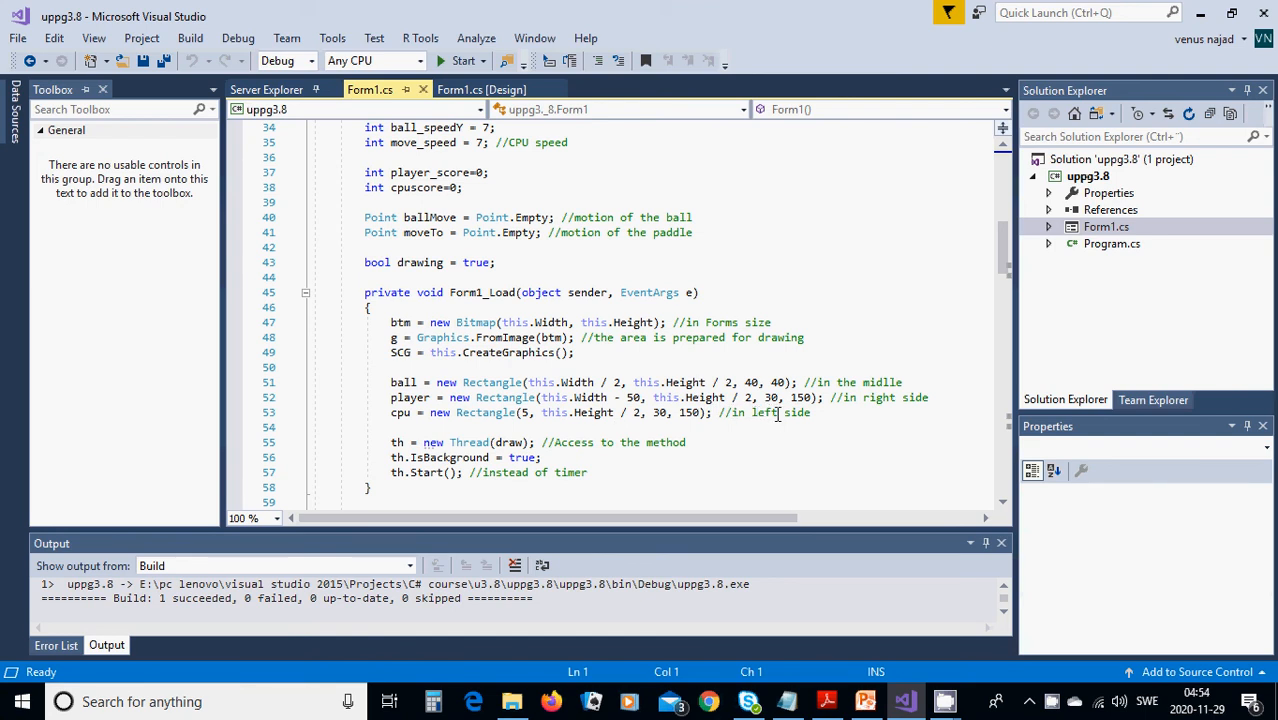
mouse_move(764, 422)
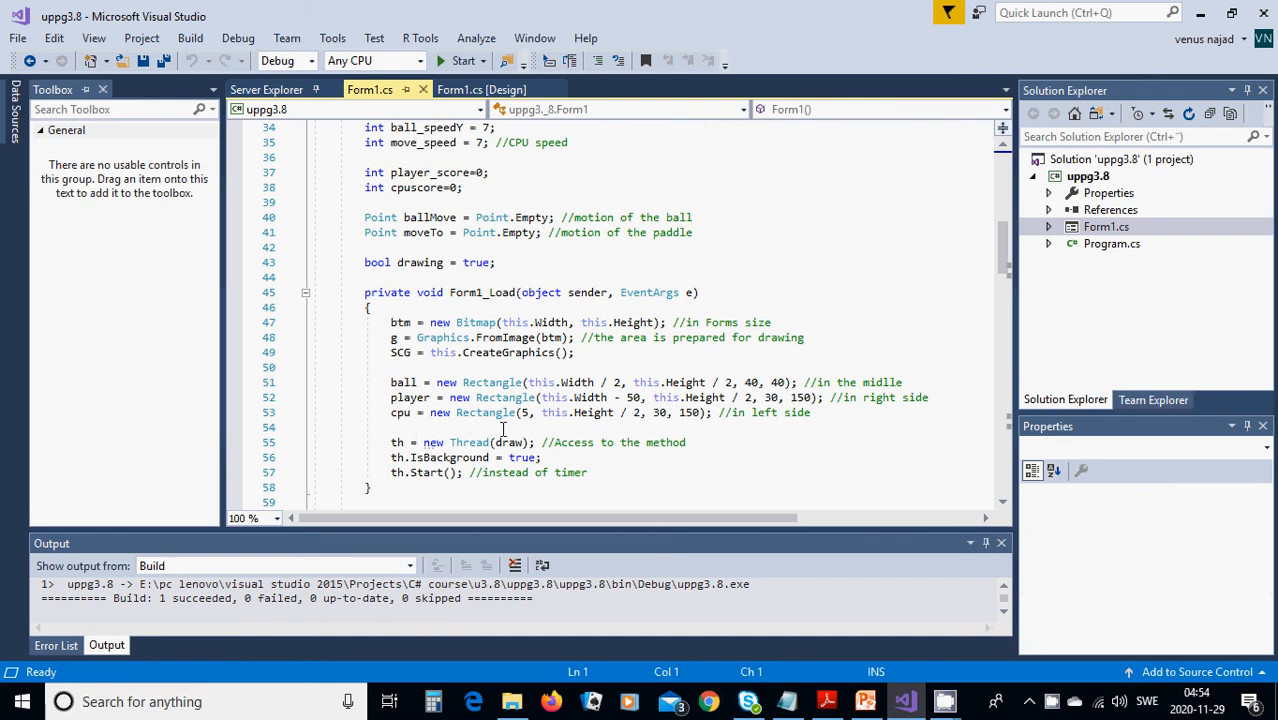
mouse_move(524, 420)
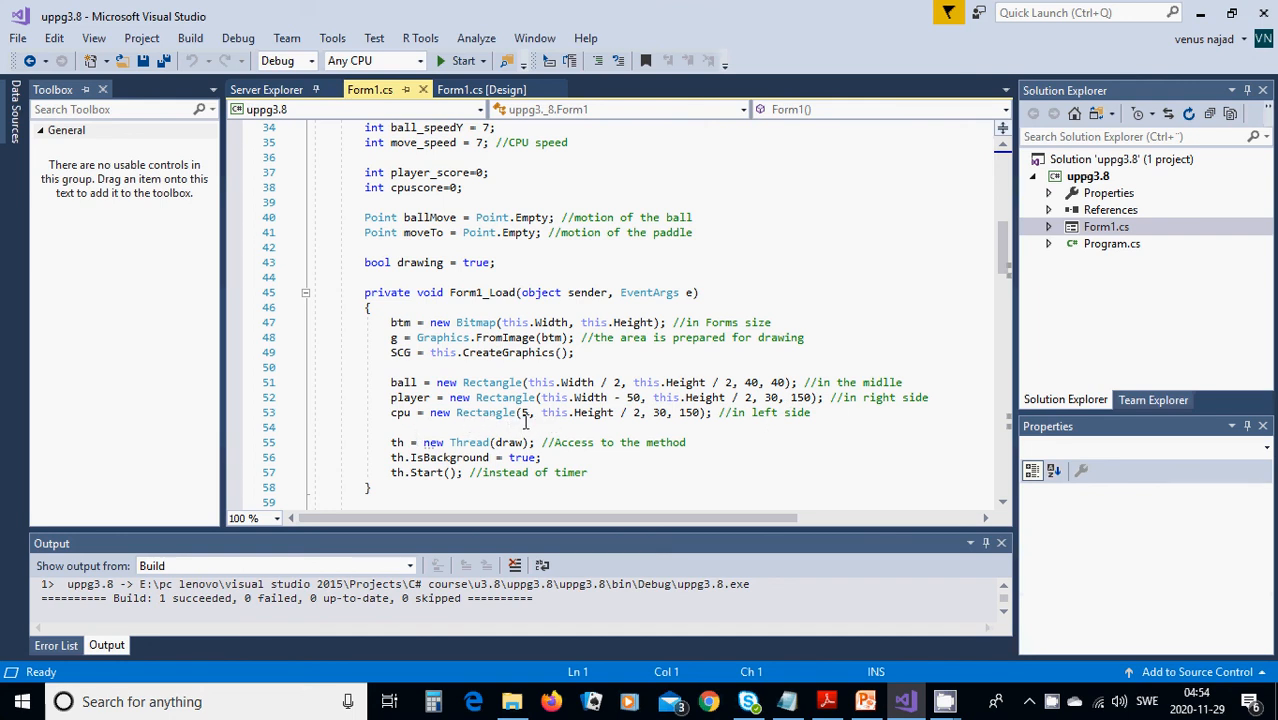
mouse_move(556, 428)
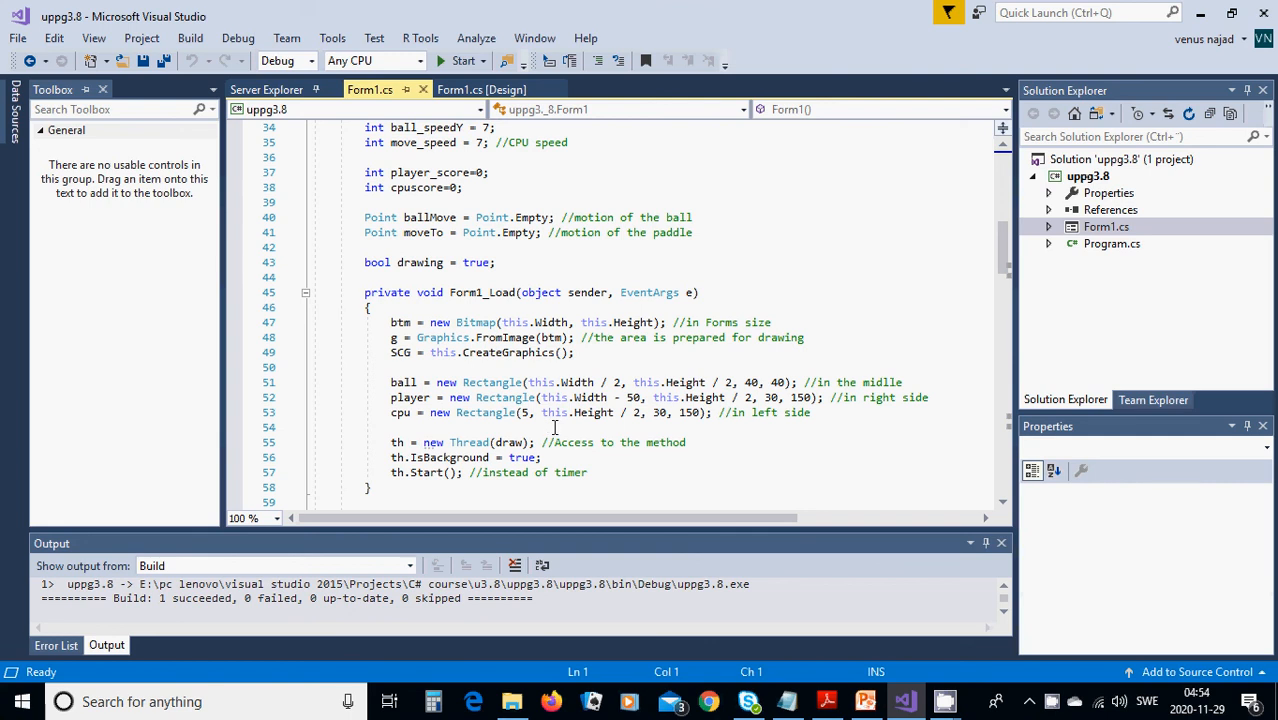
mouse_move(652, 424)
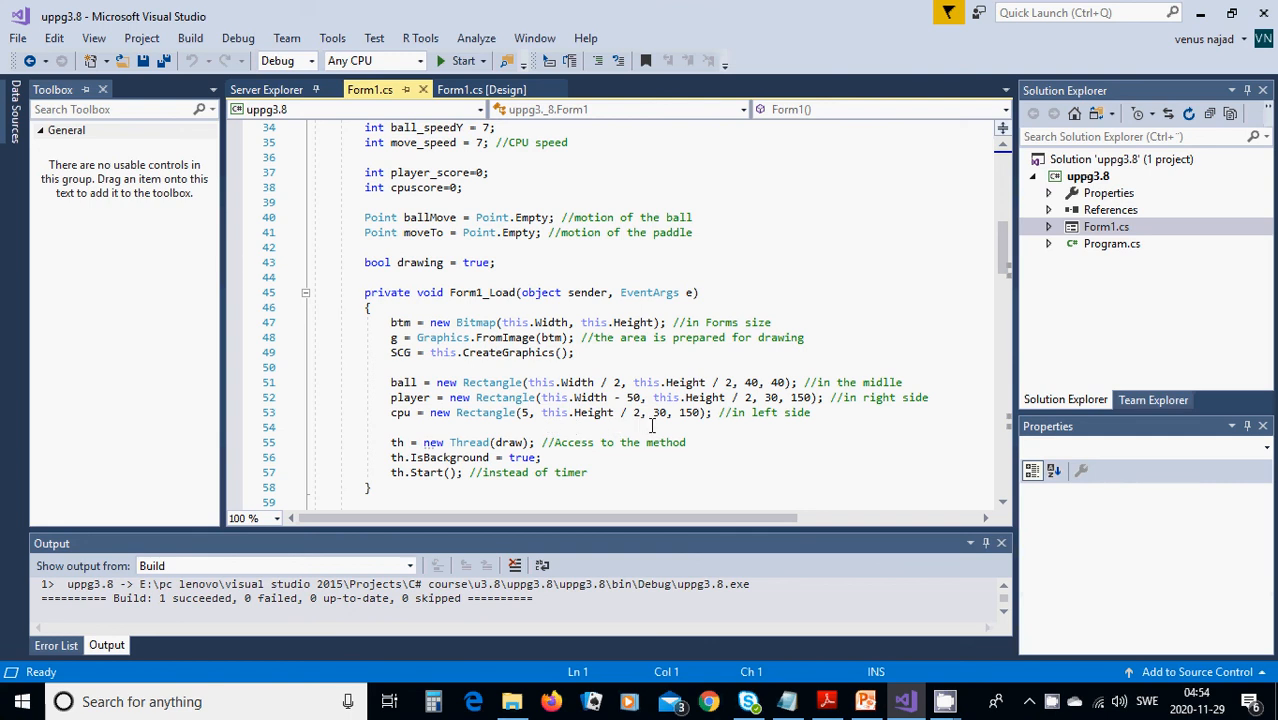
mouse_move(708, 428)
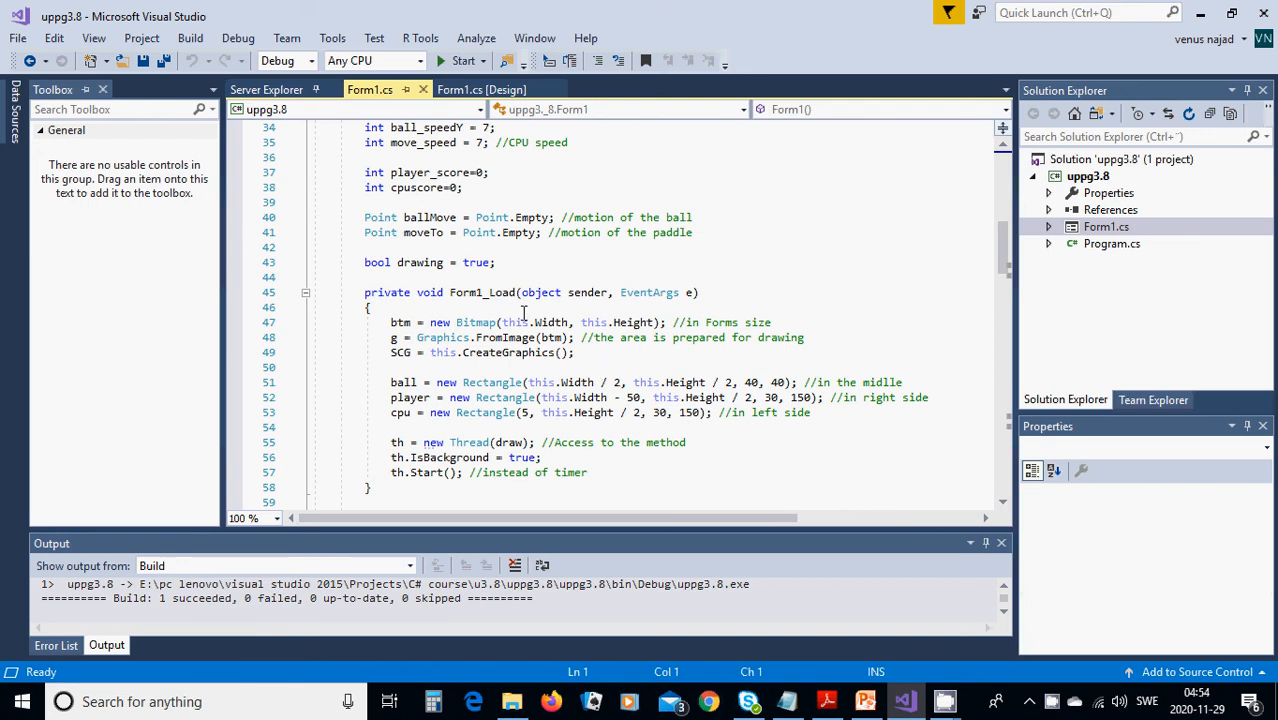
mouse_move(436, 456)
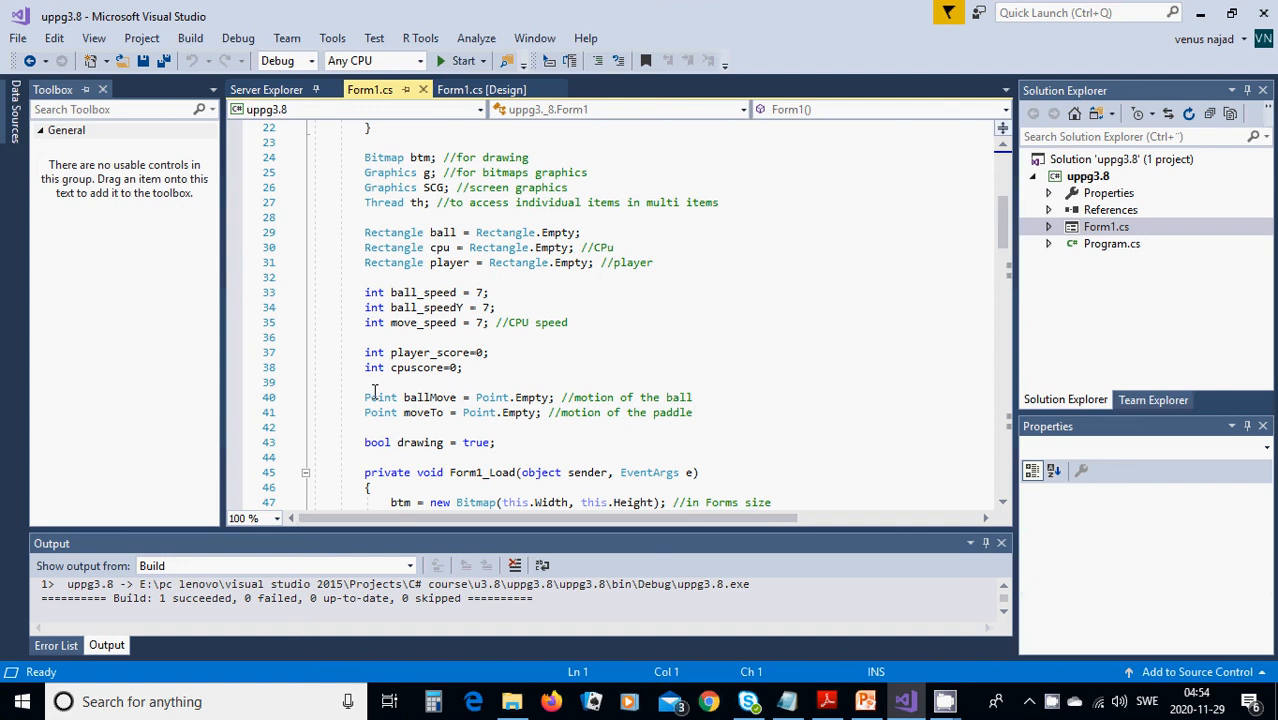
scroll(down, 3)
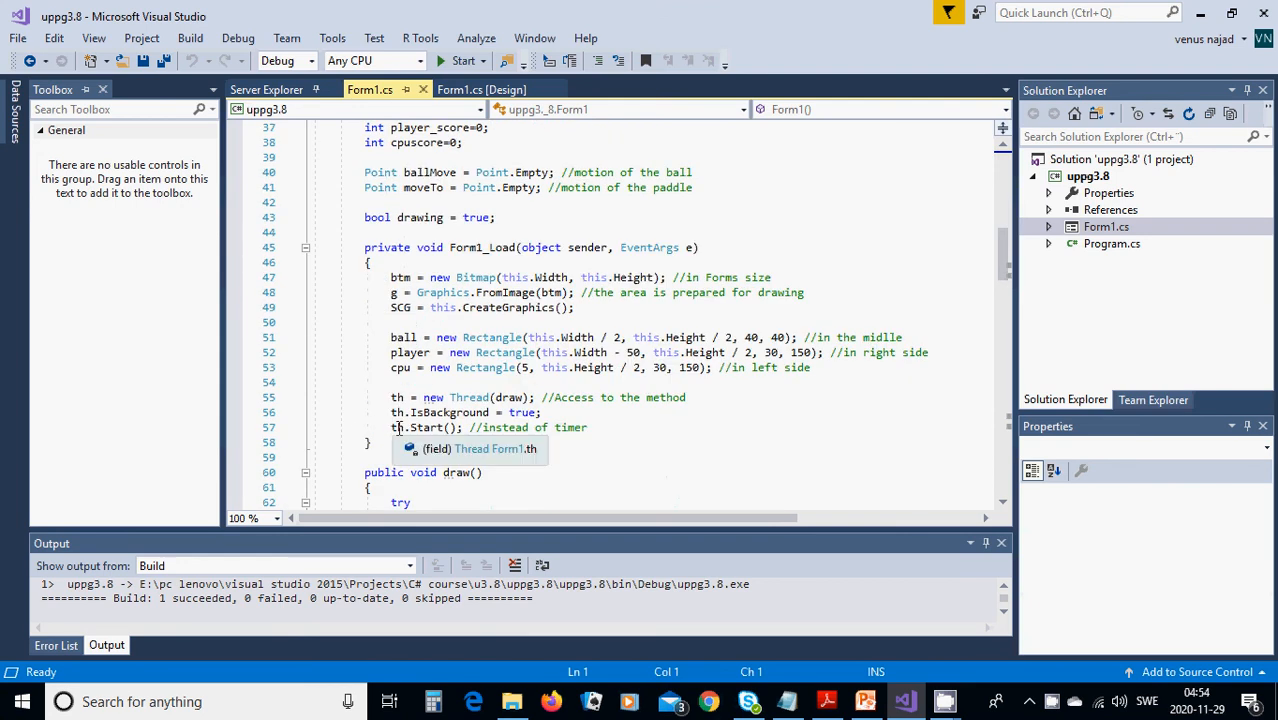
mouse_move(540, 436)
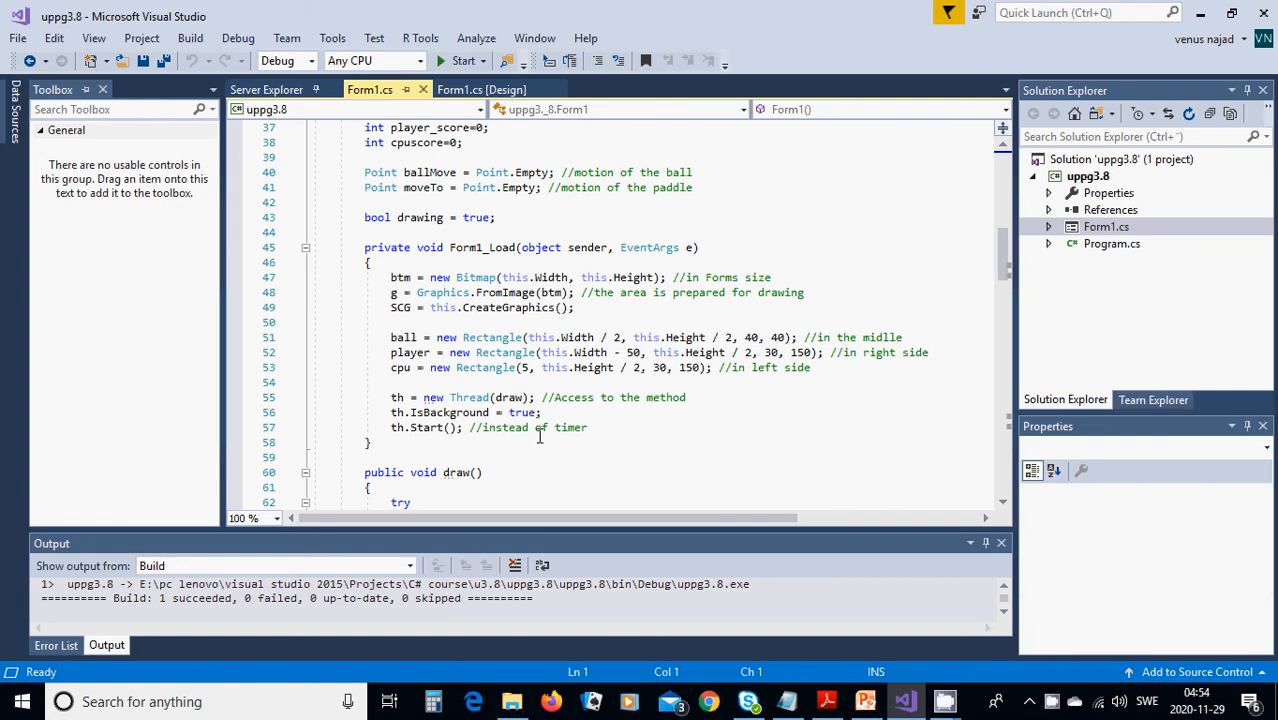
mouse_move(402, 446)
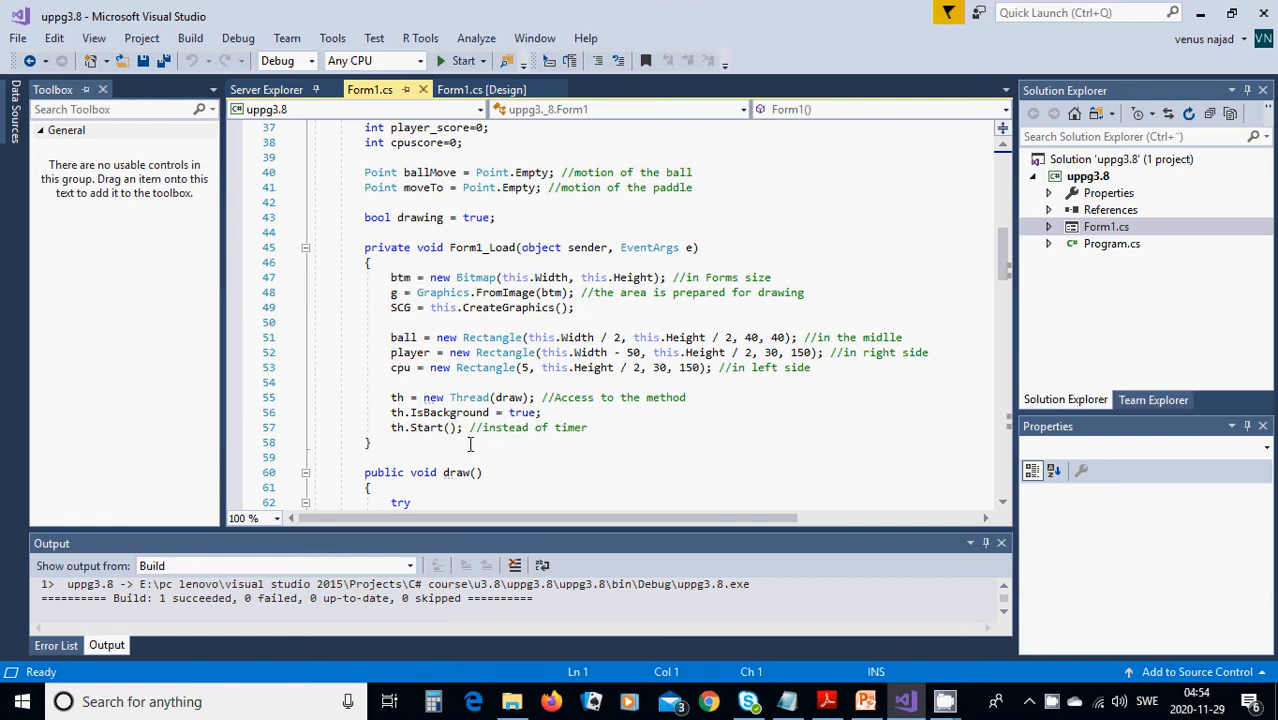
mouse_move(536, 444)
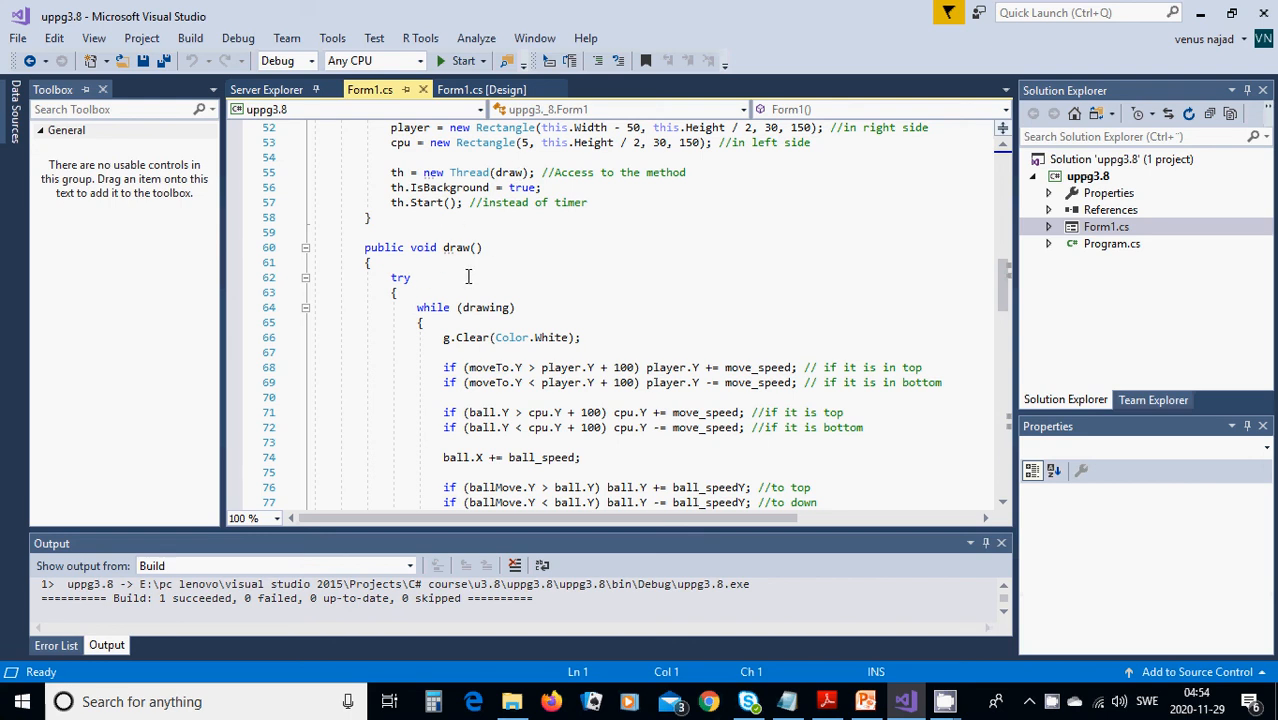
mouse_move(382, 288)
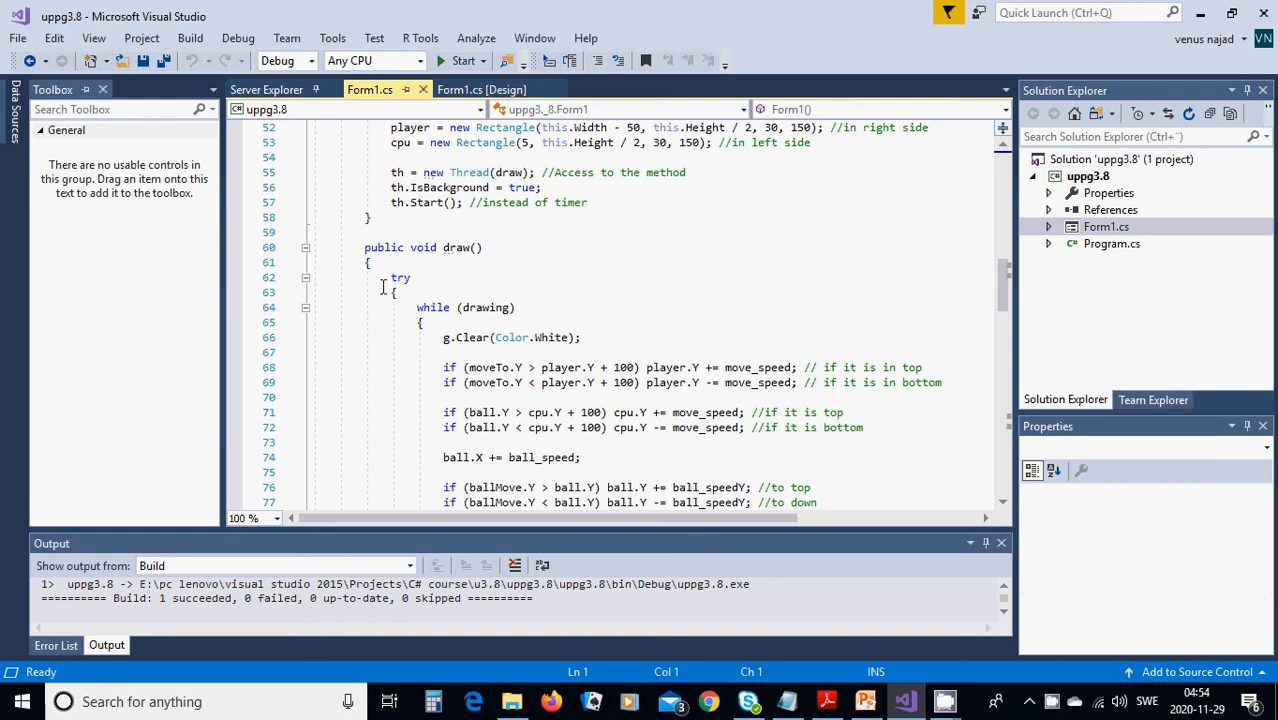
scroll(down, 3)
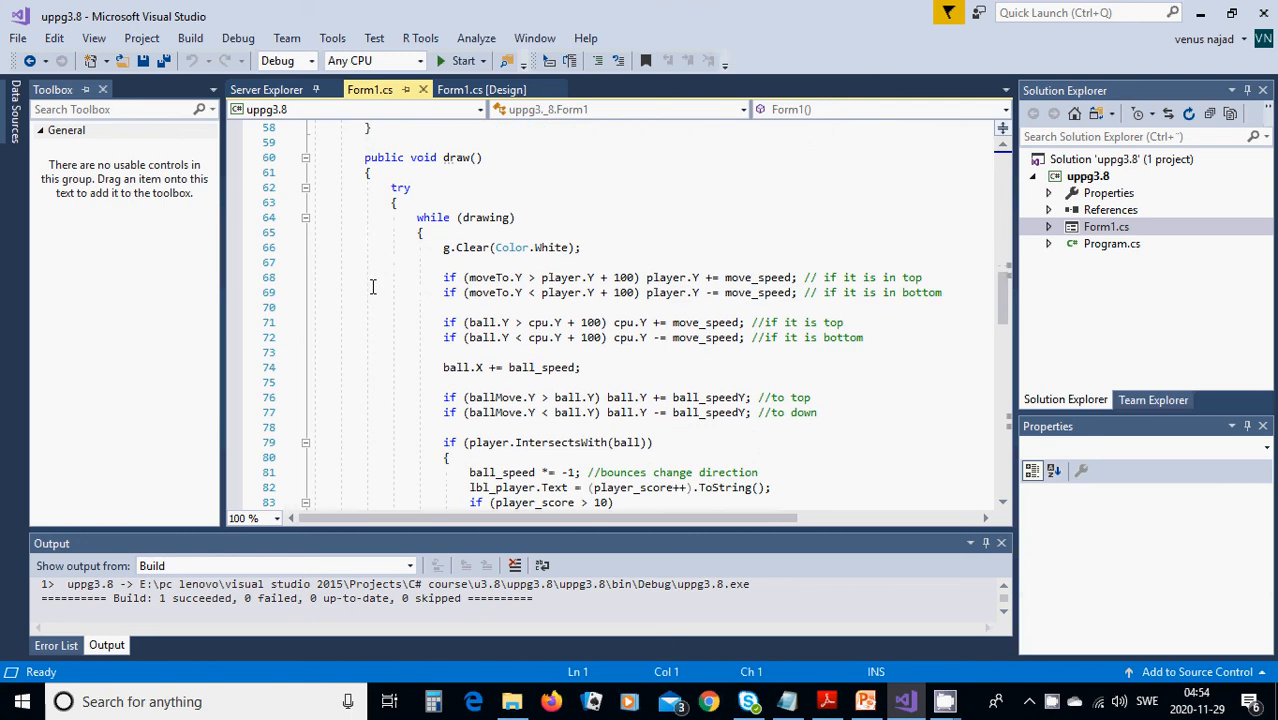
scroll(down, 3)
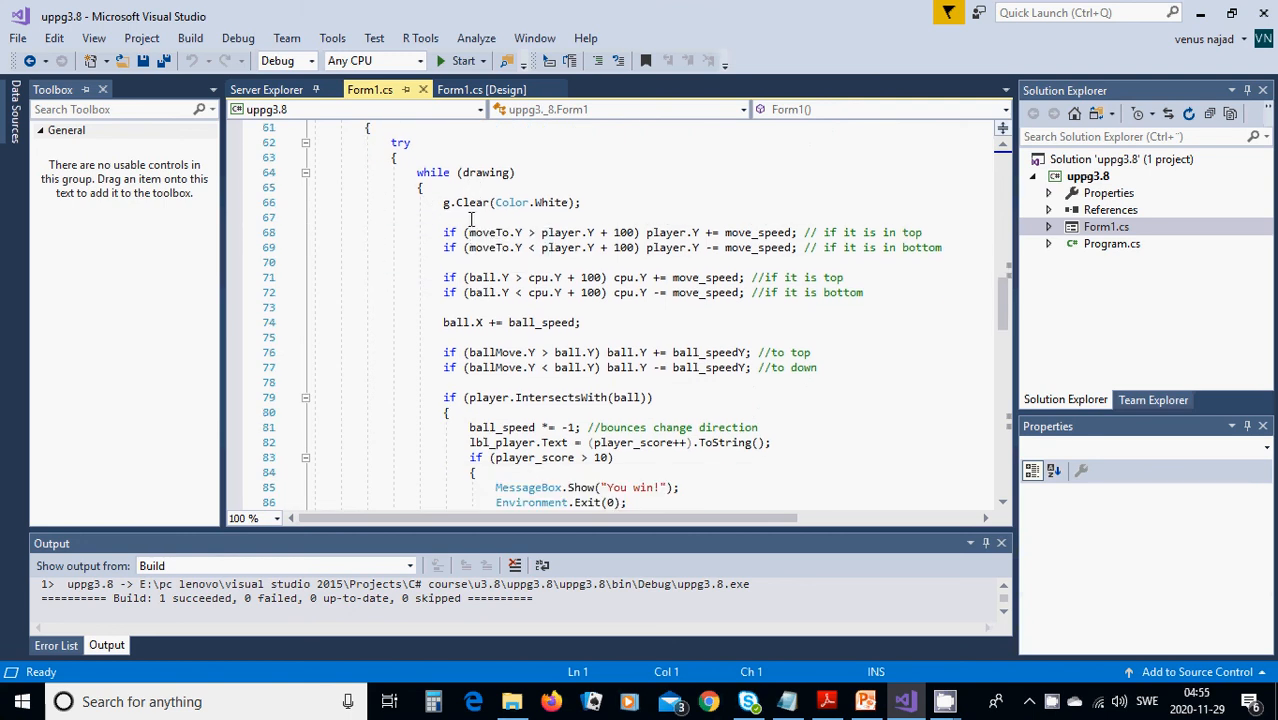
mouse_move(552, 218)
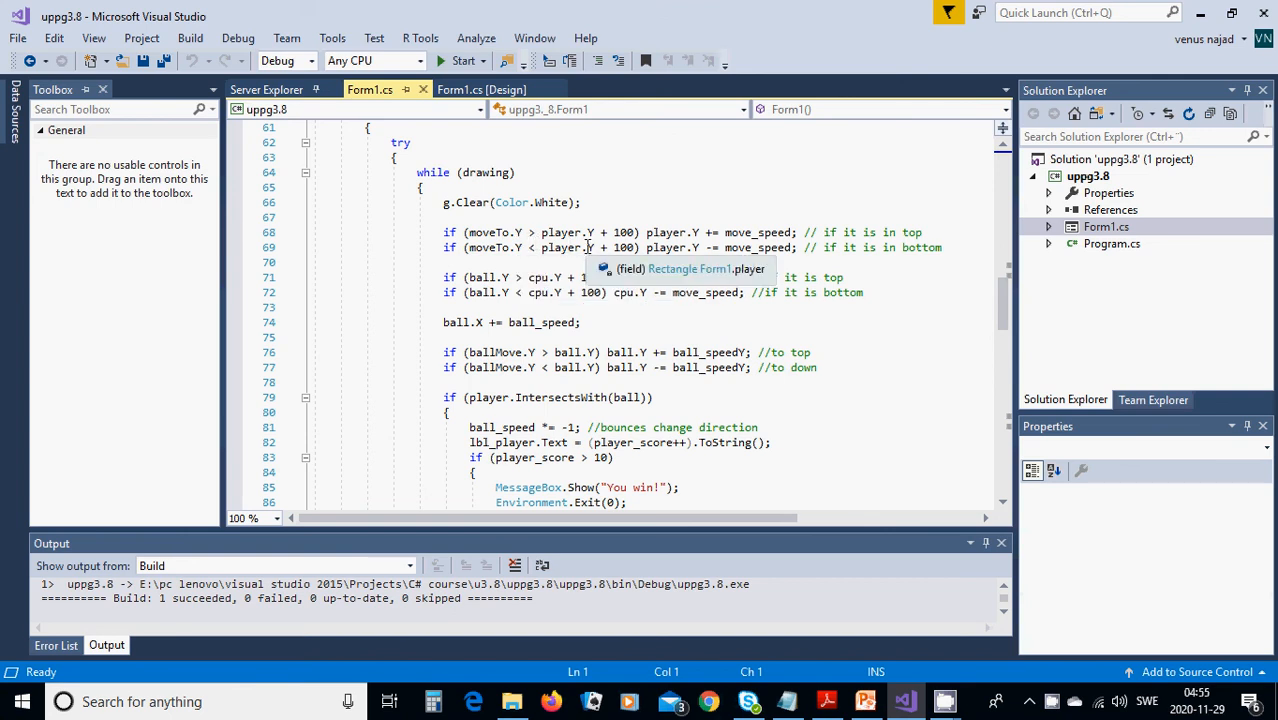
mouse_move(600, 248)
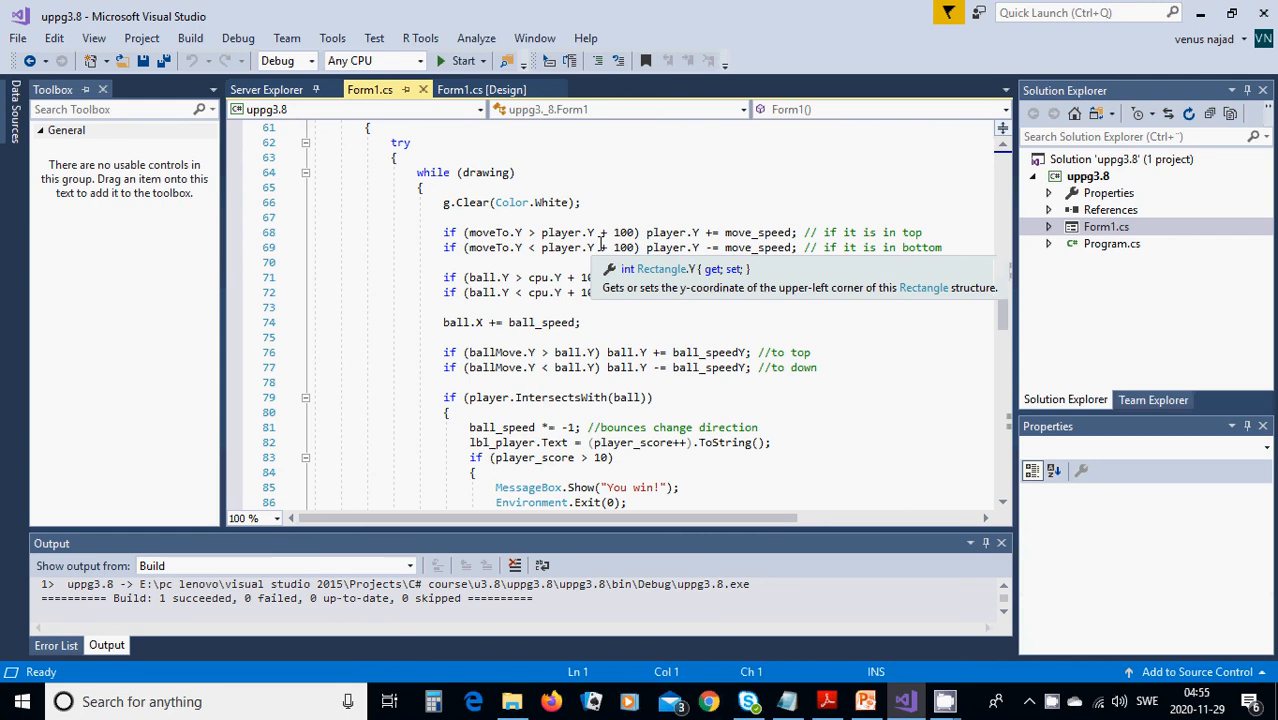
mouse_move(678, 248)
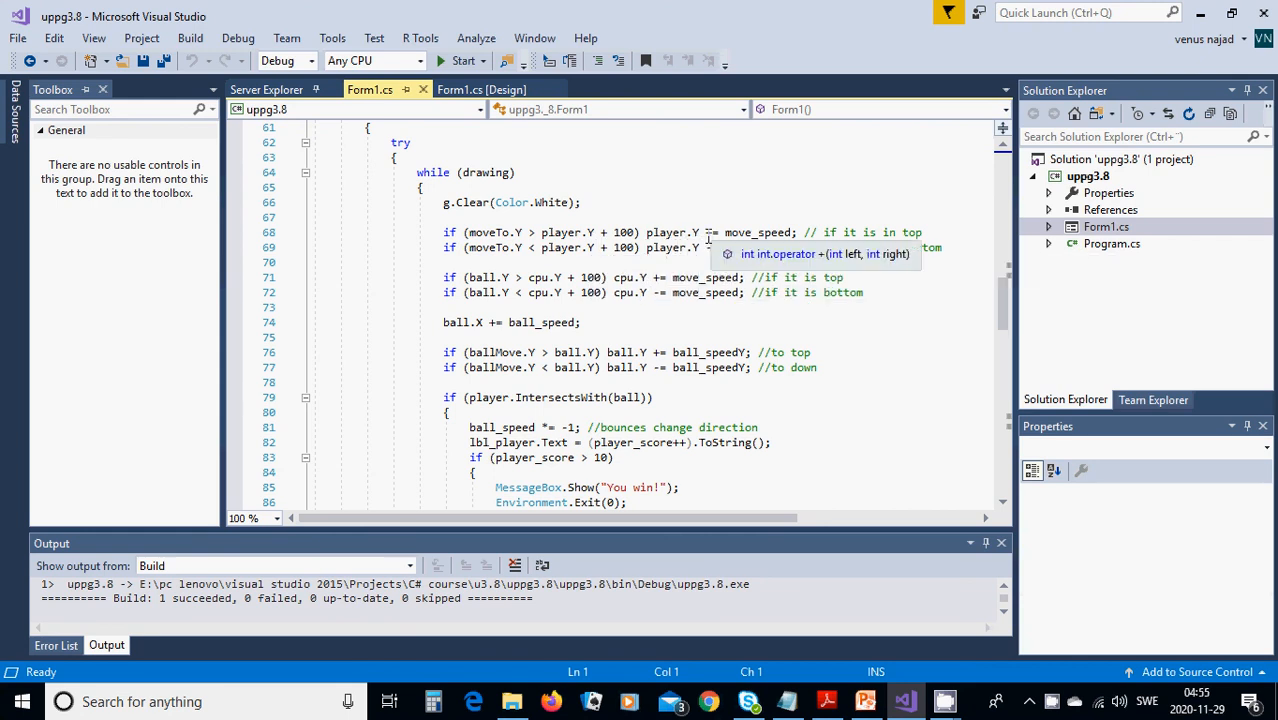
mouse_move(574, 248)
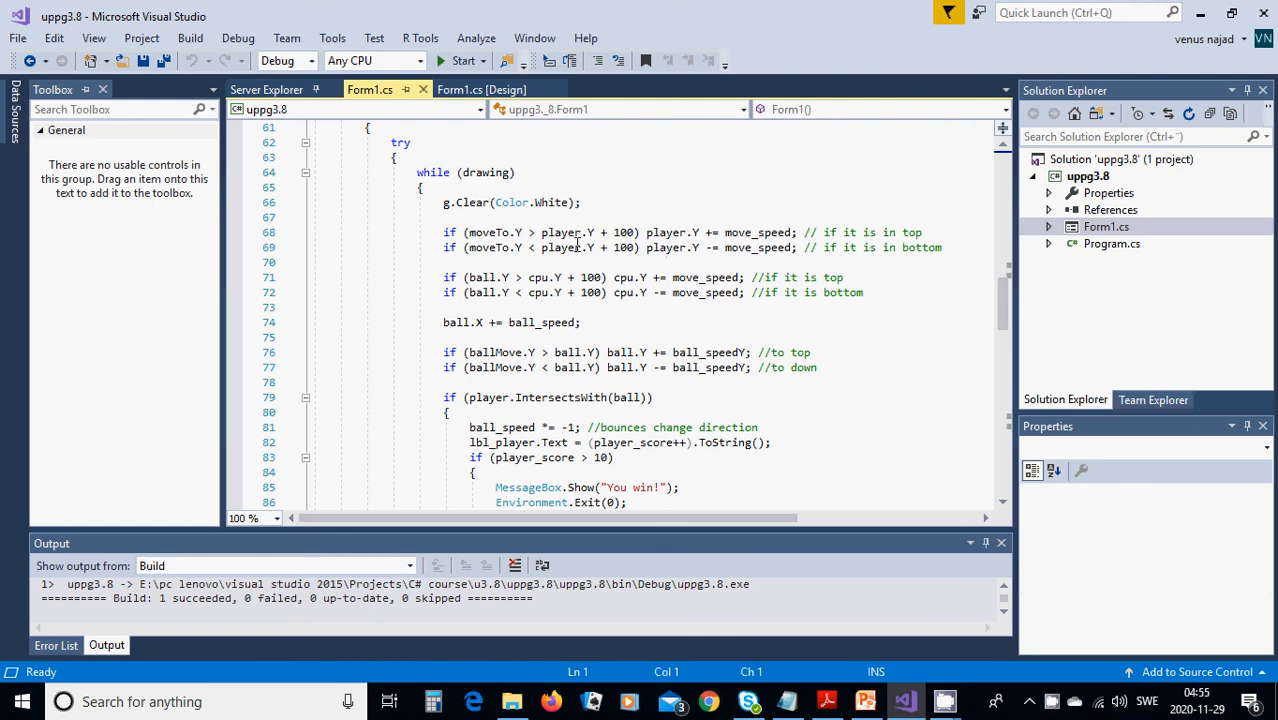
mouse_move(480, 262)
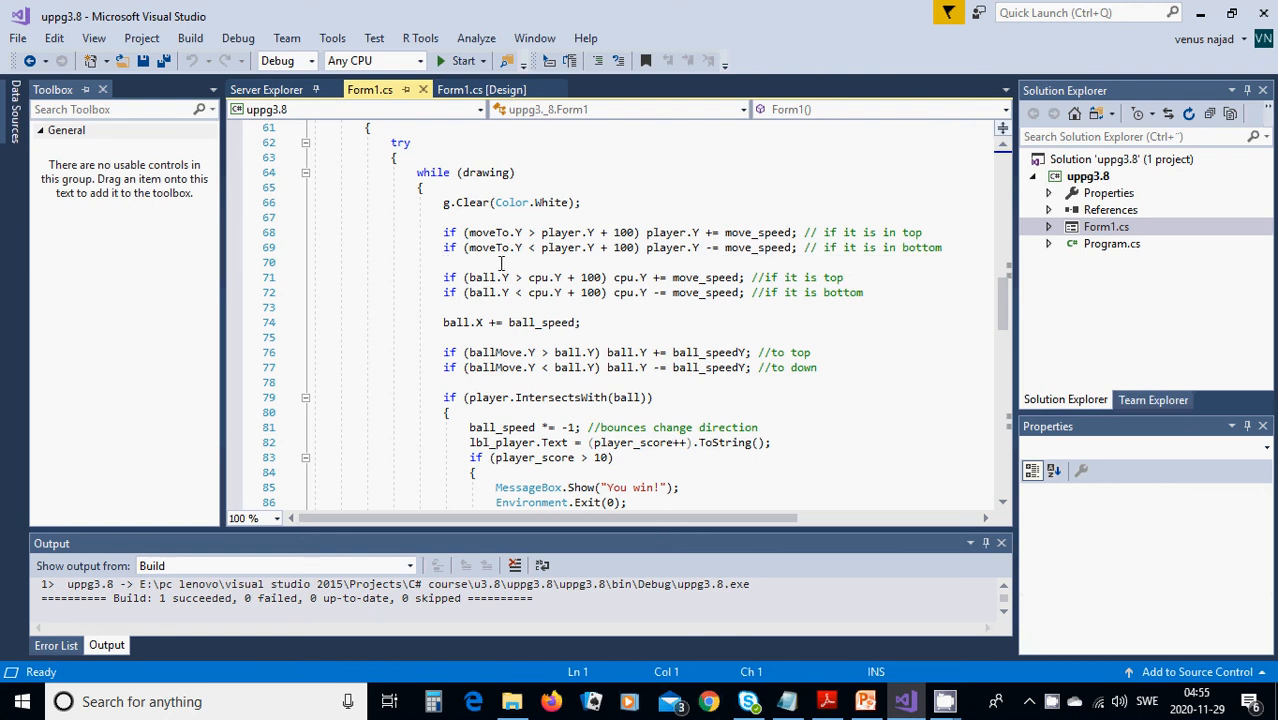
mouse_move(536, 262)
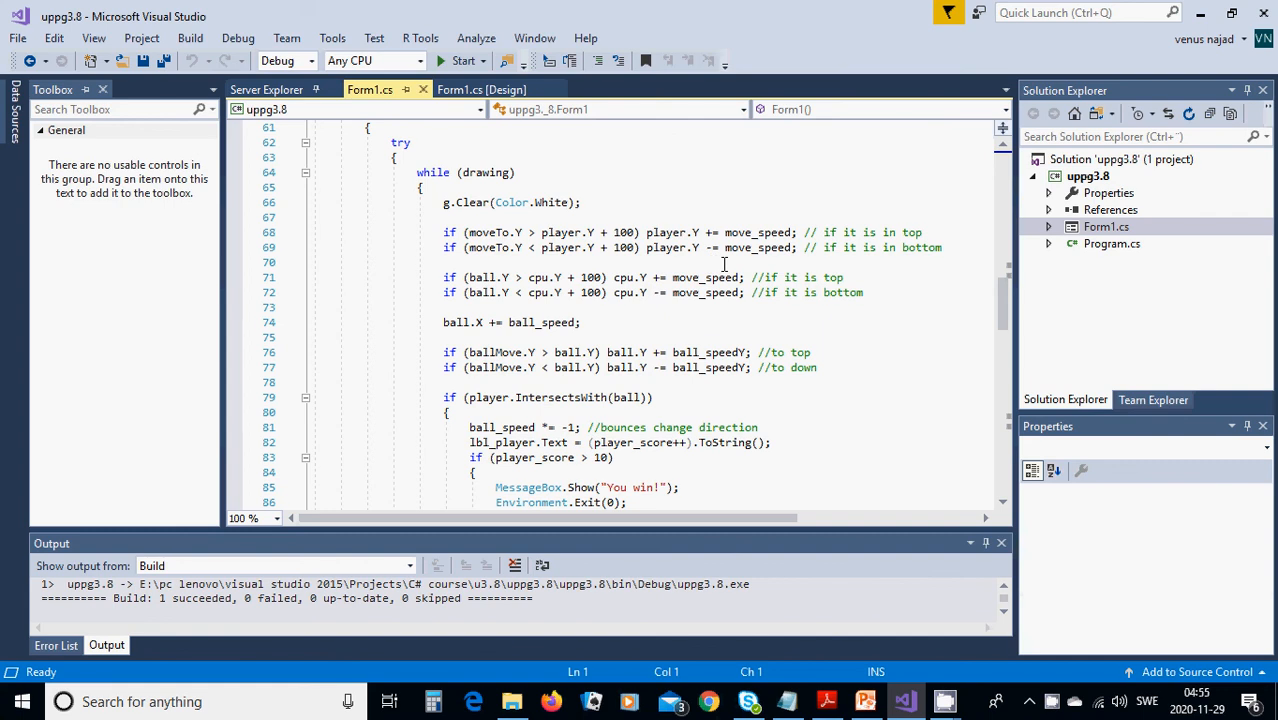
mouse_move(760, 268)
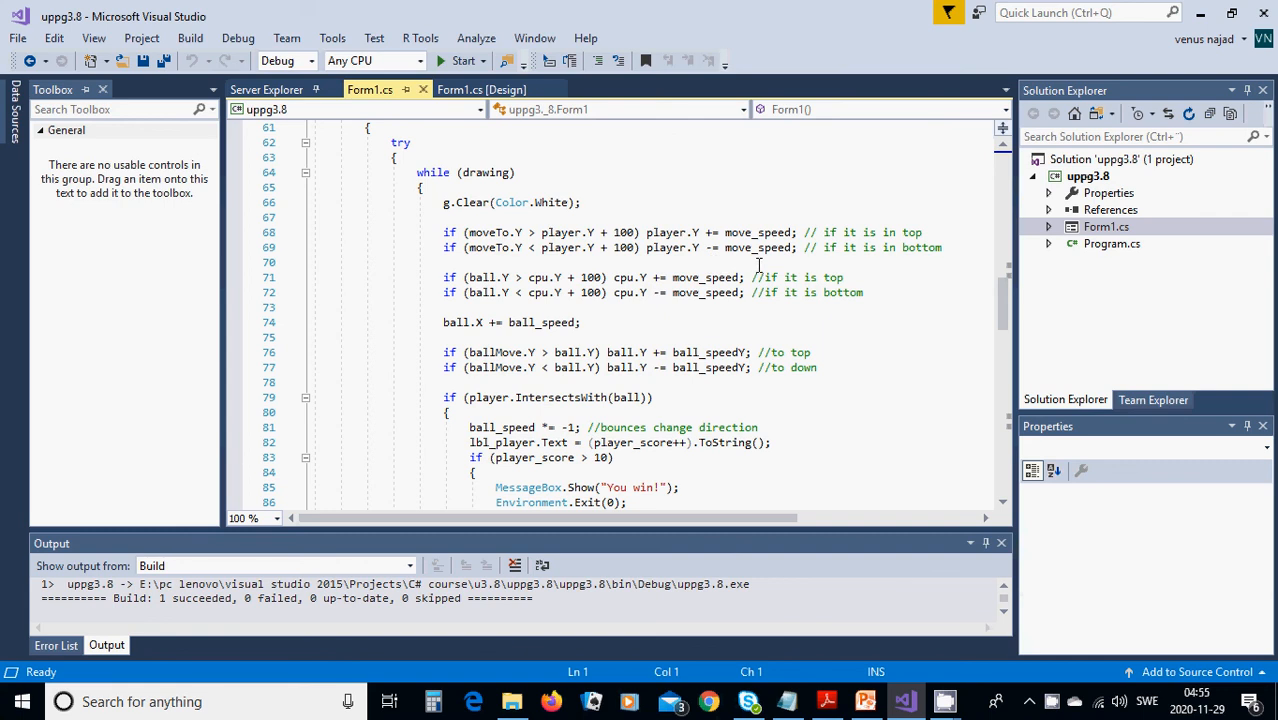
mouse_move(520, 308)
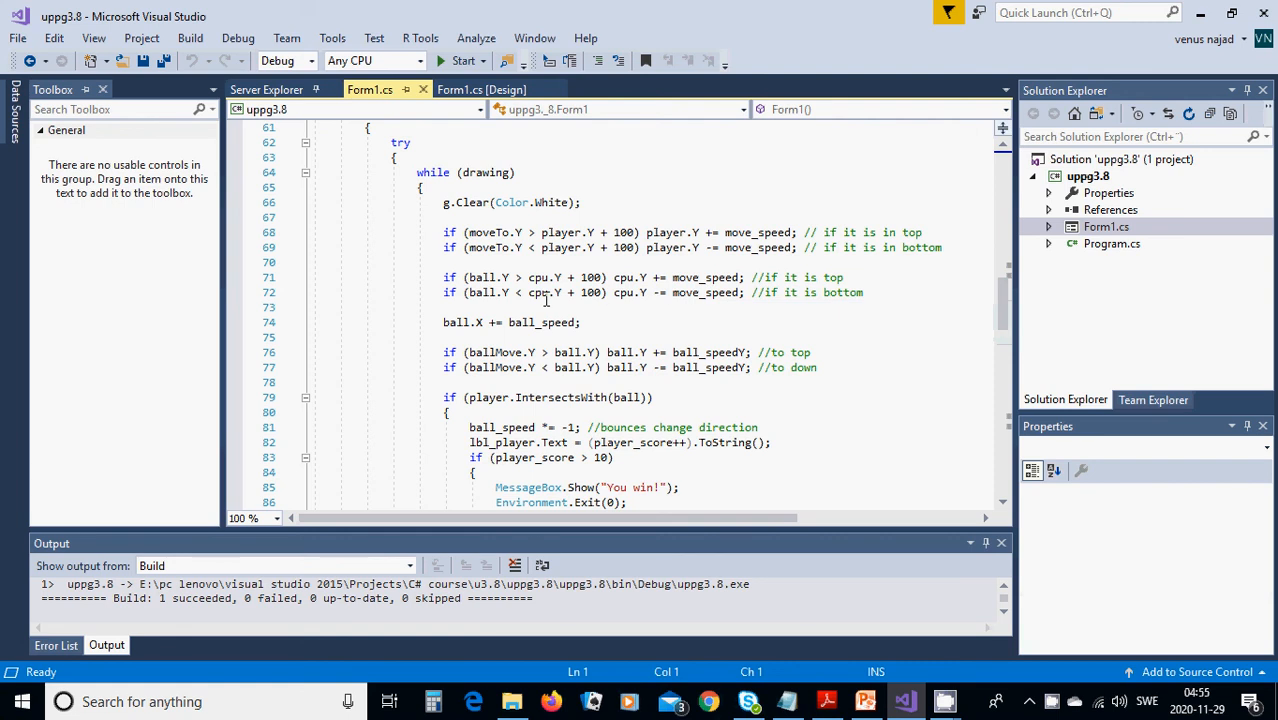
mouse_move(672, 292)
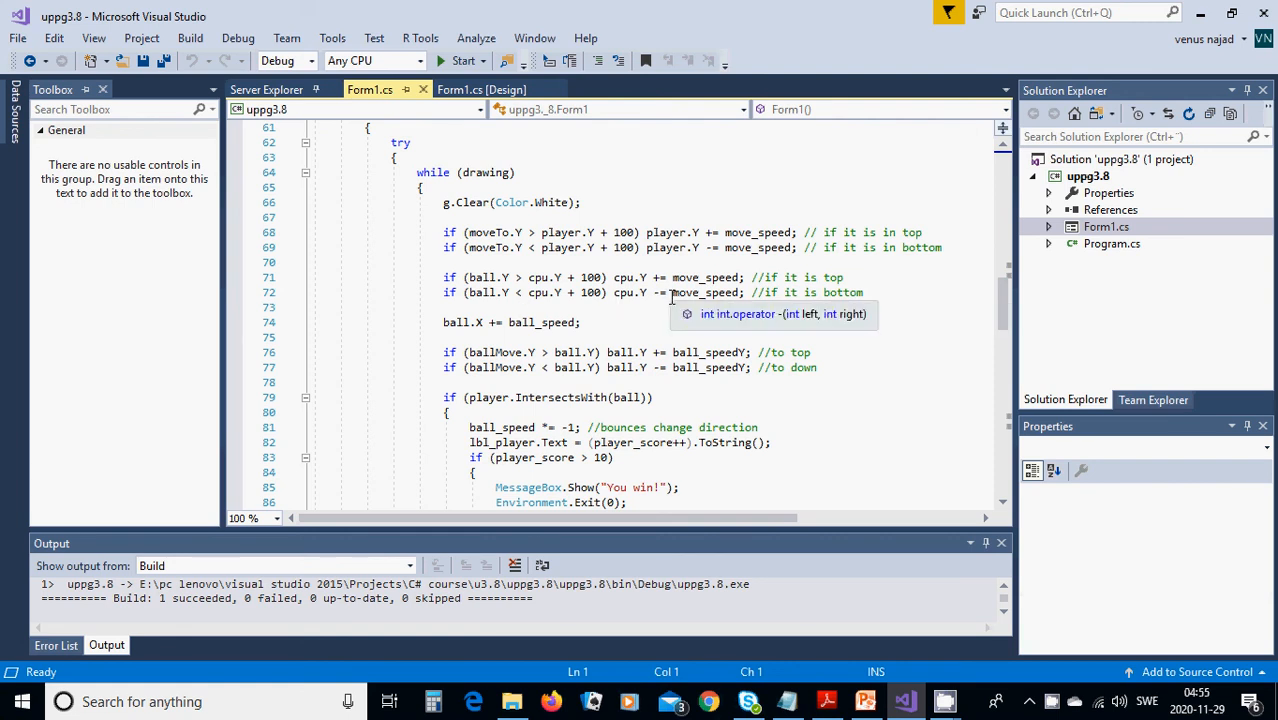
mouse_move(616, 322)
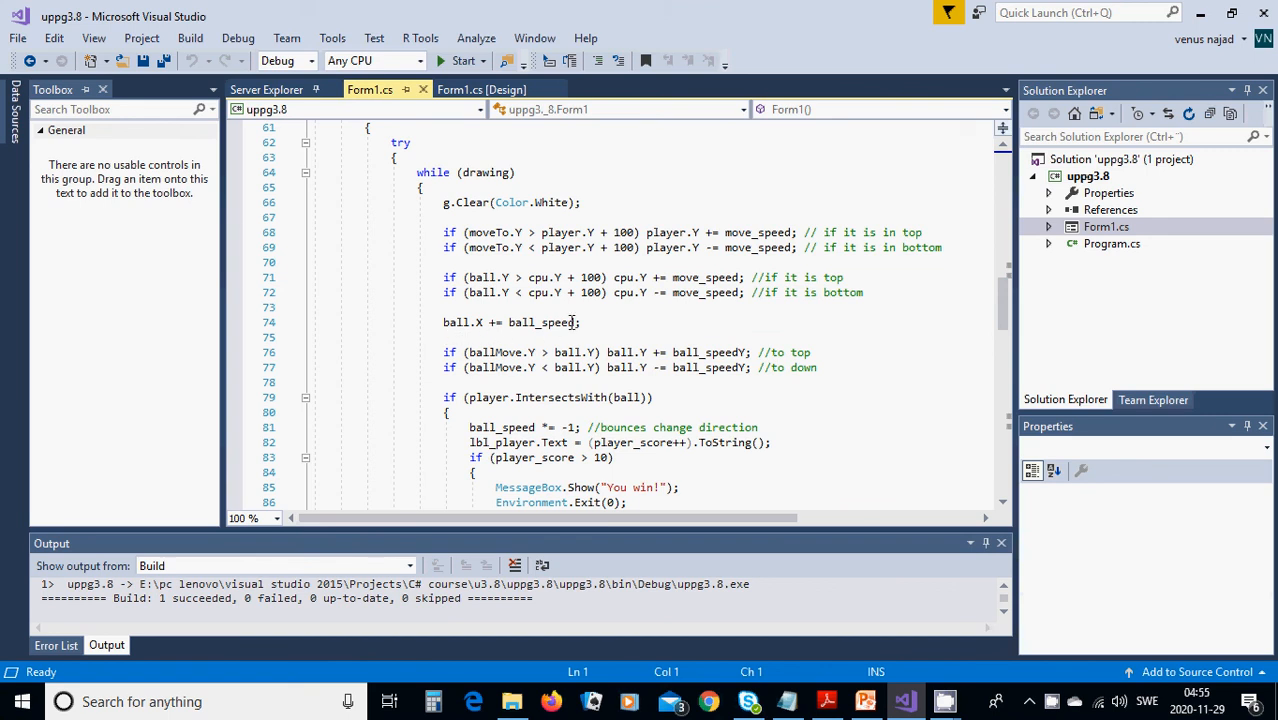
mouse_move(544, 352)
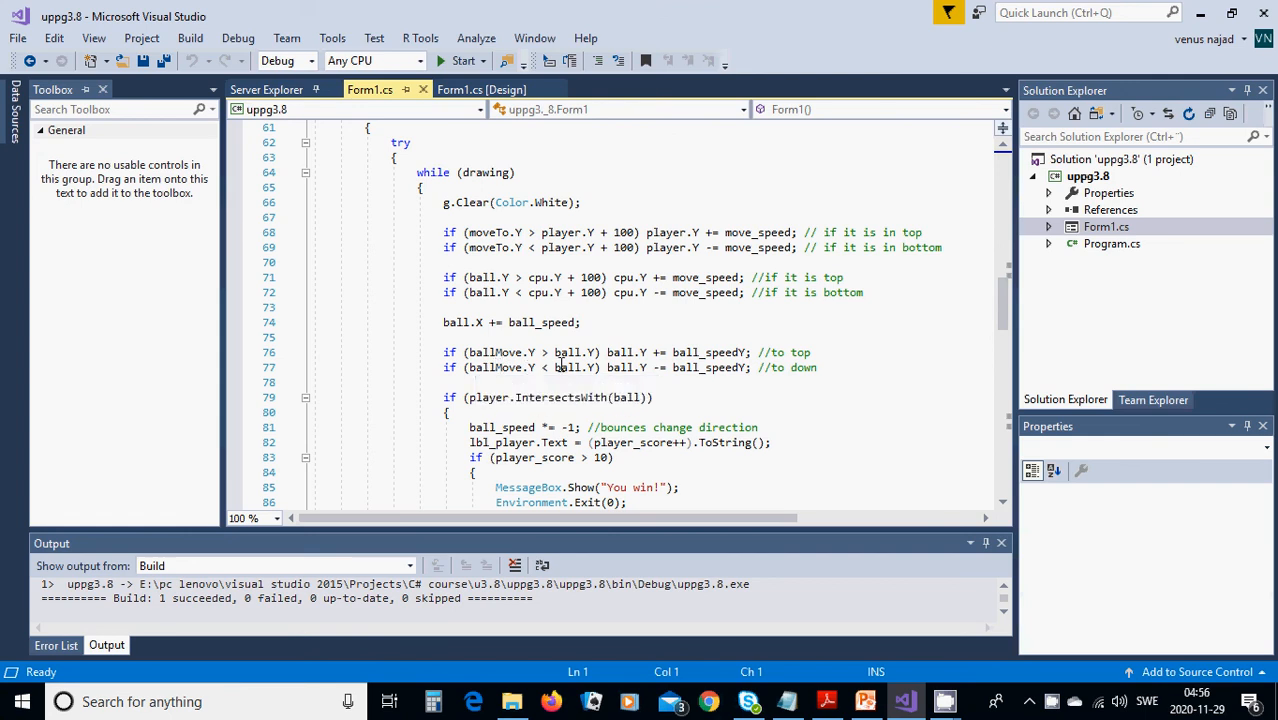
mouse_move(572, 368)
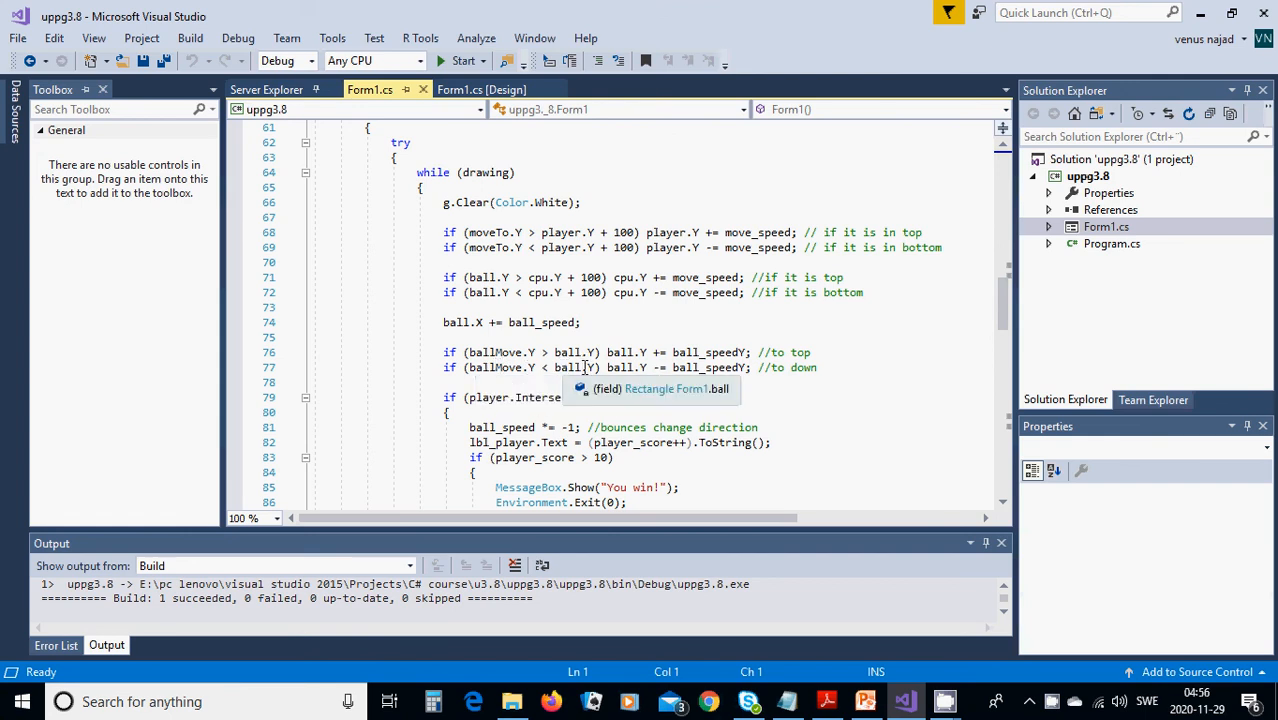
mouse_move(654, 352)
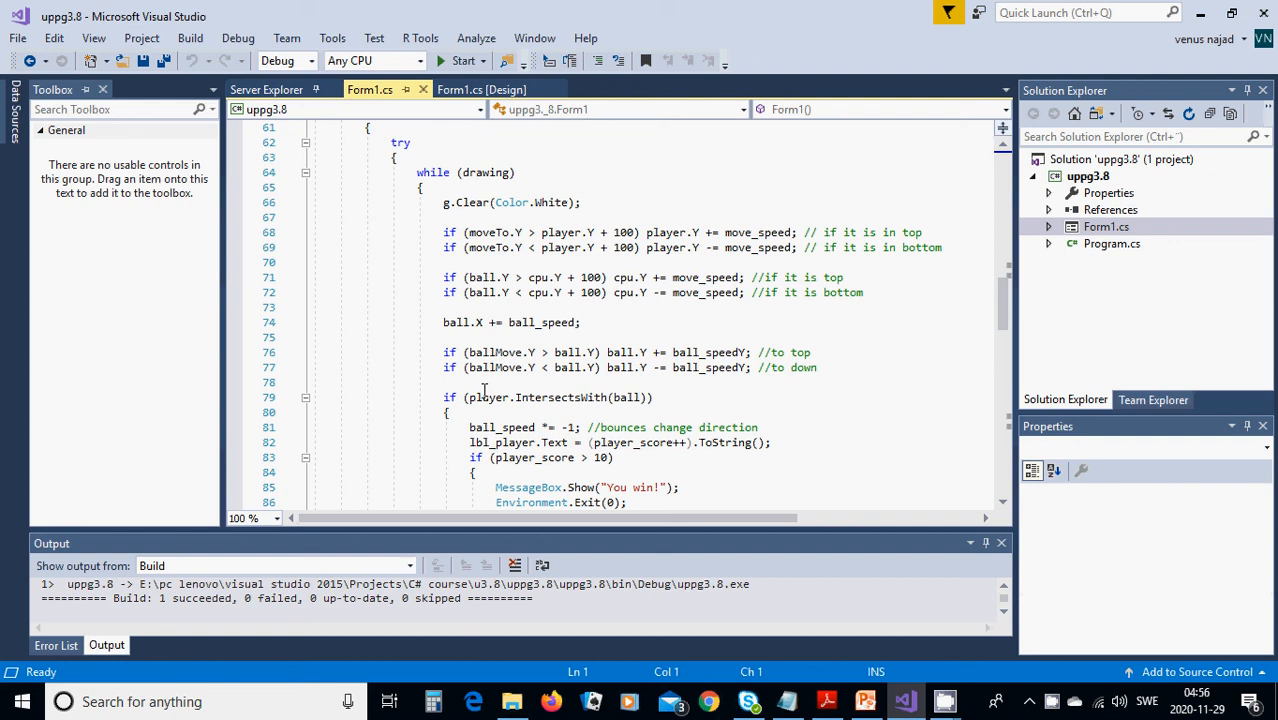
mouse_move(484, 396)
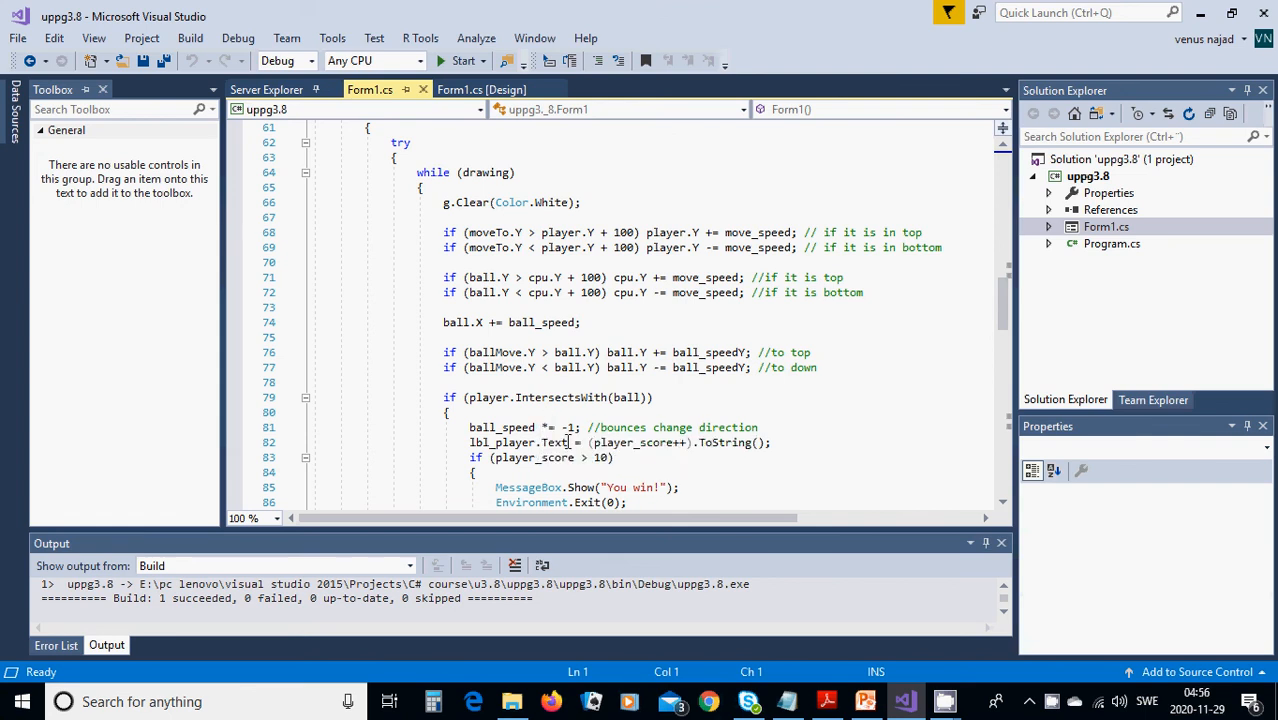
mouse_move(560, 442)
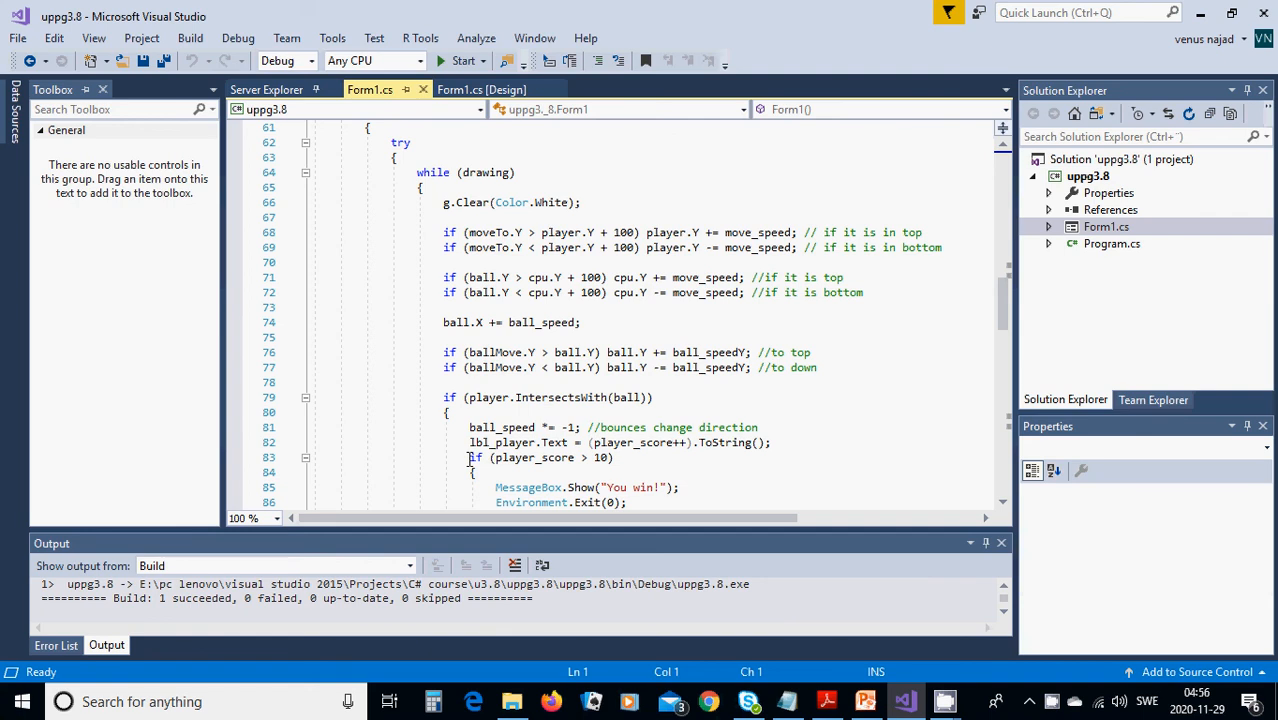
mouse_move(544, 456)
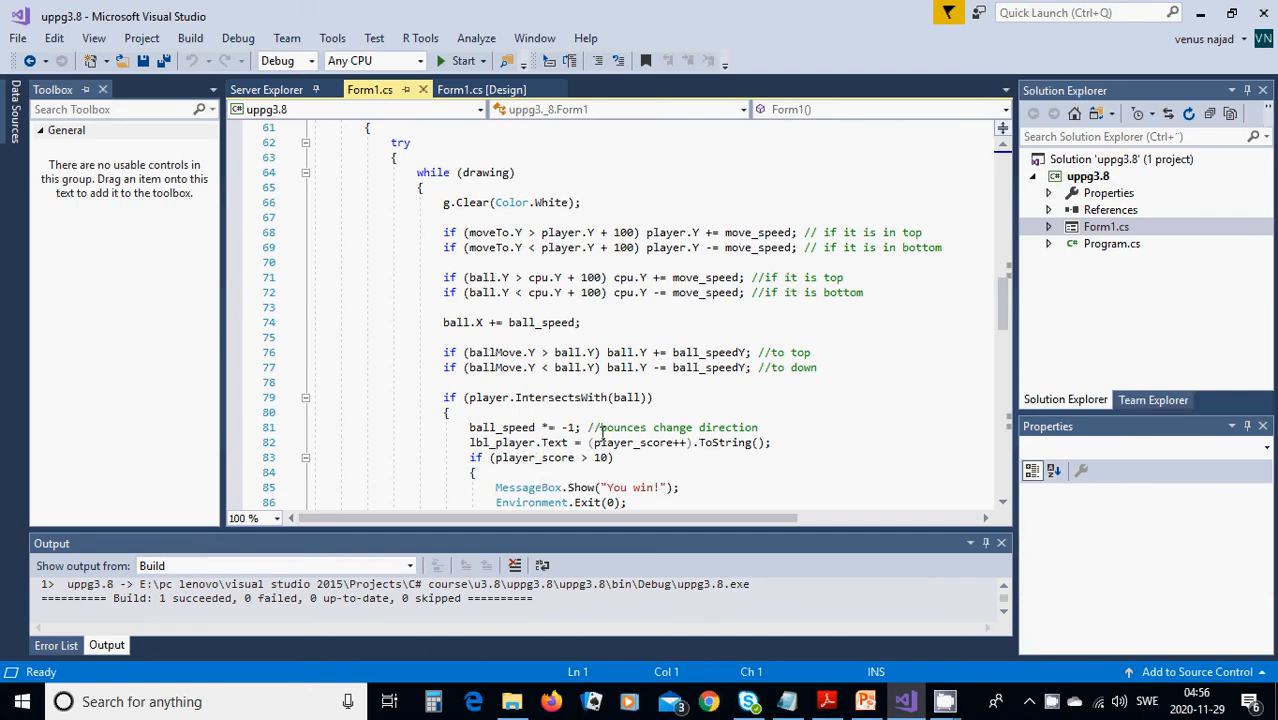
mouse_move(616, 442)
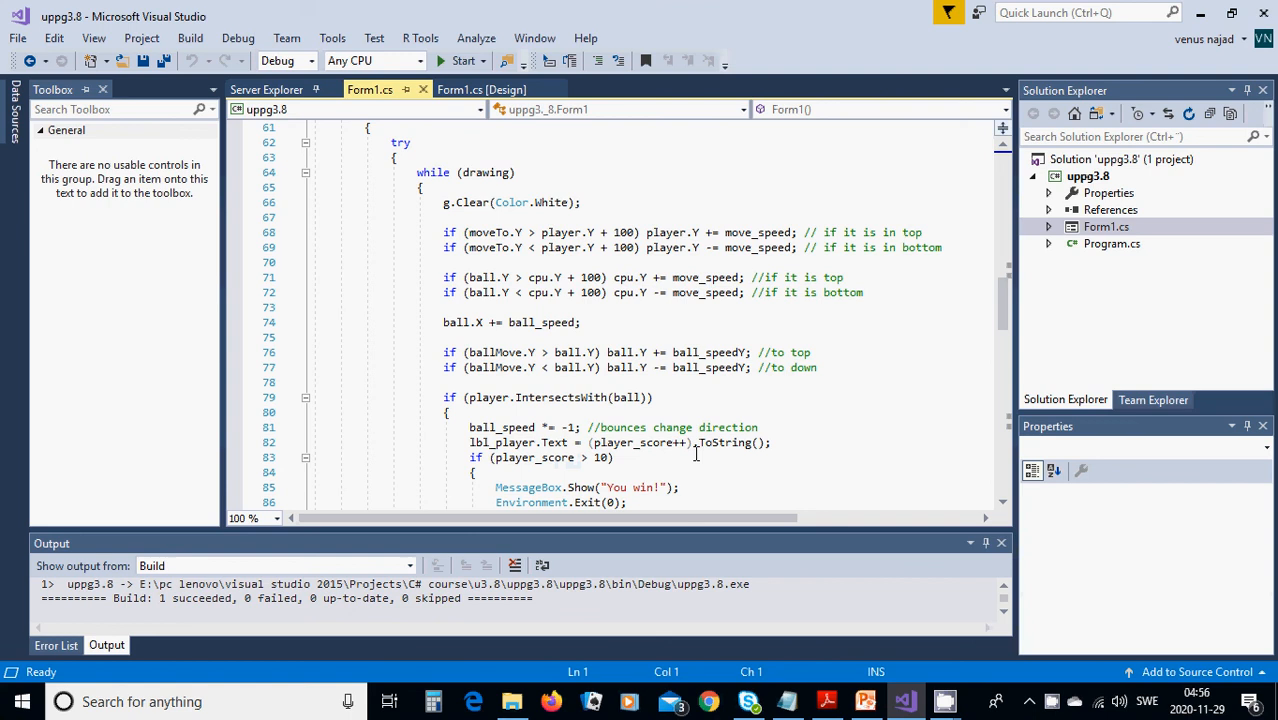
mouse_move(734, 464)
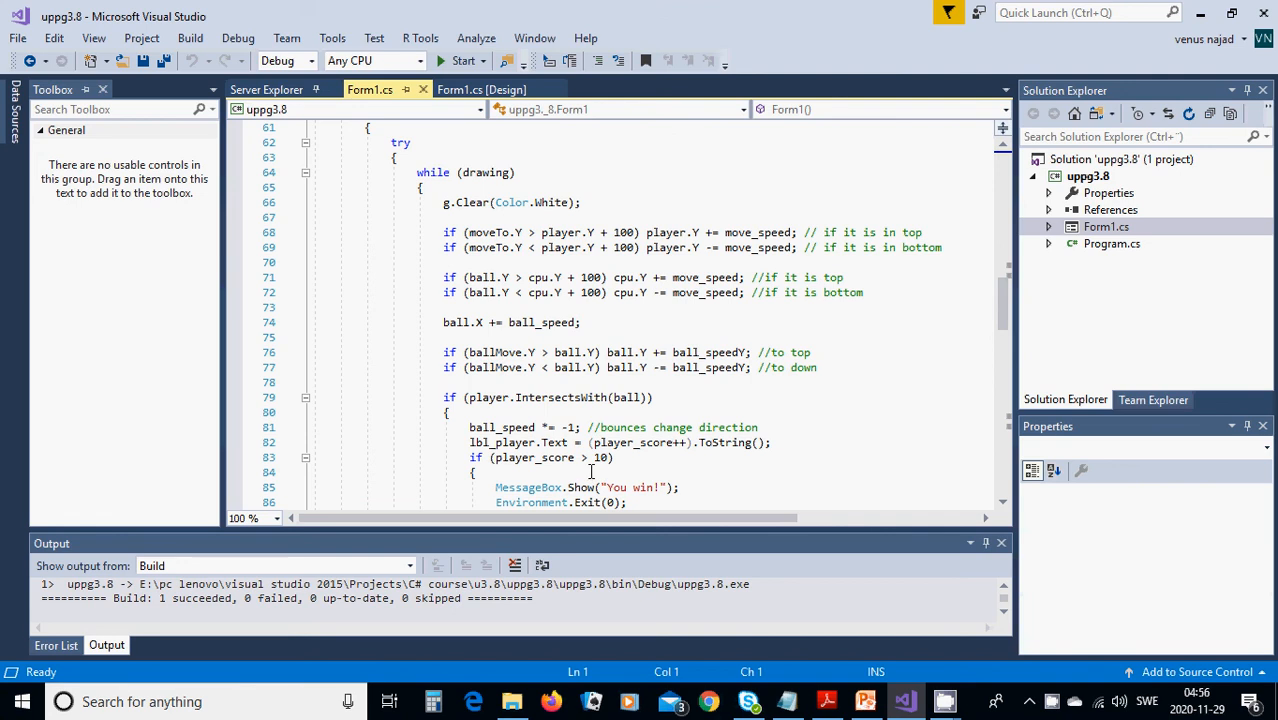
scroll(down, 3)
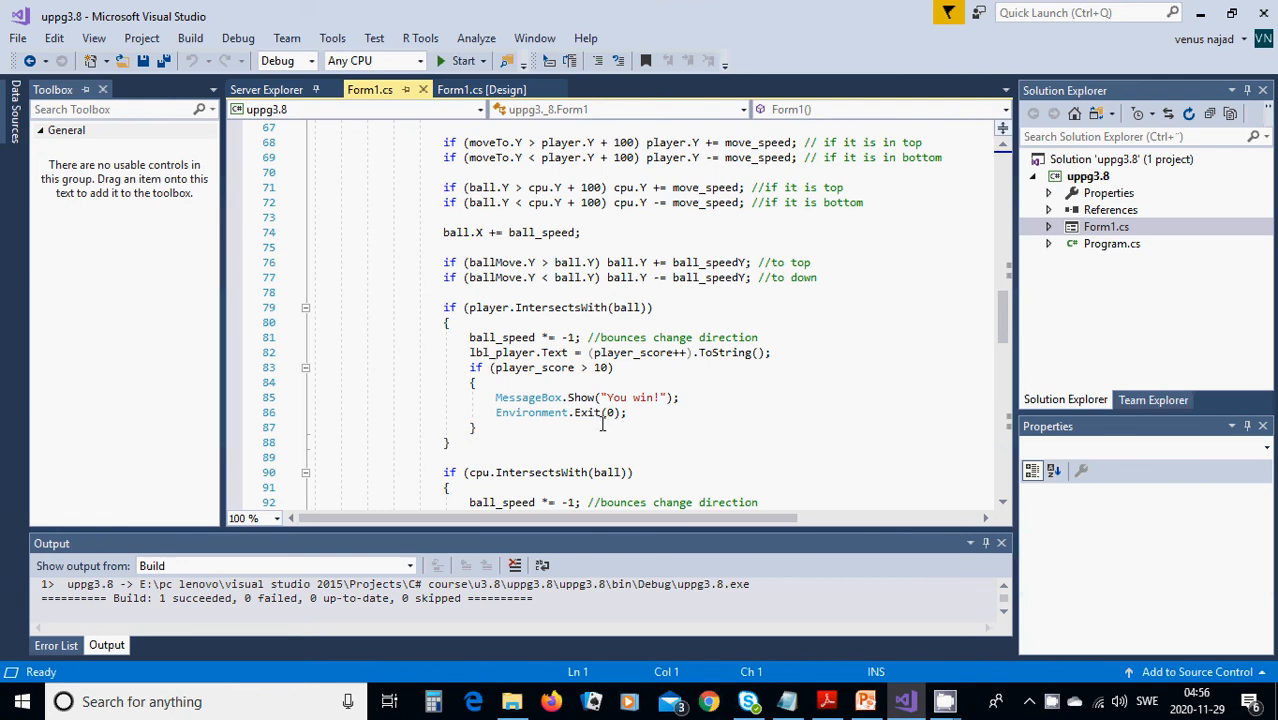
scroll(down, 3)
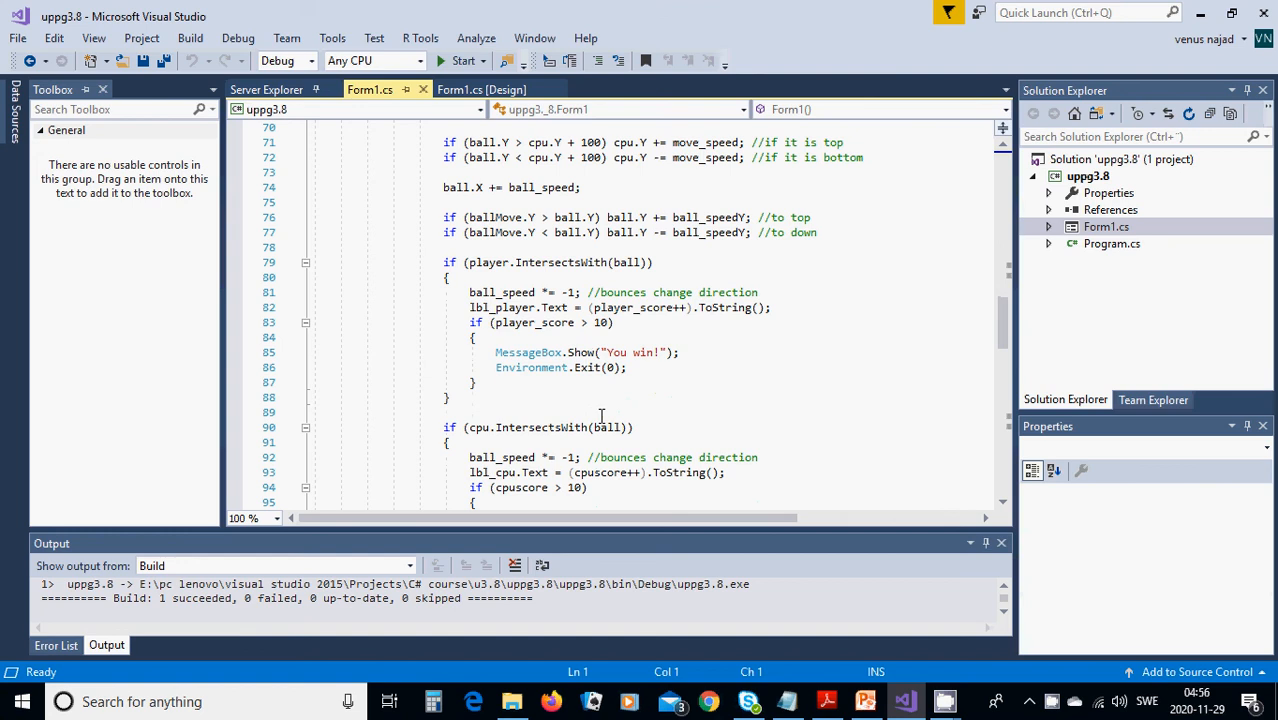
scroll(down, 3)
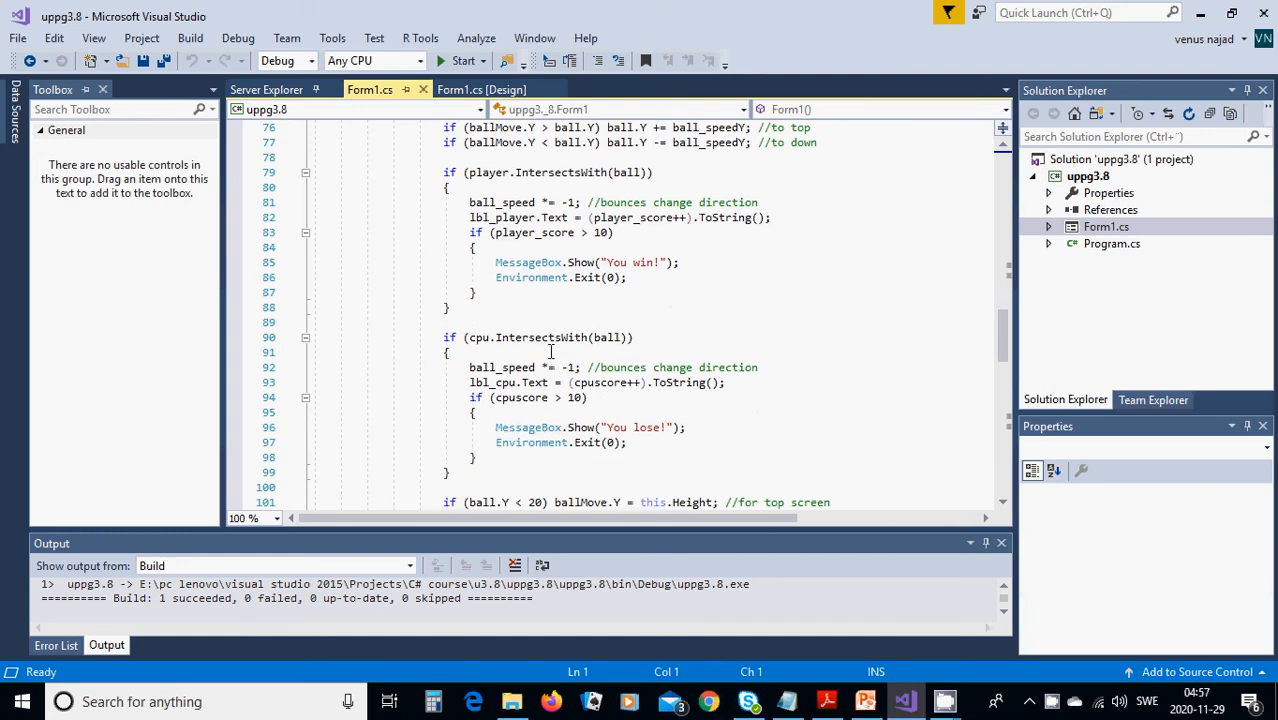
mouse_move(472, 382)
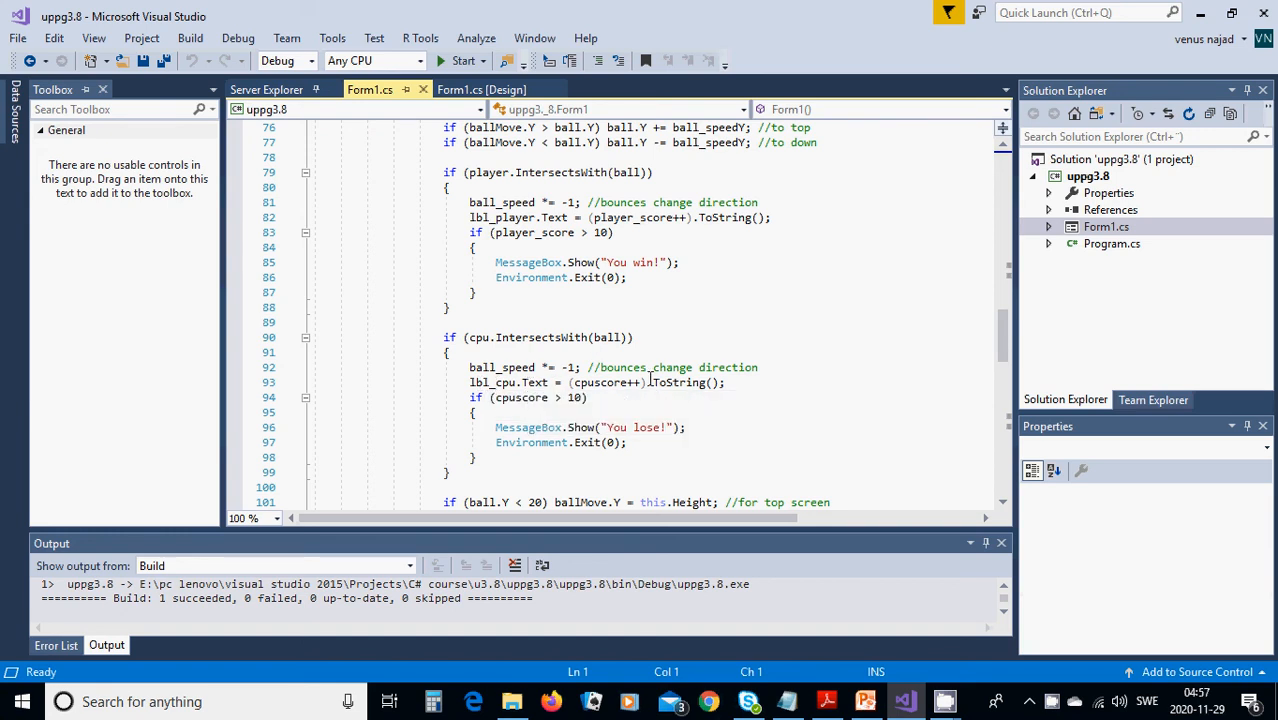
mouse_move(584, 360)
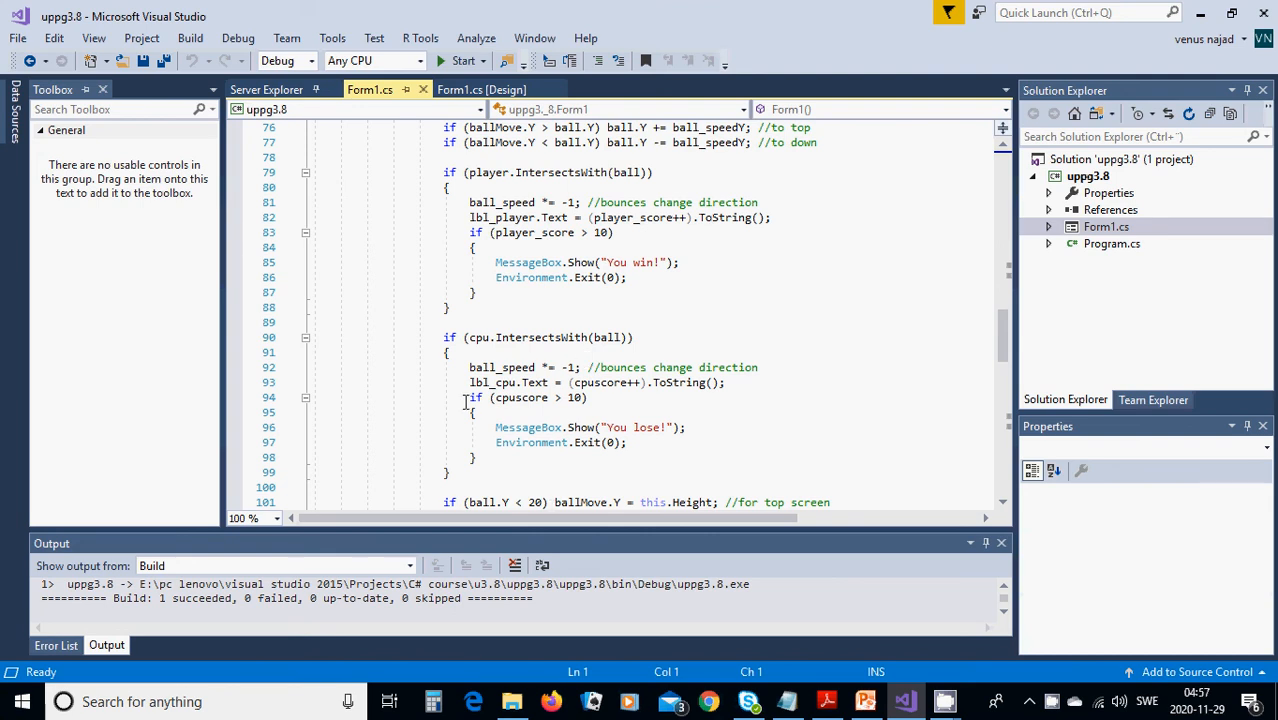
mouse_move(522, 396)
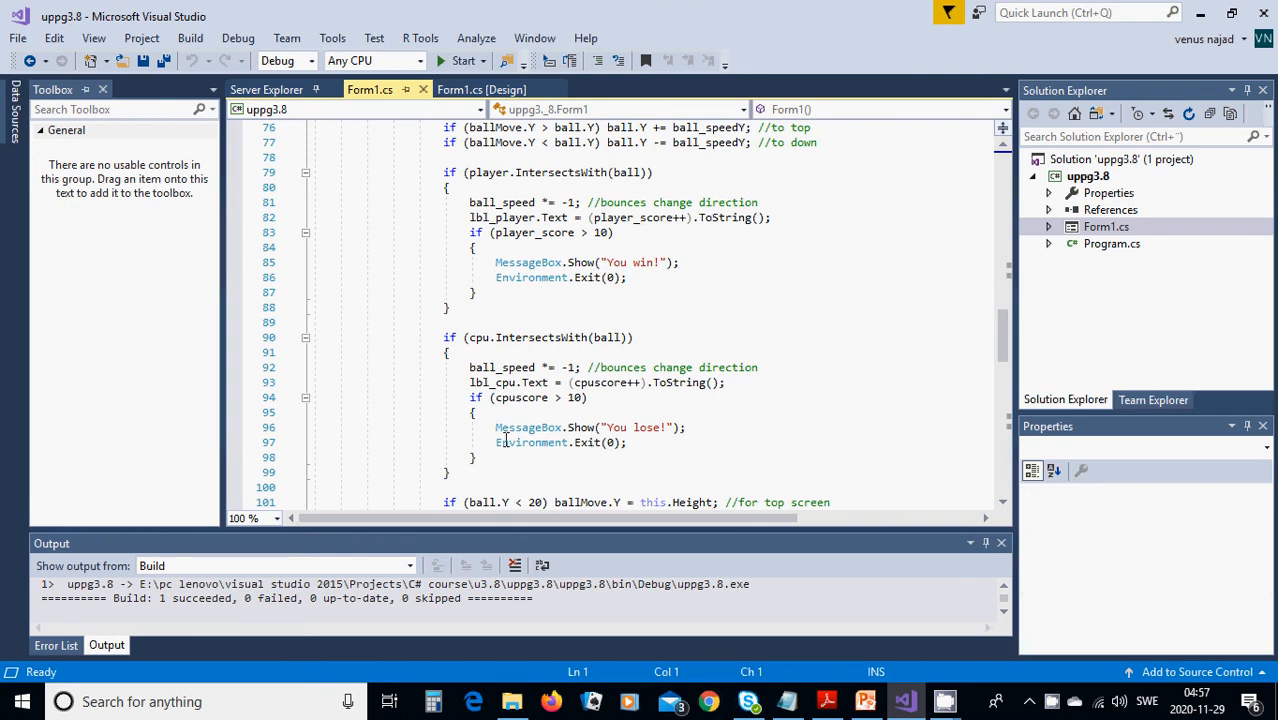
scroll(down, 3)
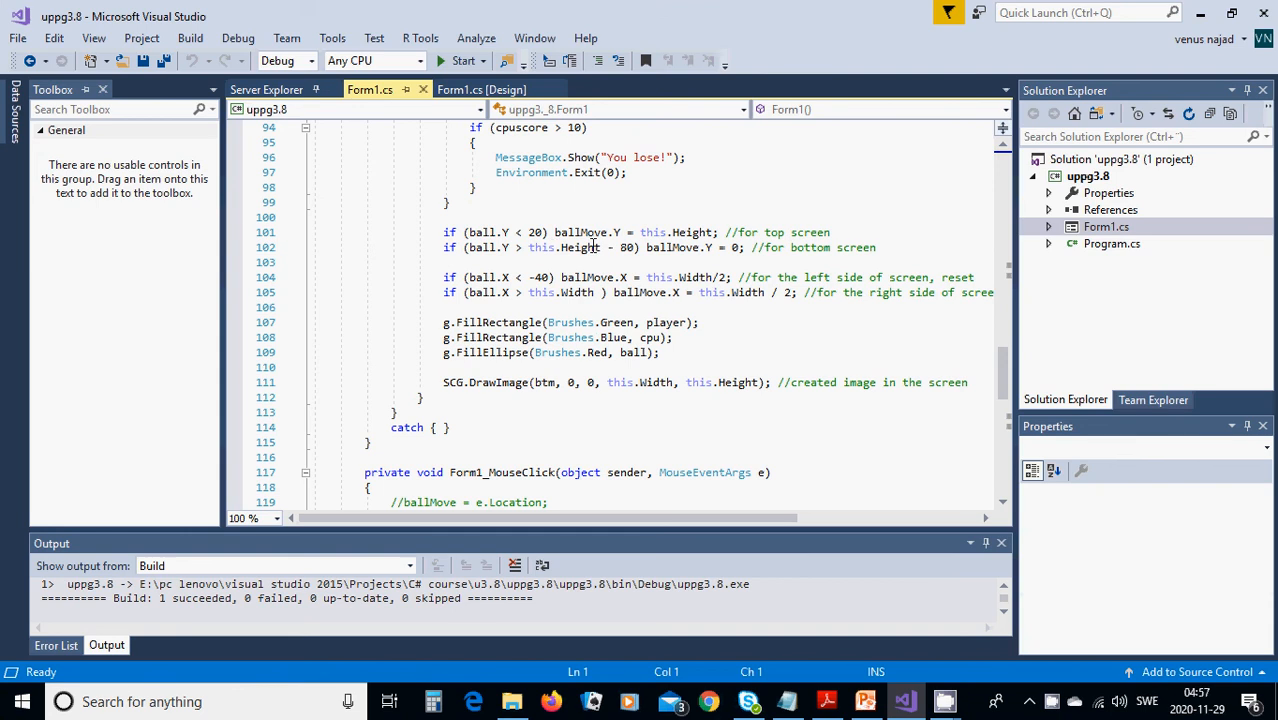
mouse_move(620, 248)
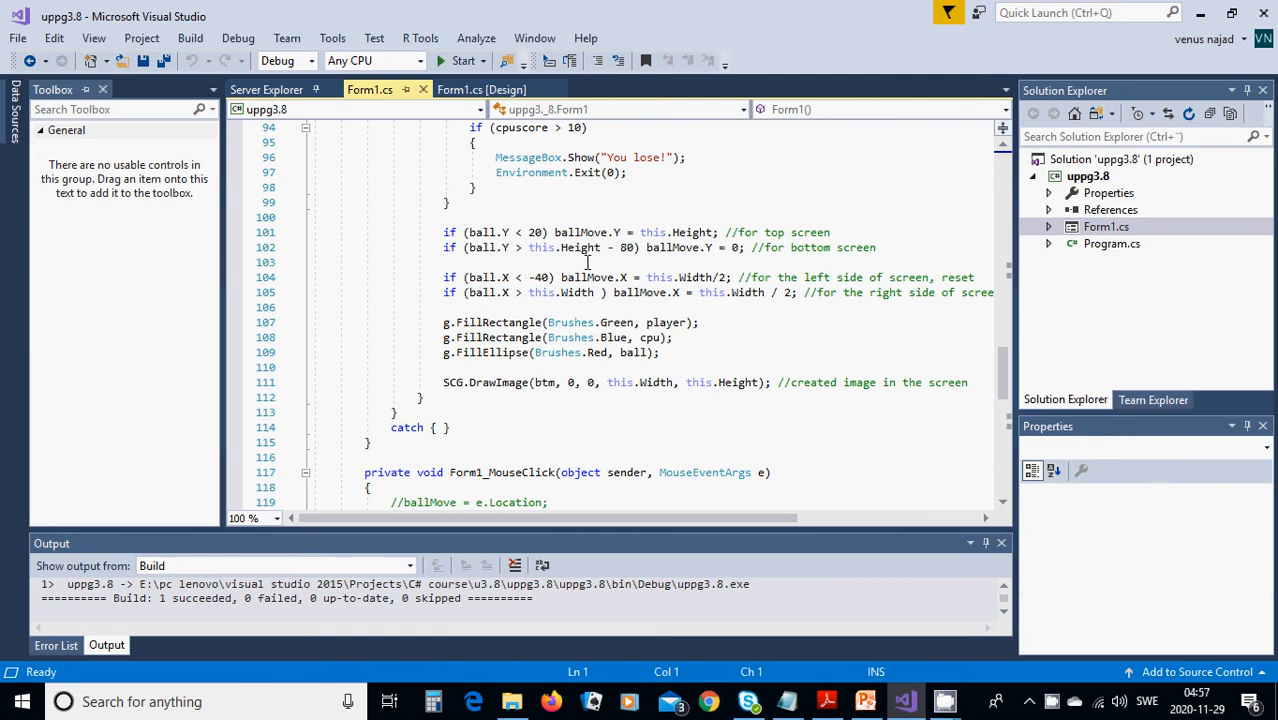
mouse_move(668, 262)
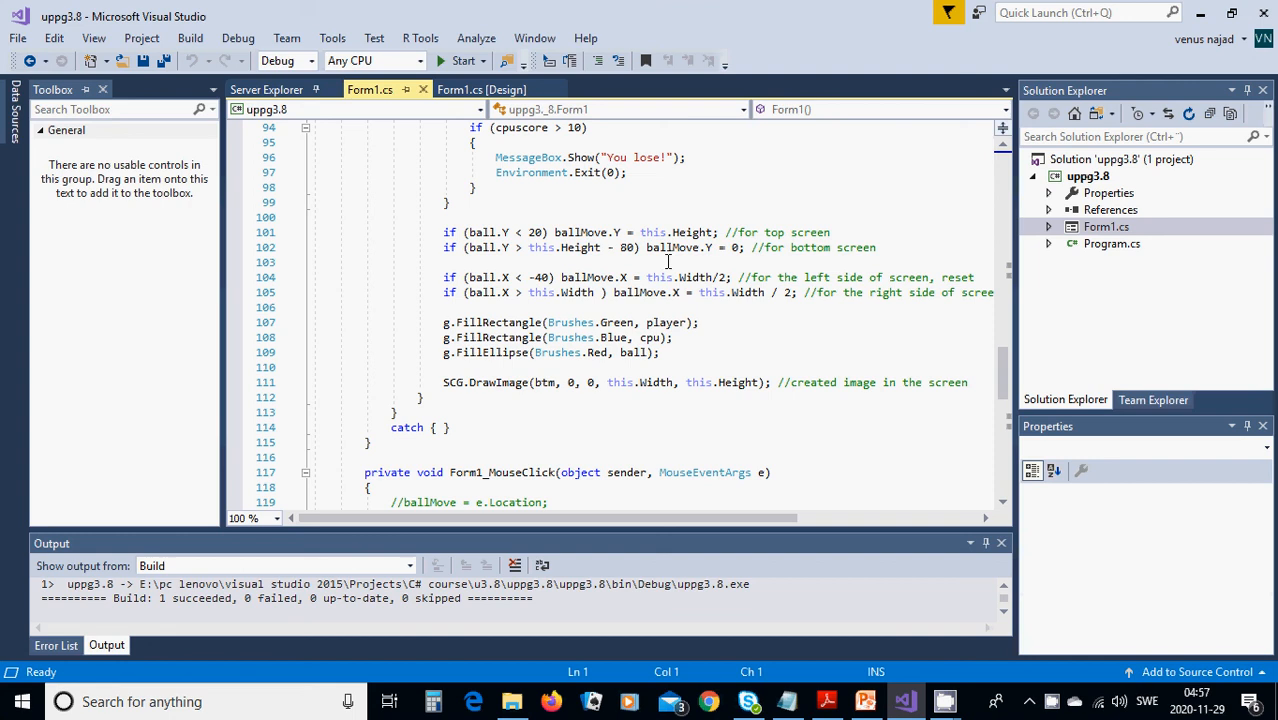
mouse_move(752, 268)
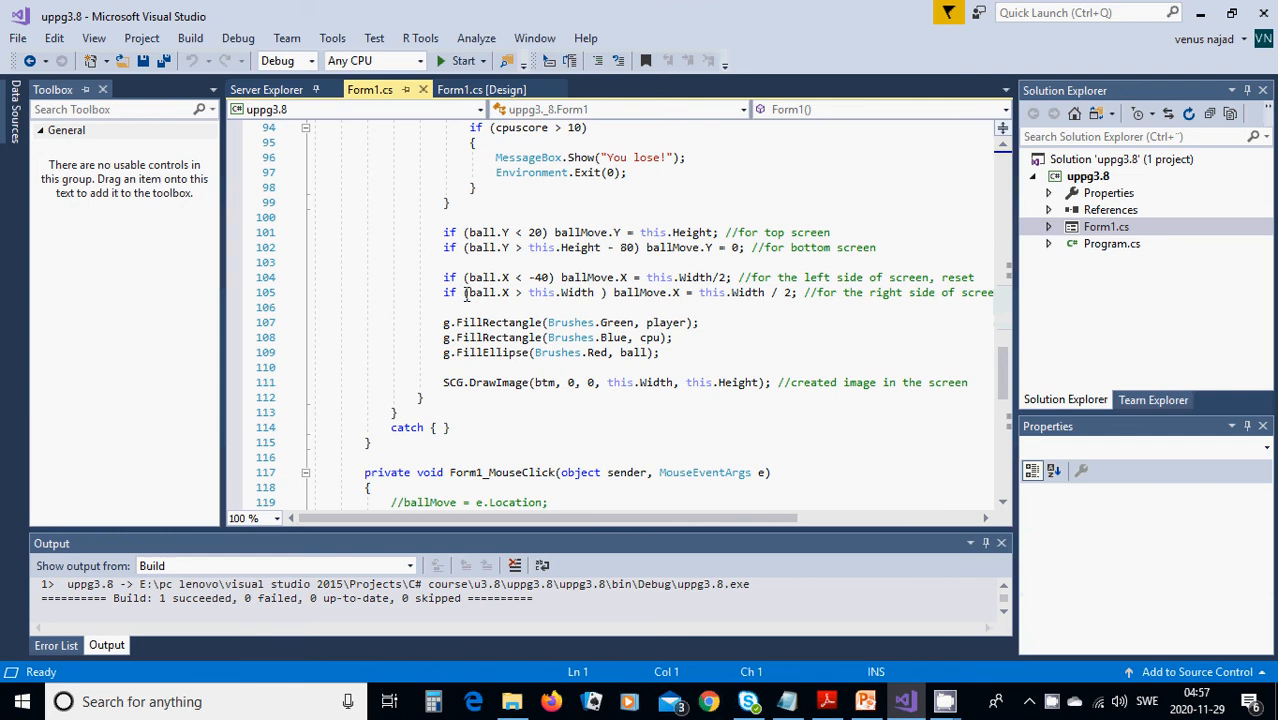
mouse_move(528, 292)
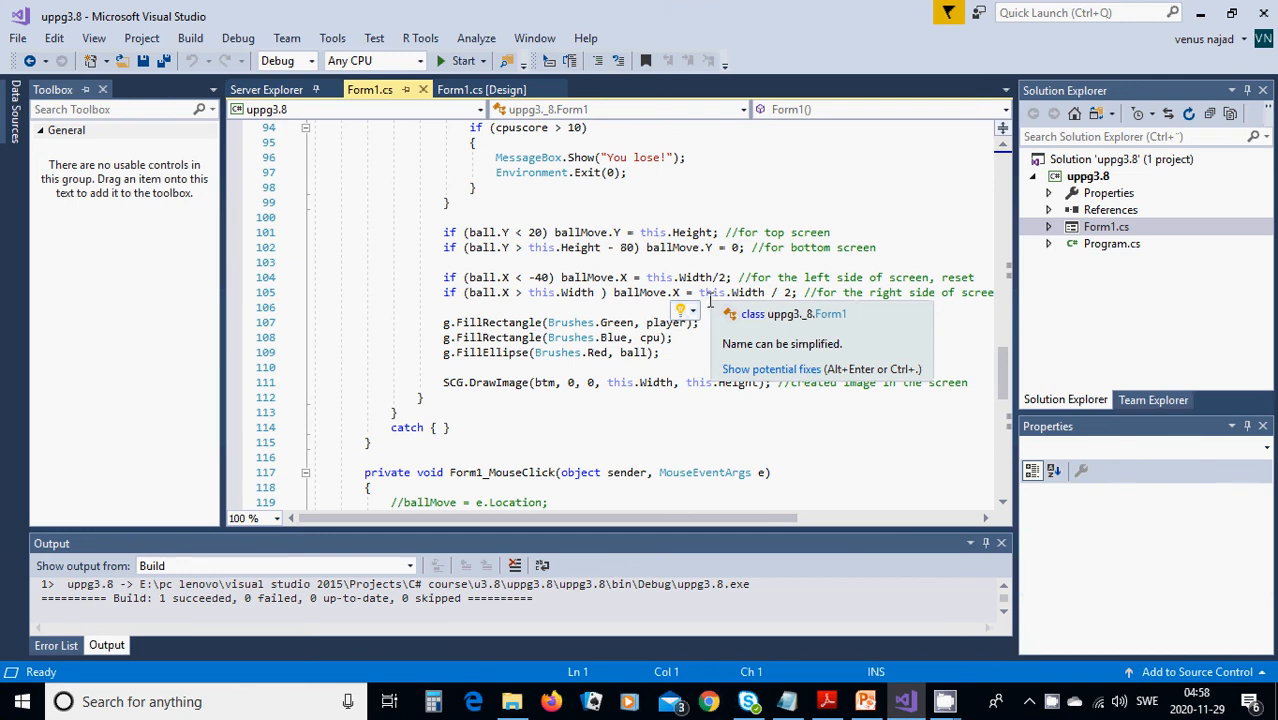
mouse_move(472, 320)
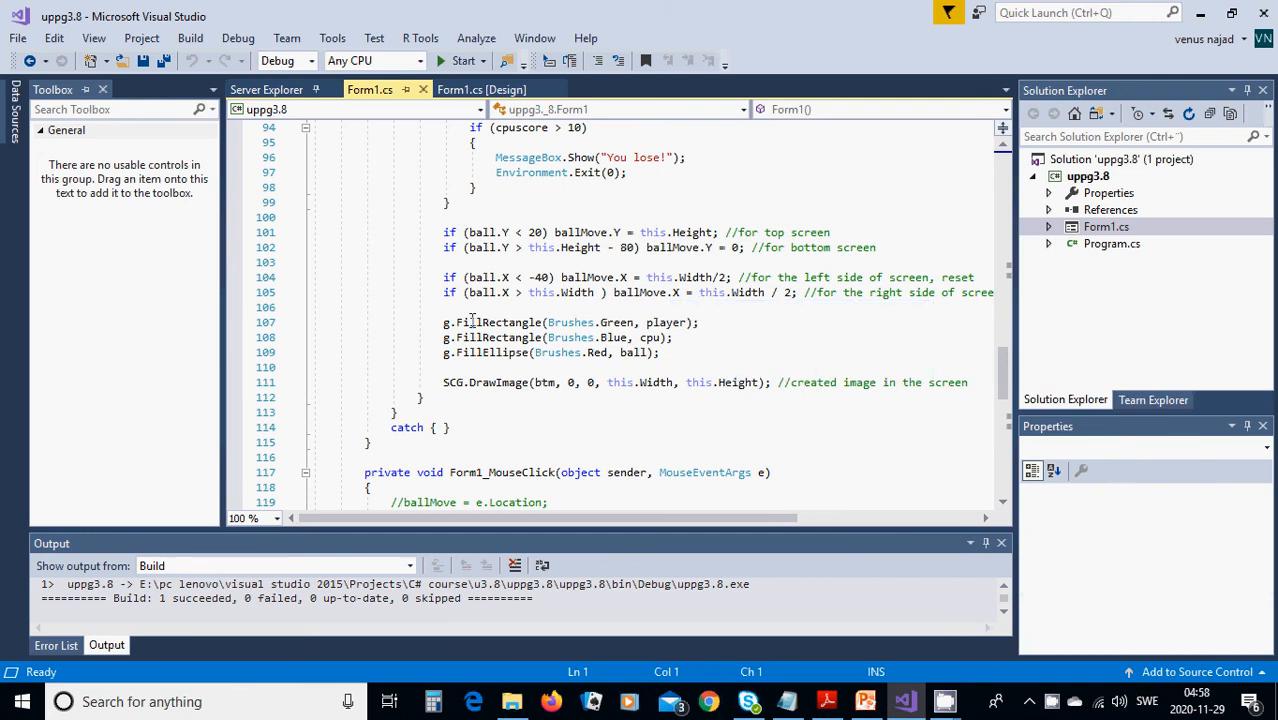
mouse_move(532, 300)
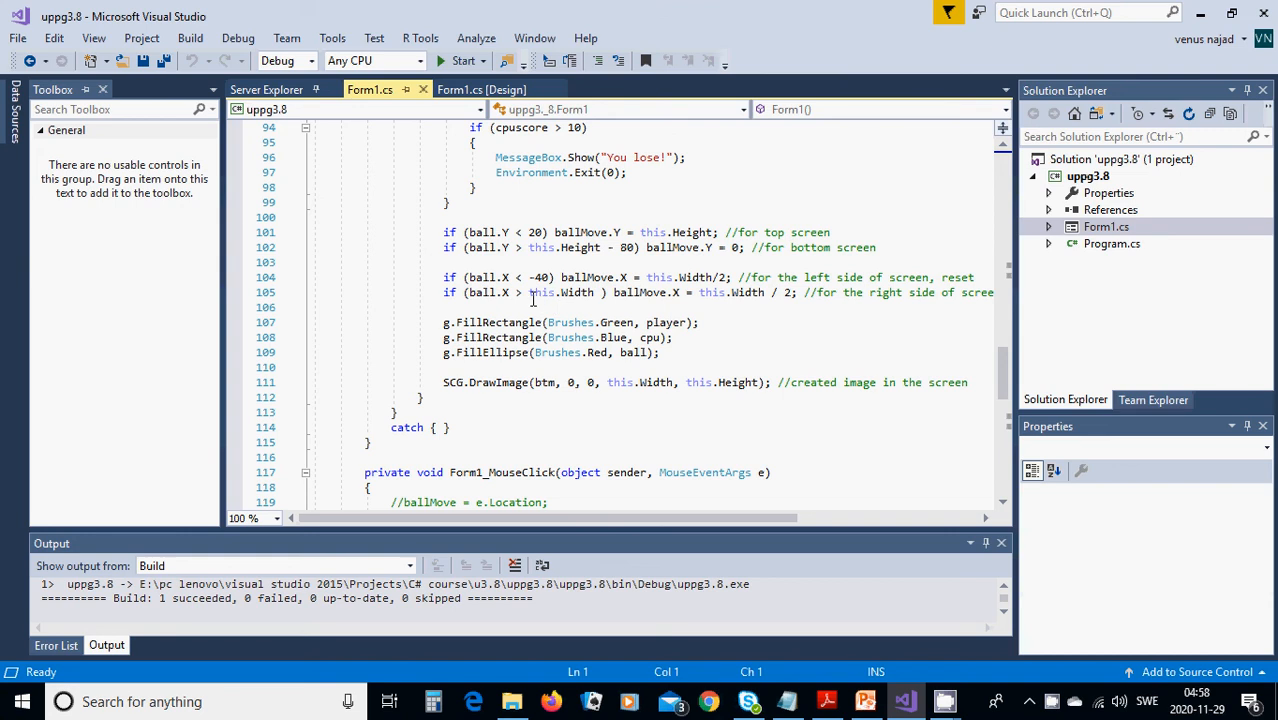
mouse_move(596, 308)
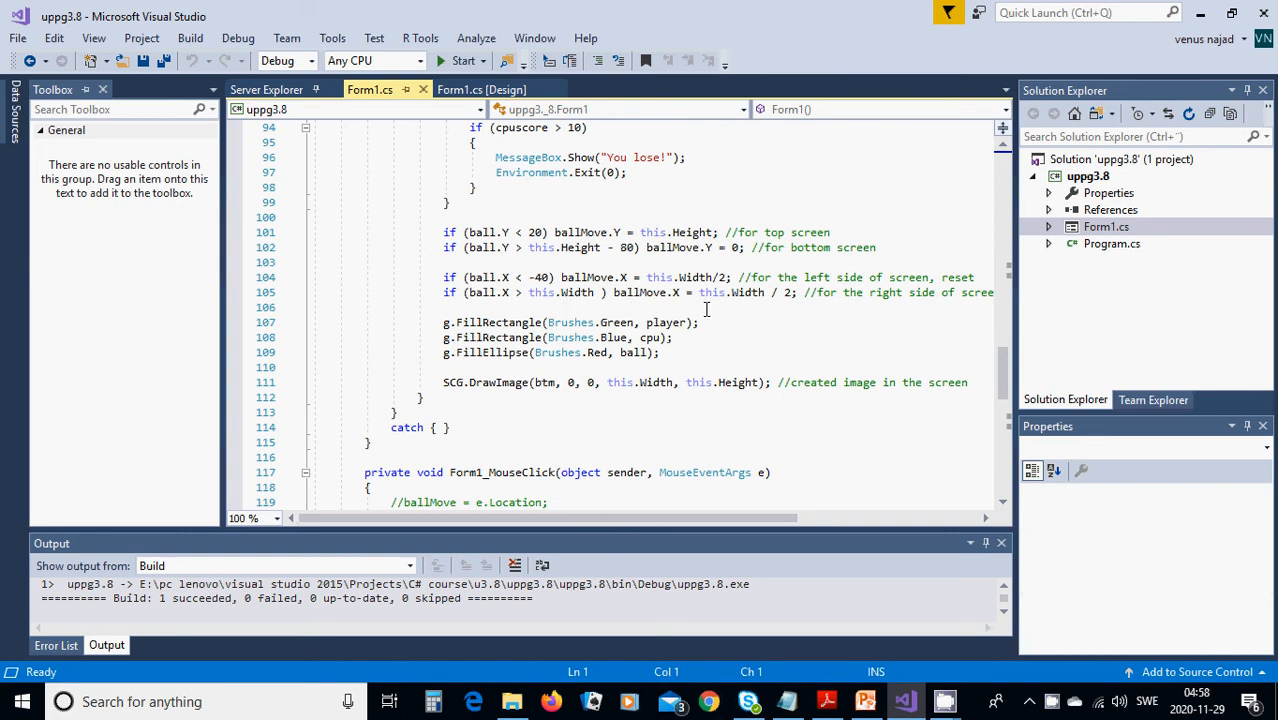
mouse_move(762, 308)
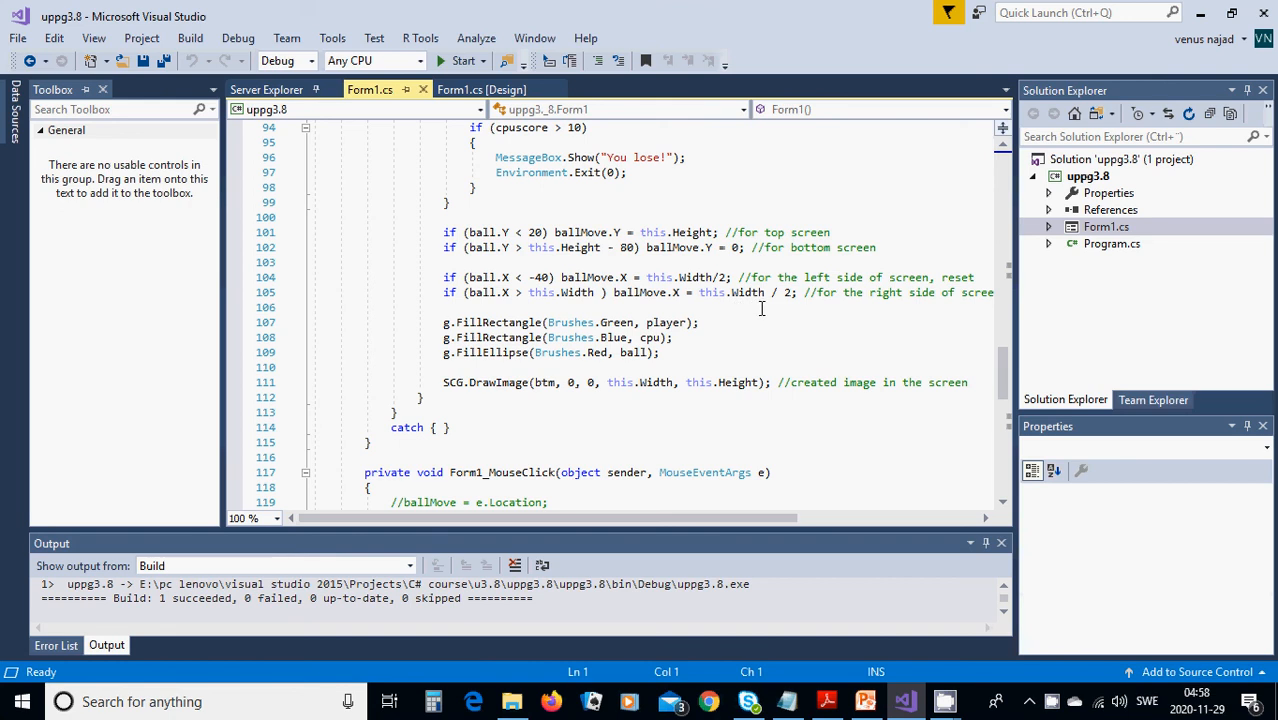
mouse_move(642, 392)
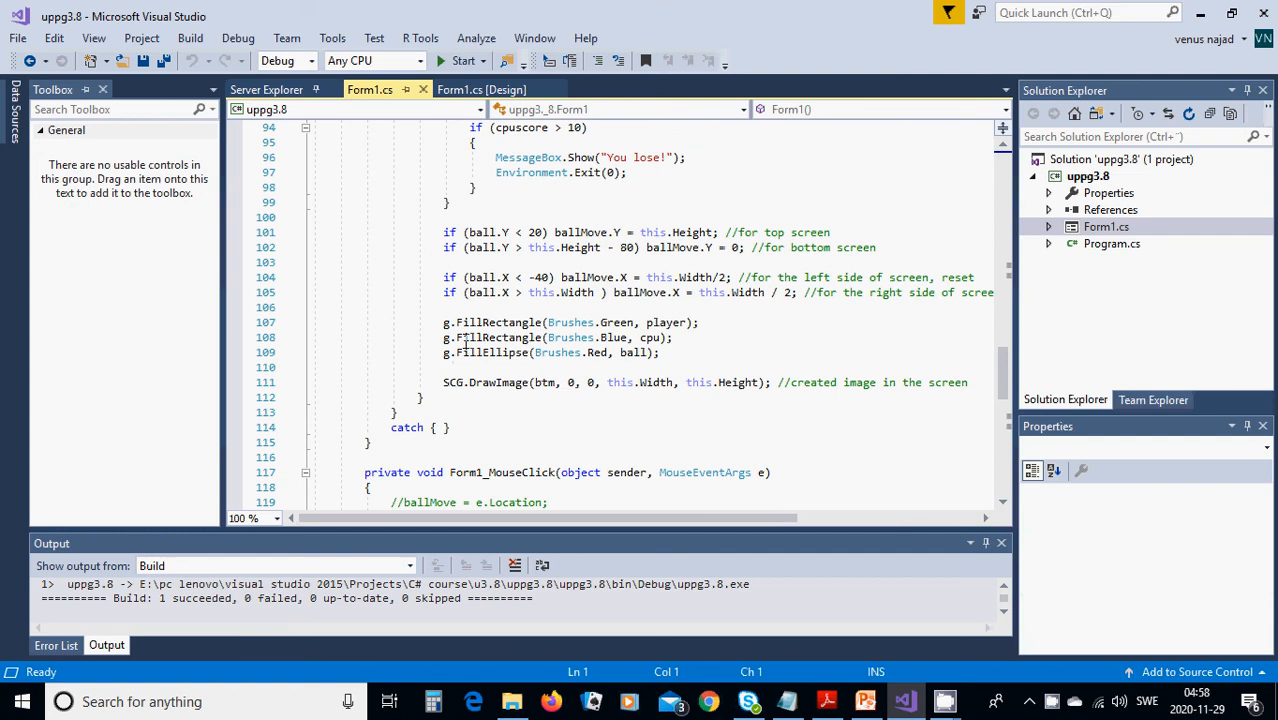
mouse_move(512, 336)
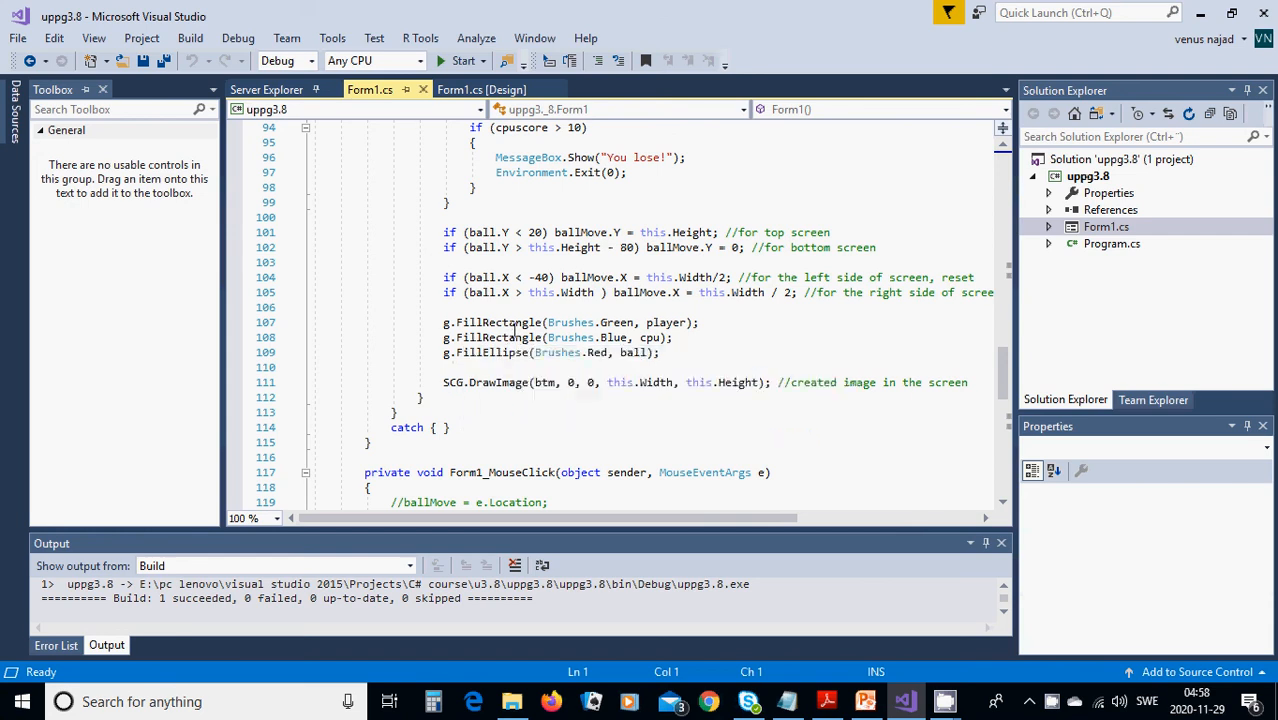
mouse_move(572, 336)
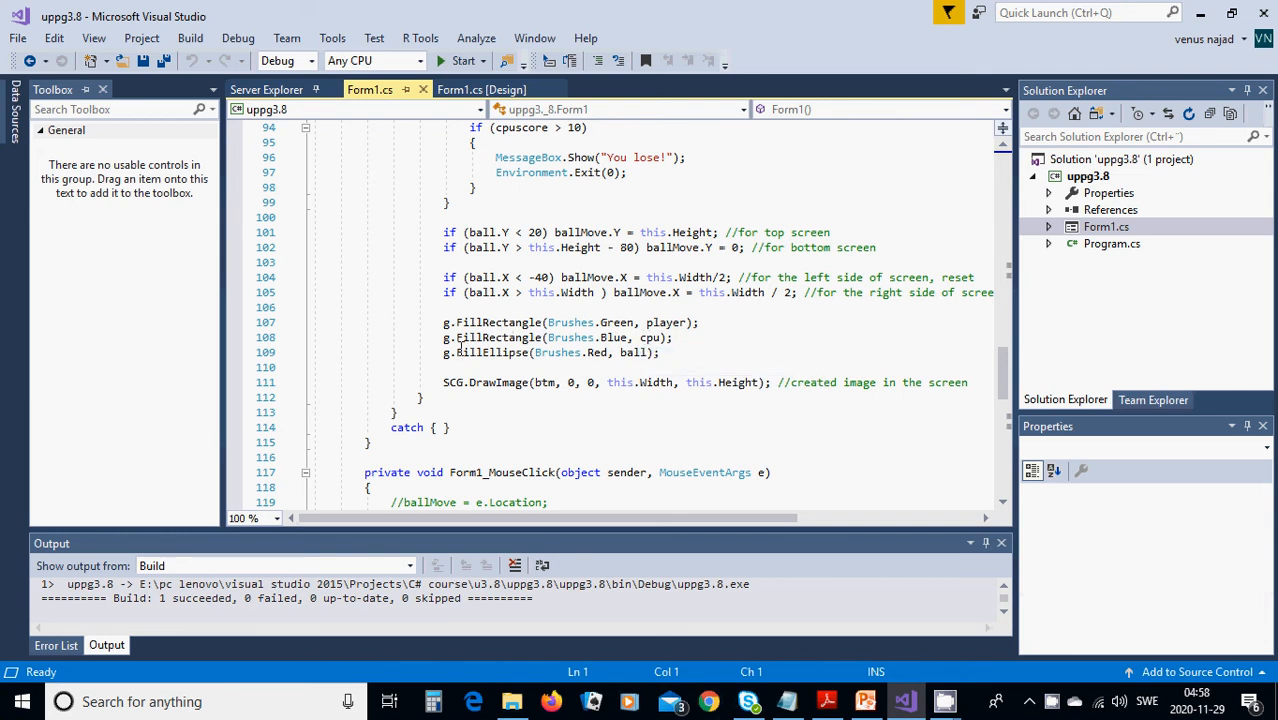
mouse_move(484, 352)
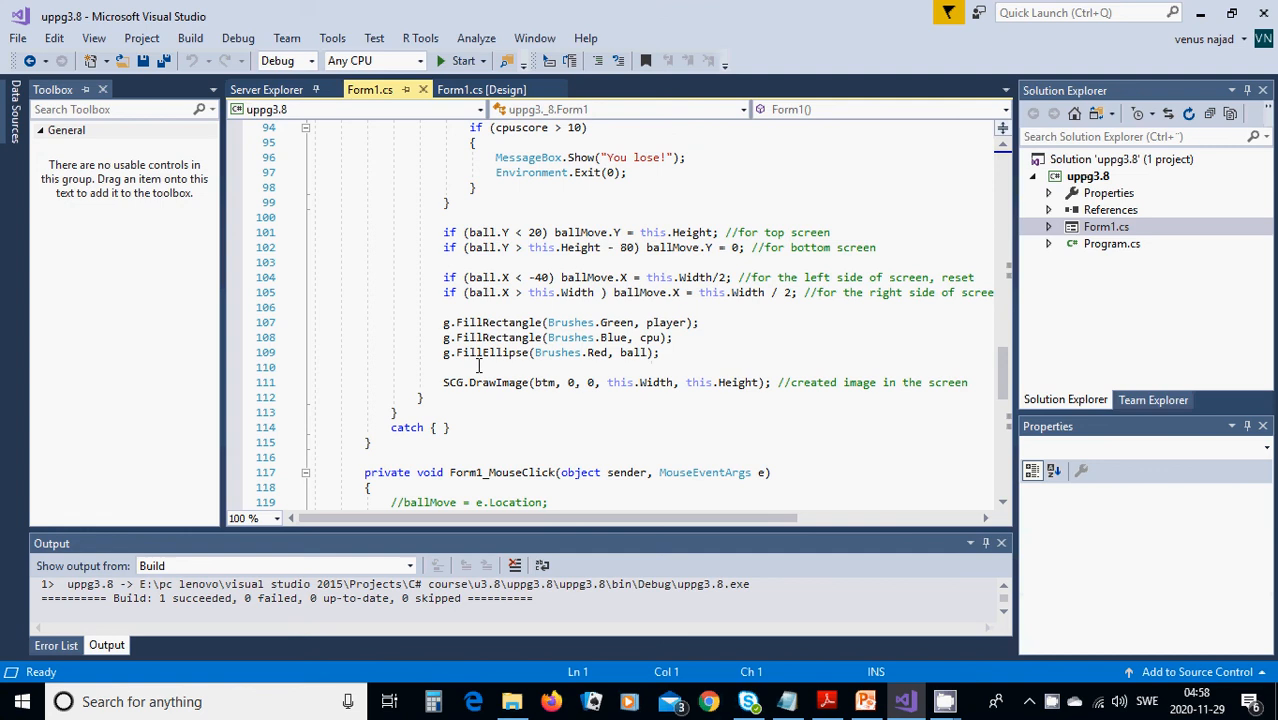
mouse_move(548, 368)
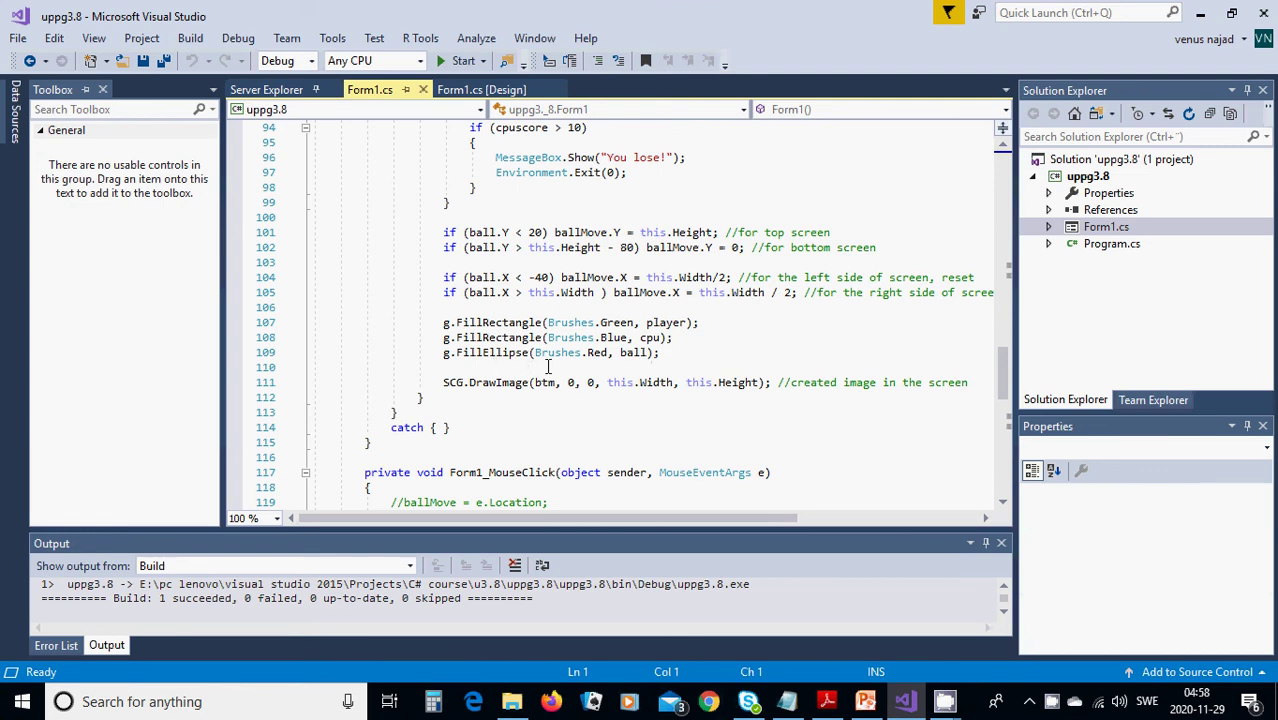
mouse_move(632, 368)
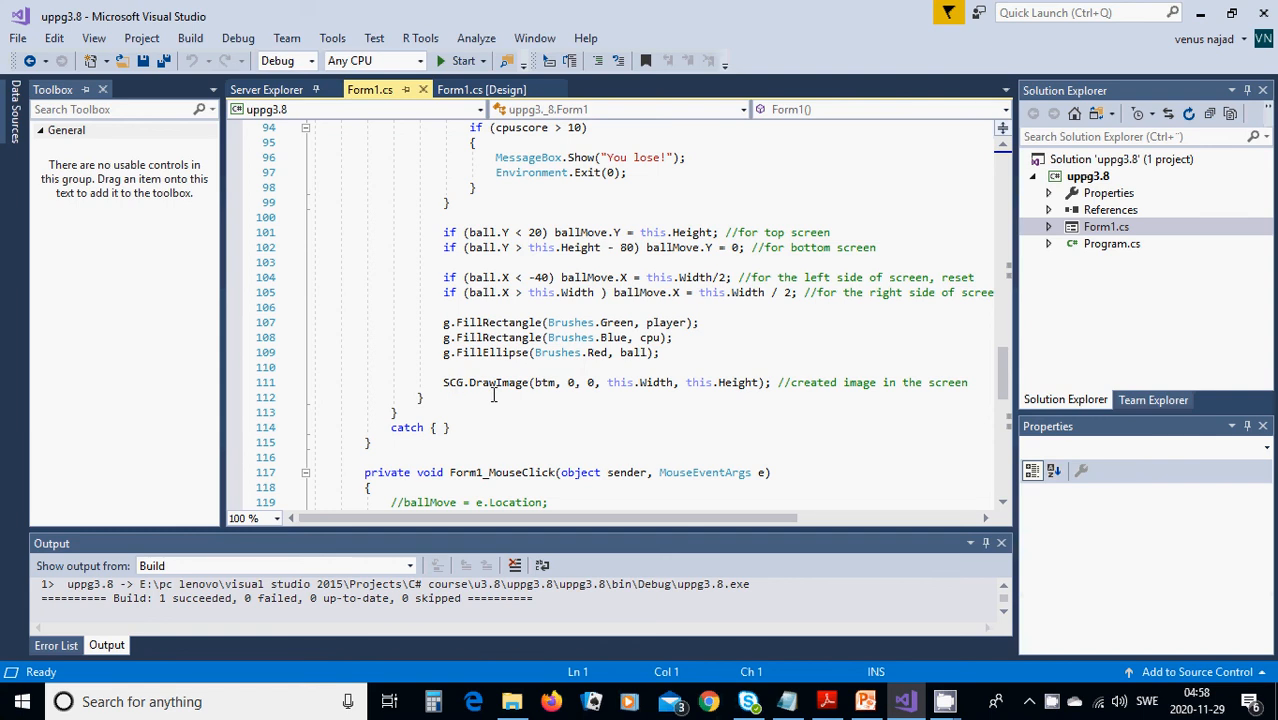
mouse_move(502, 382)
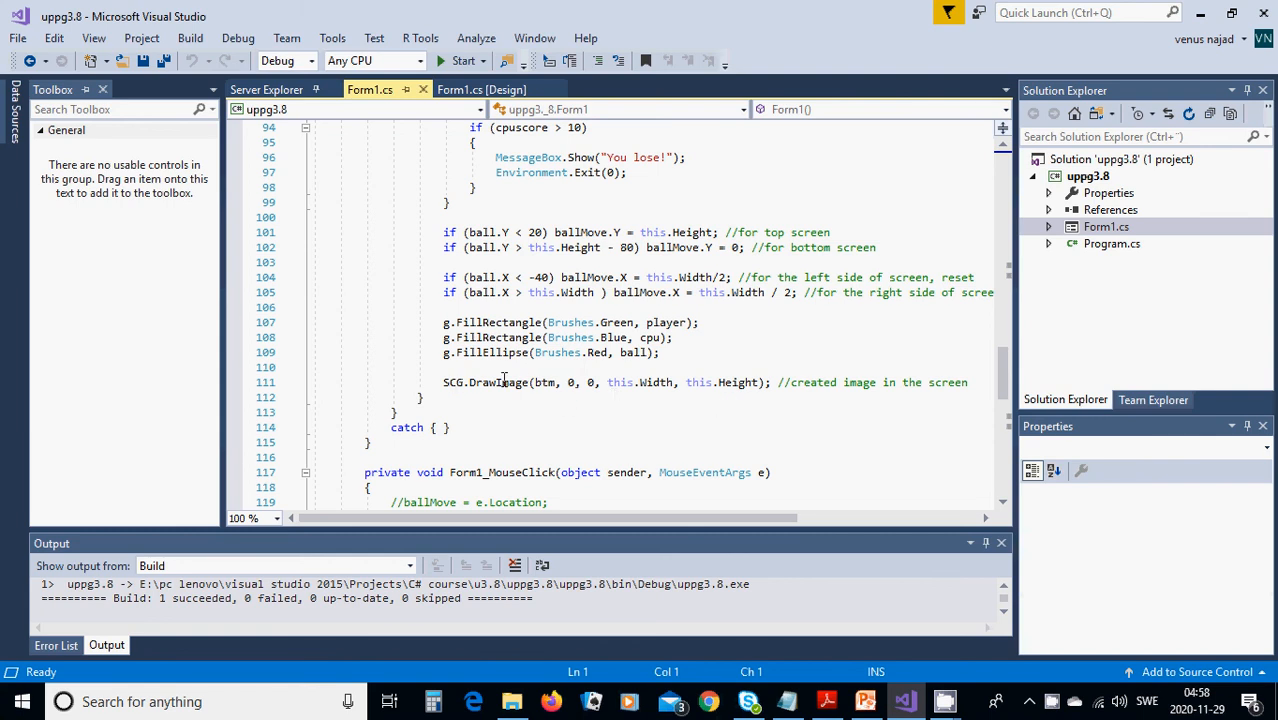
mouse_move(476, 400)
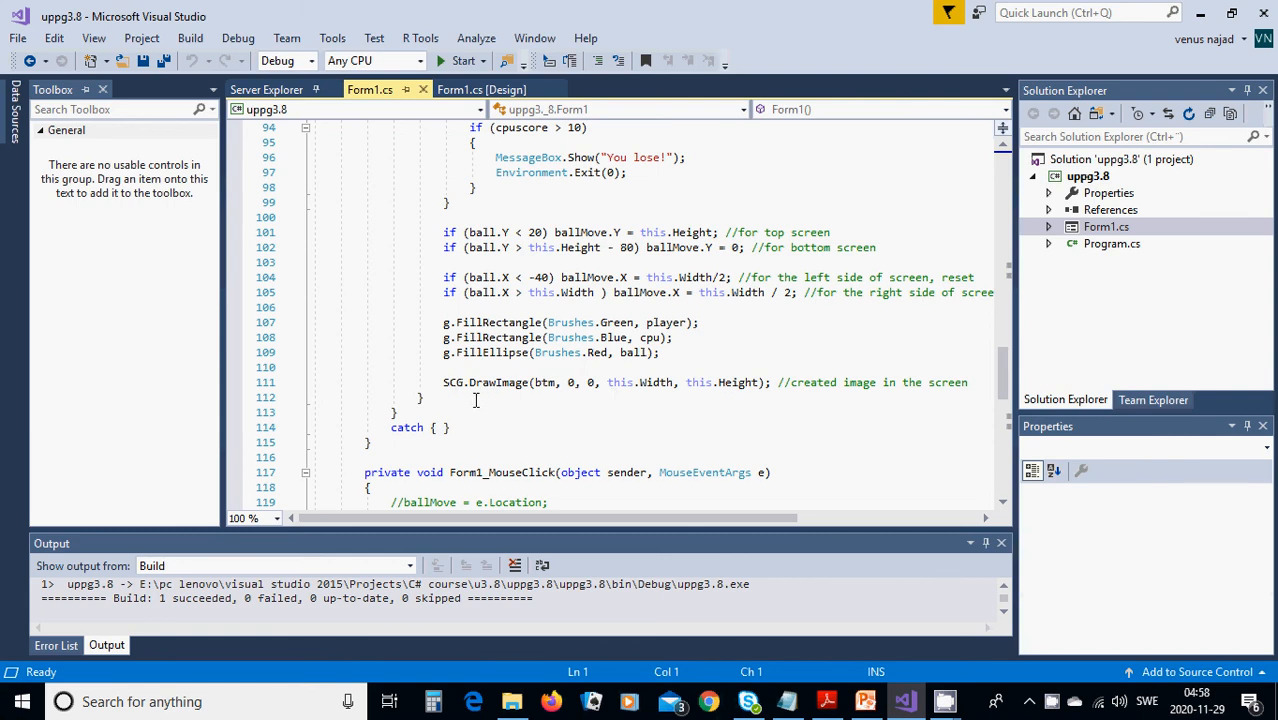
scroll(down, 3)
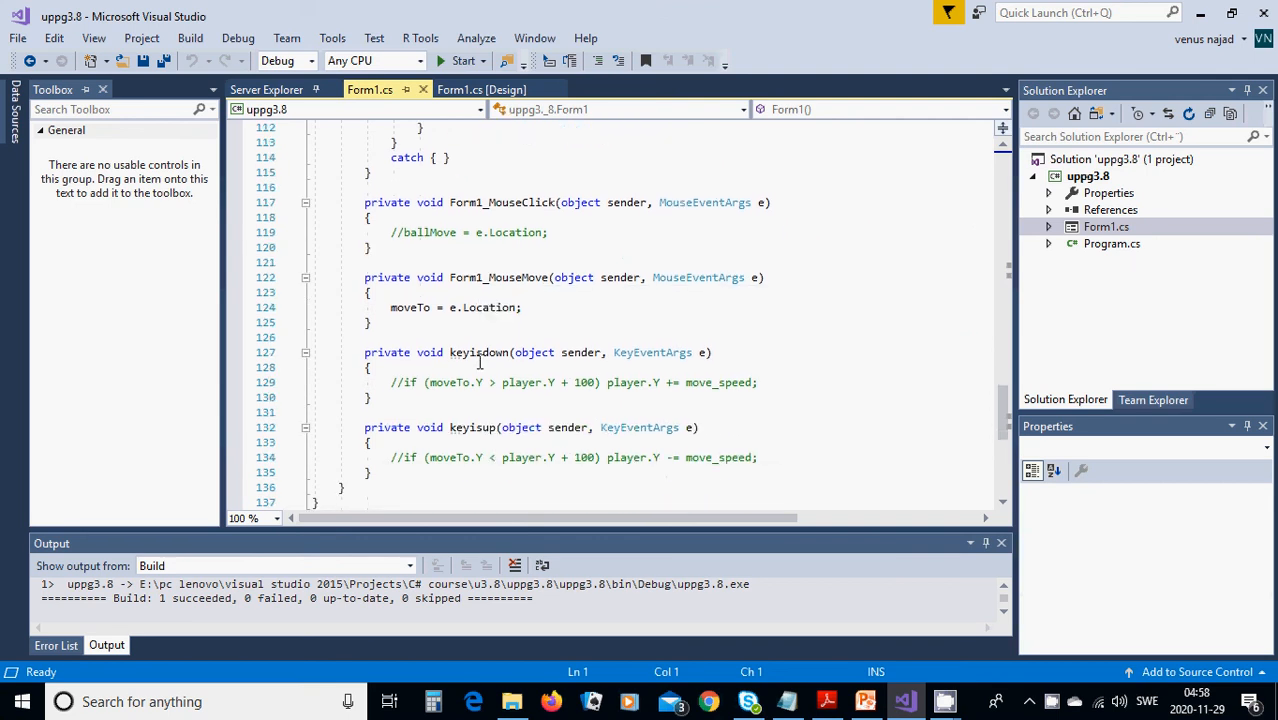
mouse_move(462, 352)
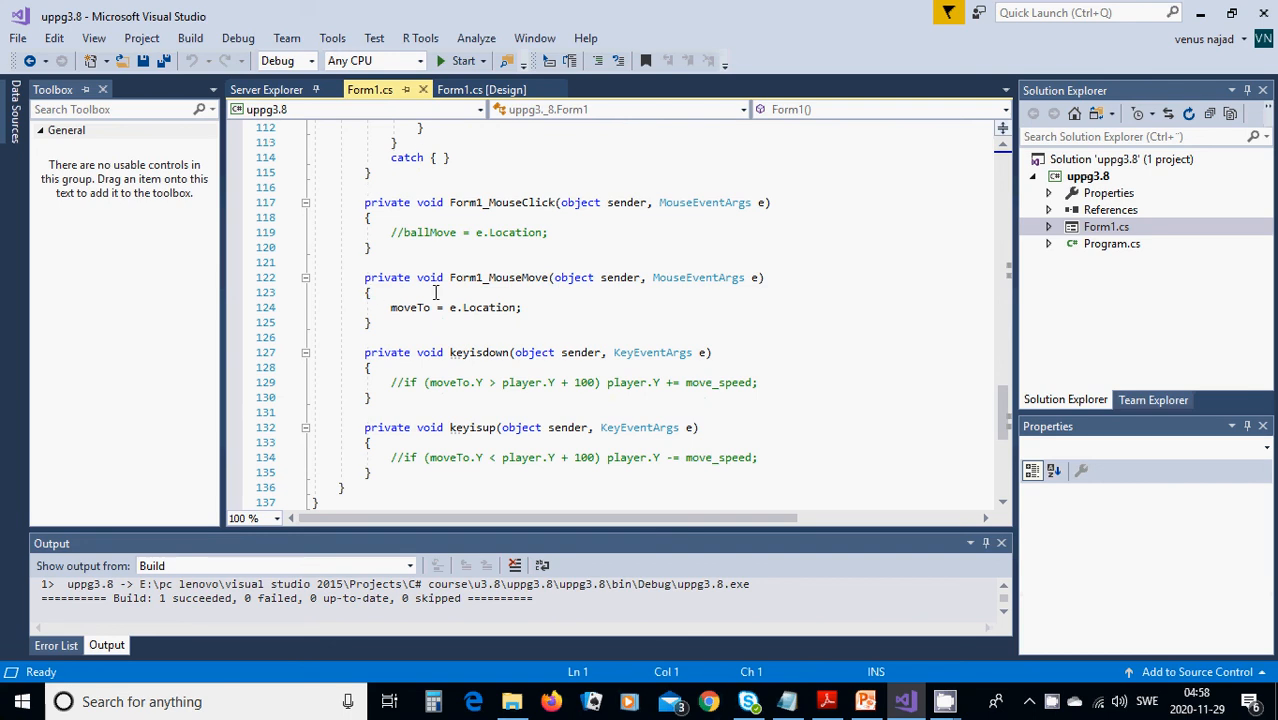
mouse_move(472, 292)
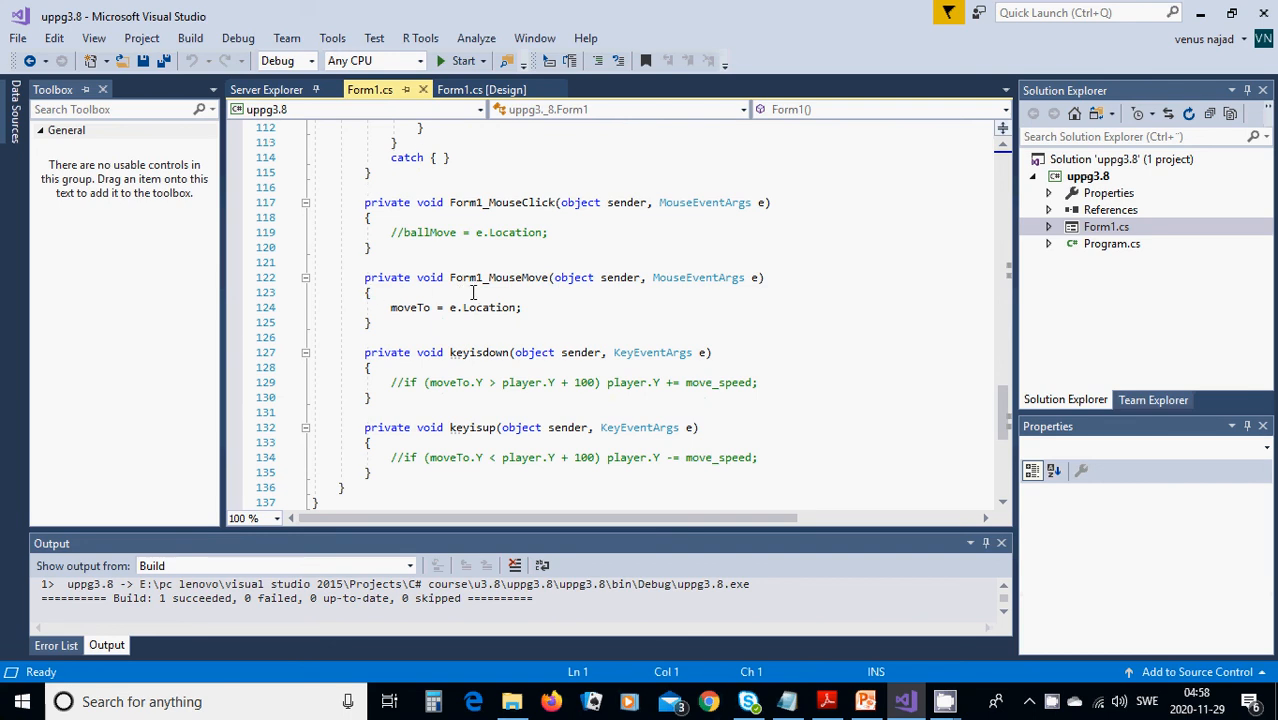
mouse_move(498, 296)
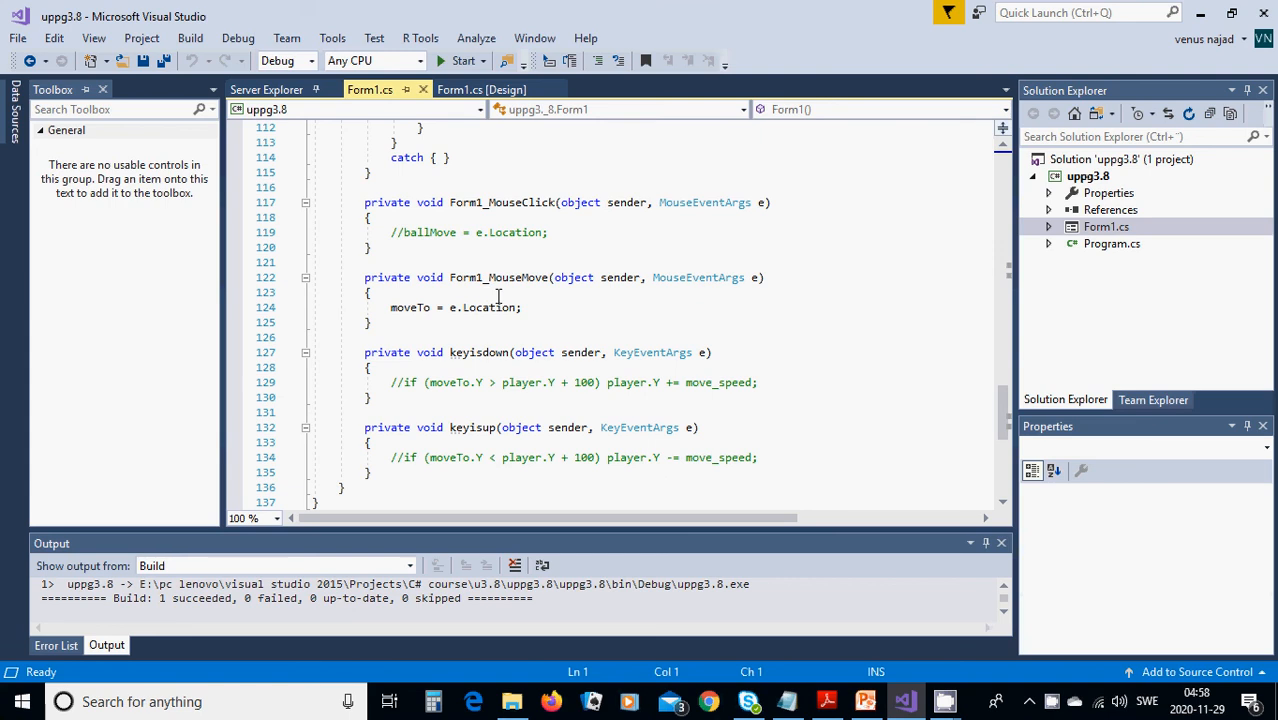
mouse_move(520, 290)
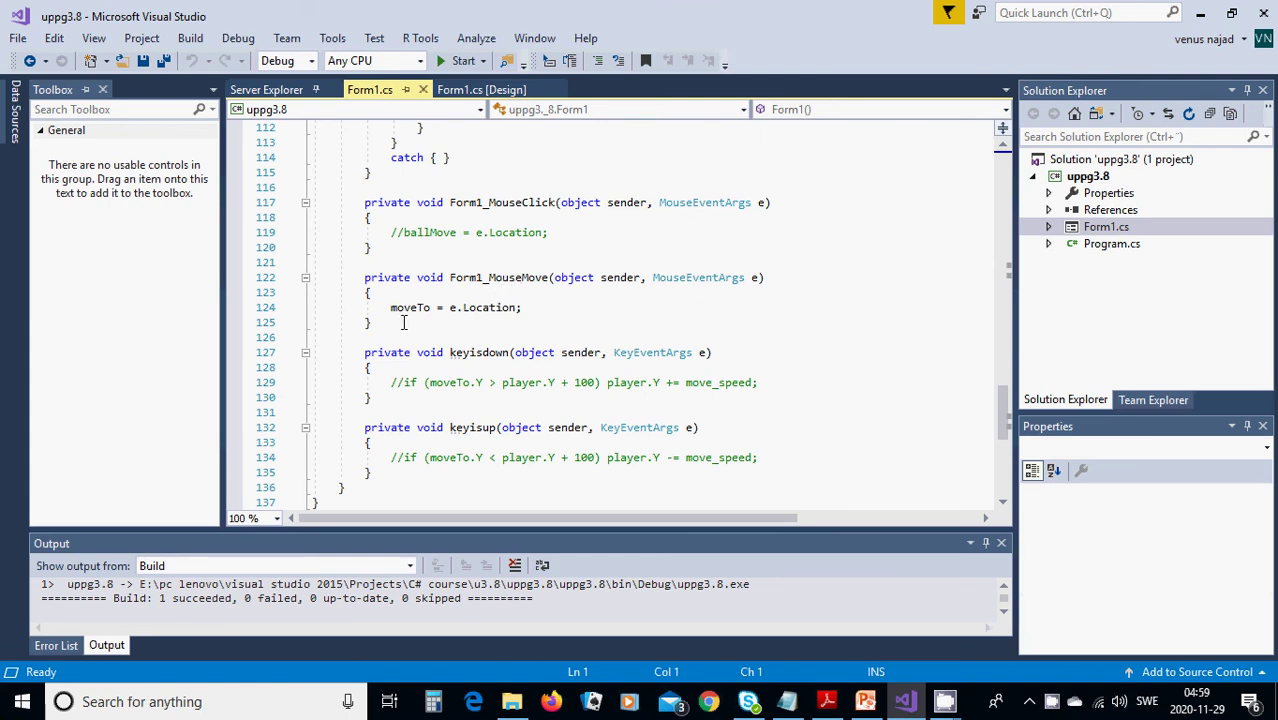
mouse_move(454, 322)
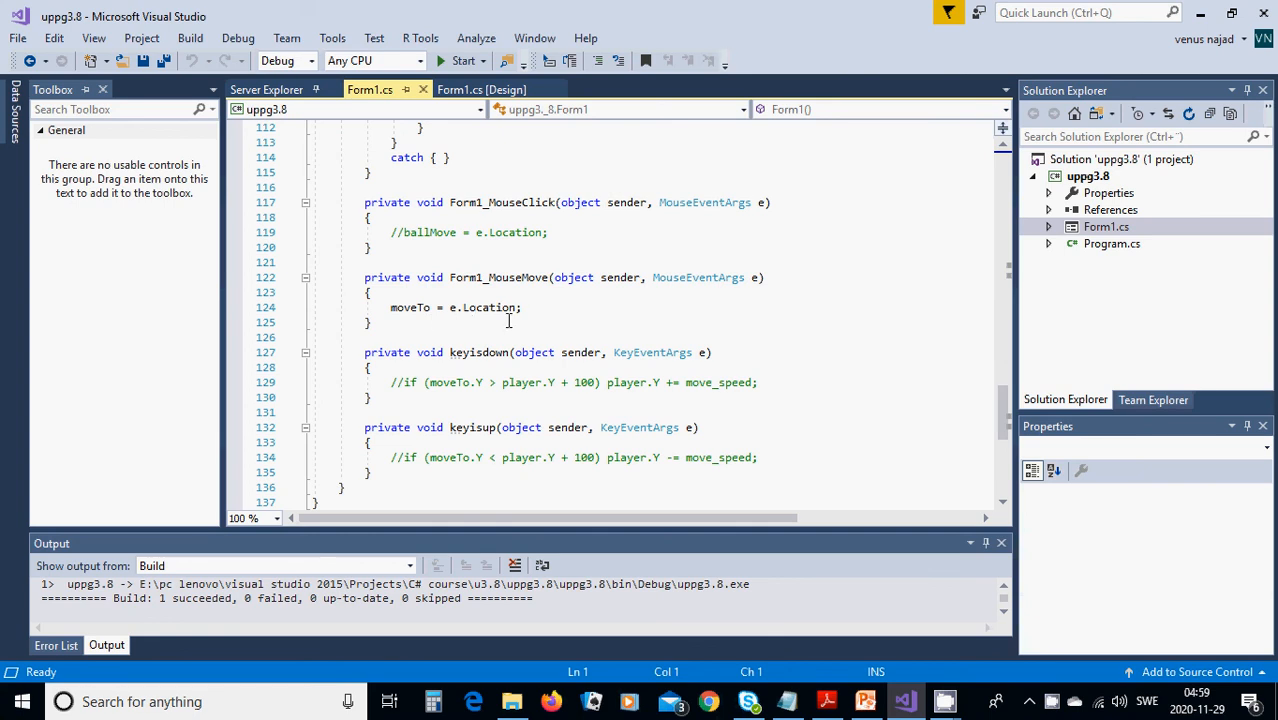
mouse_move(608, 322)
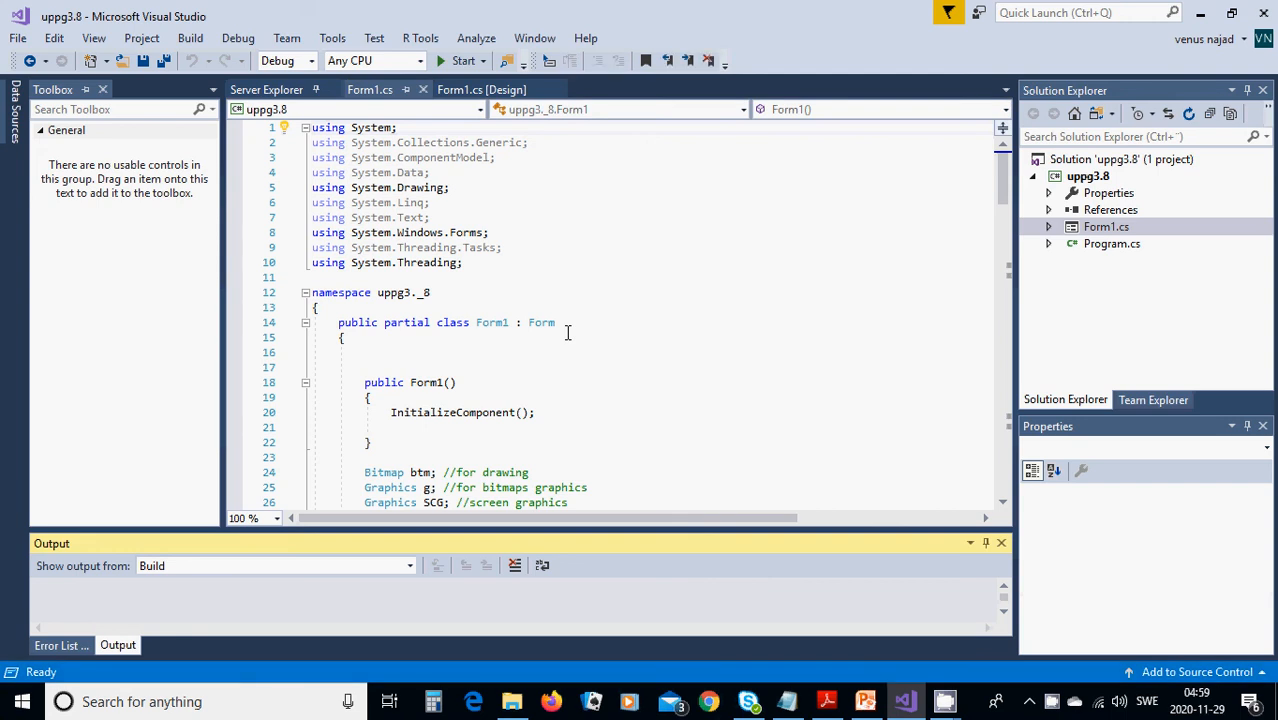
- Run the Pong game until 'You win!' appears at 10 points, then dismiss it
click(462, 60)
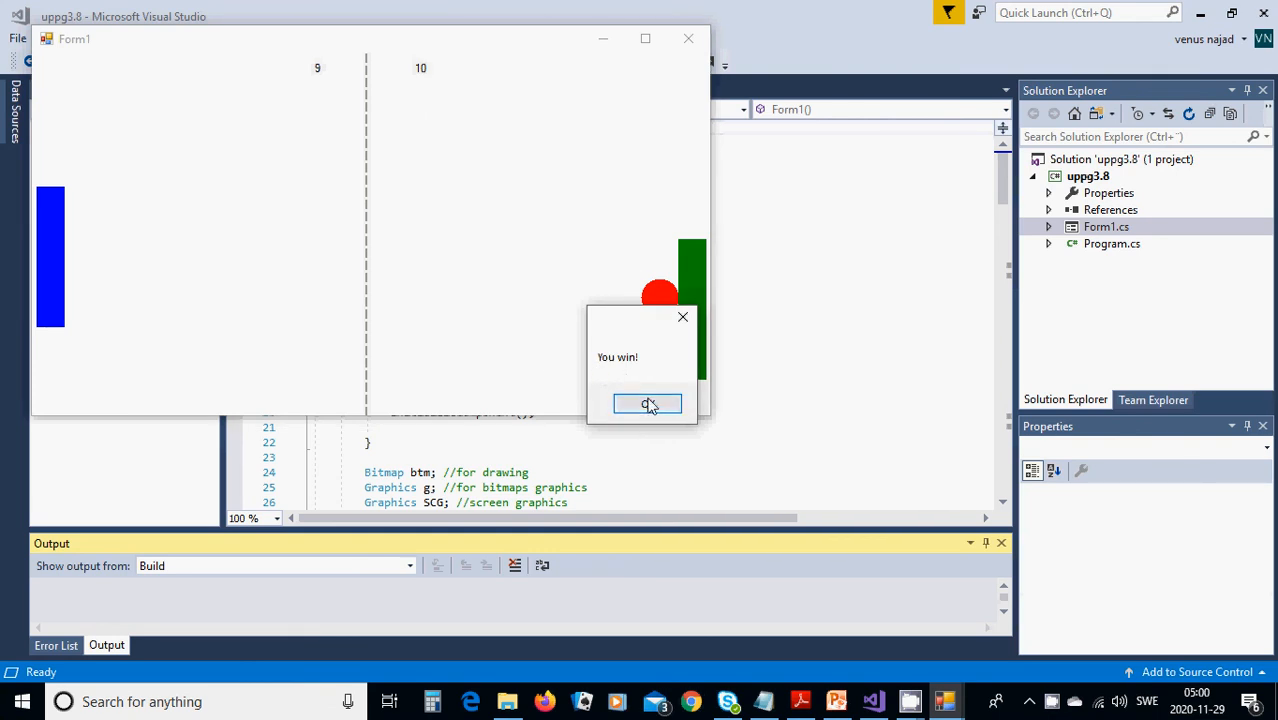
click(648, 404)
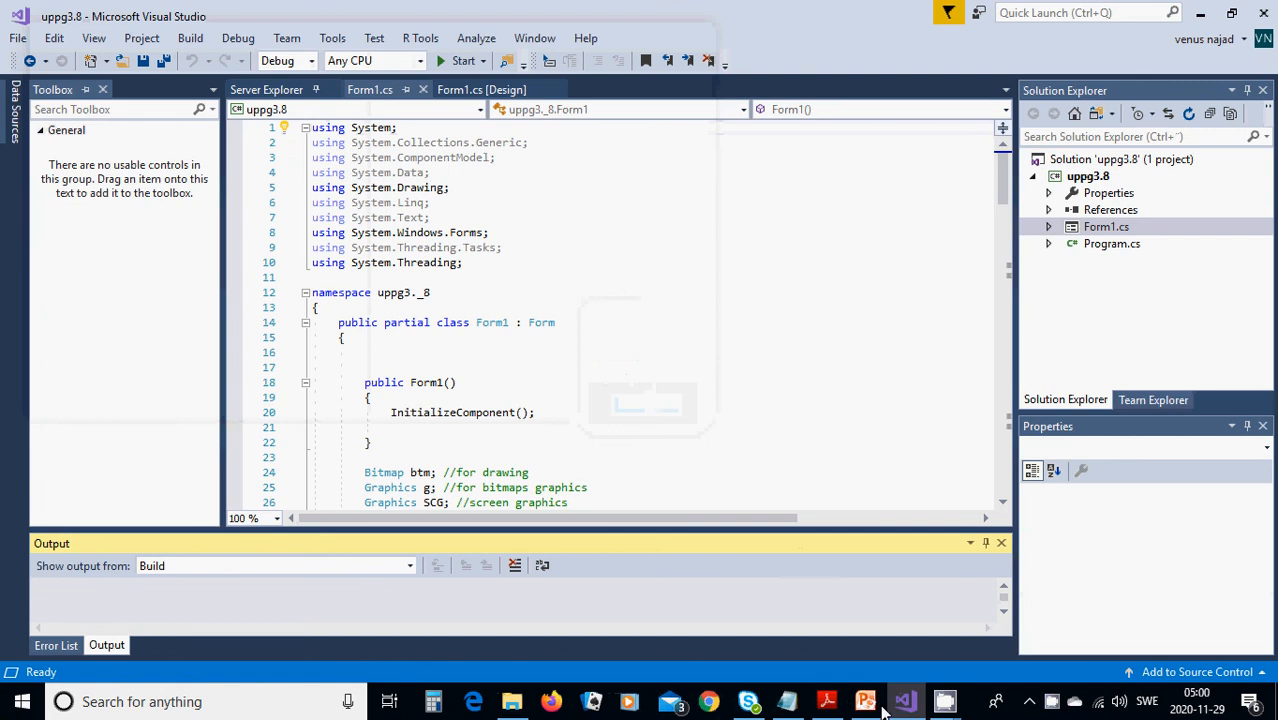